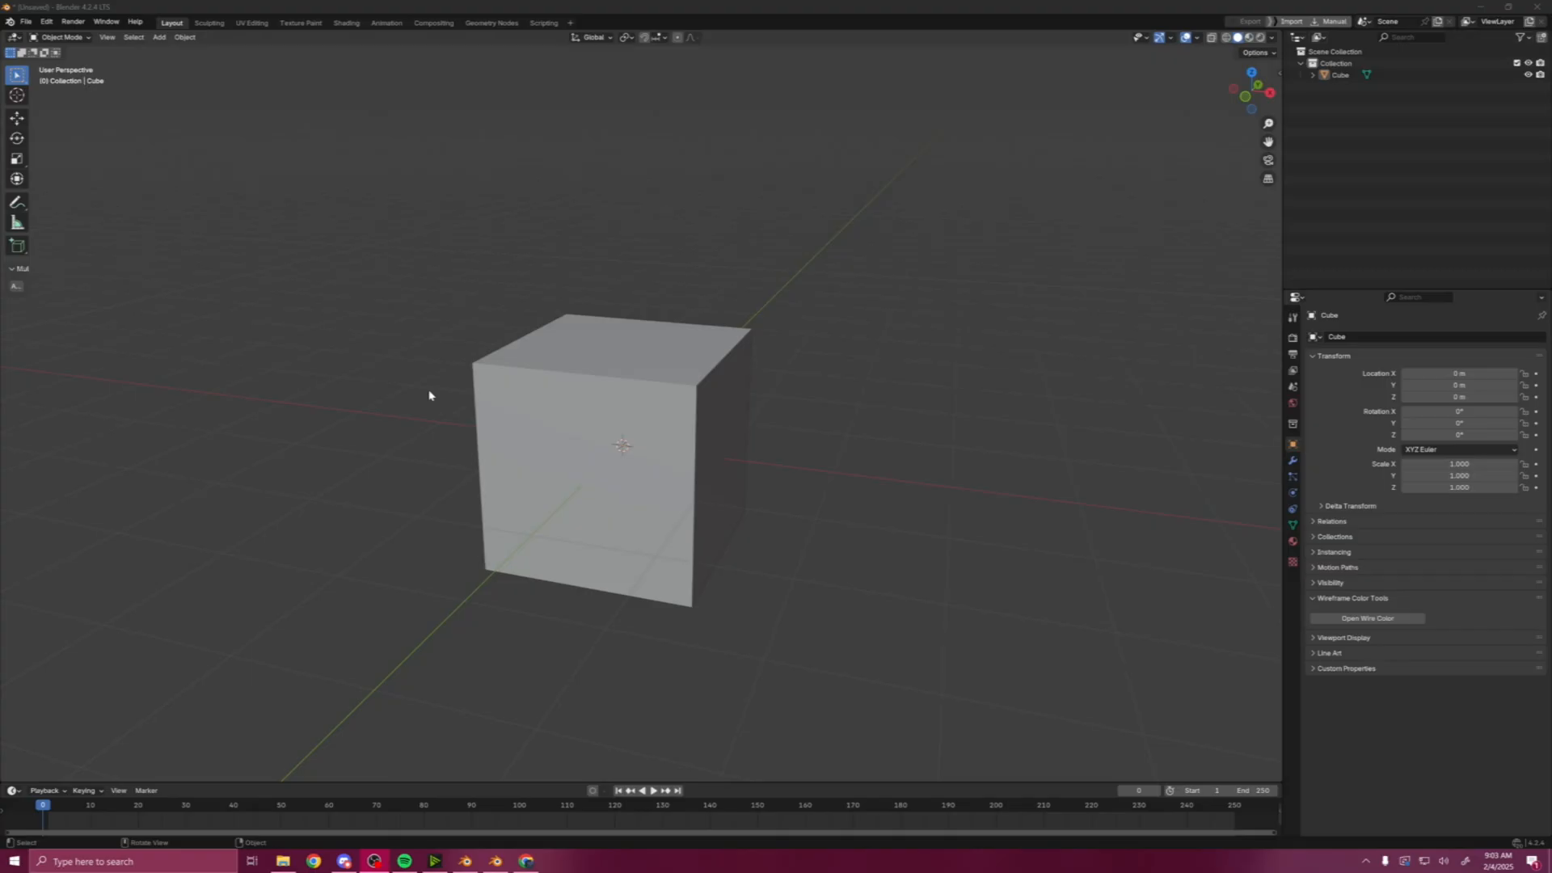
mouse_move(427, 387)
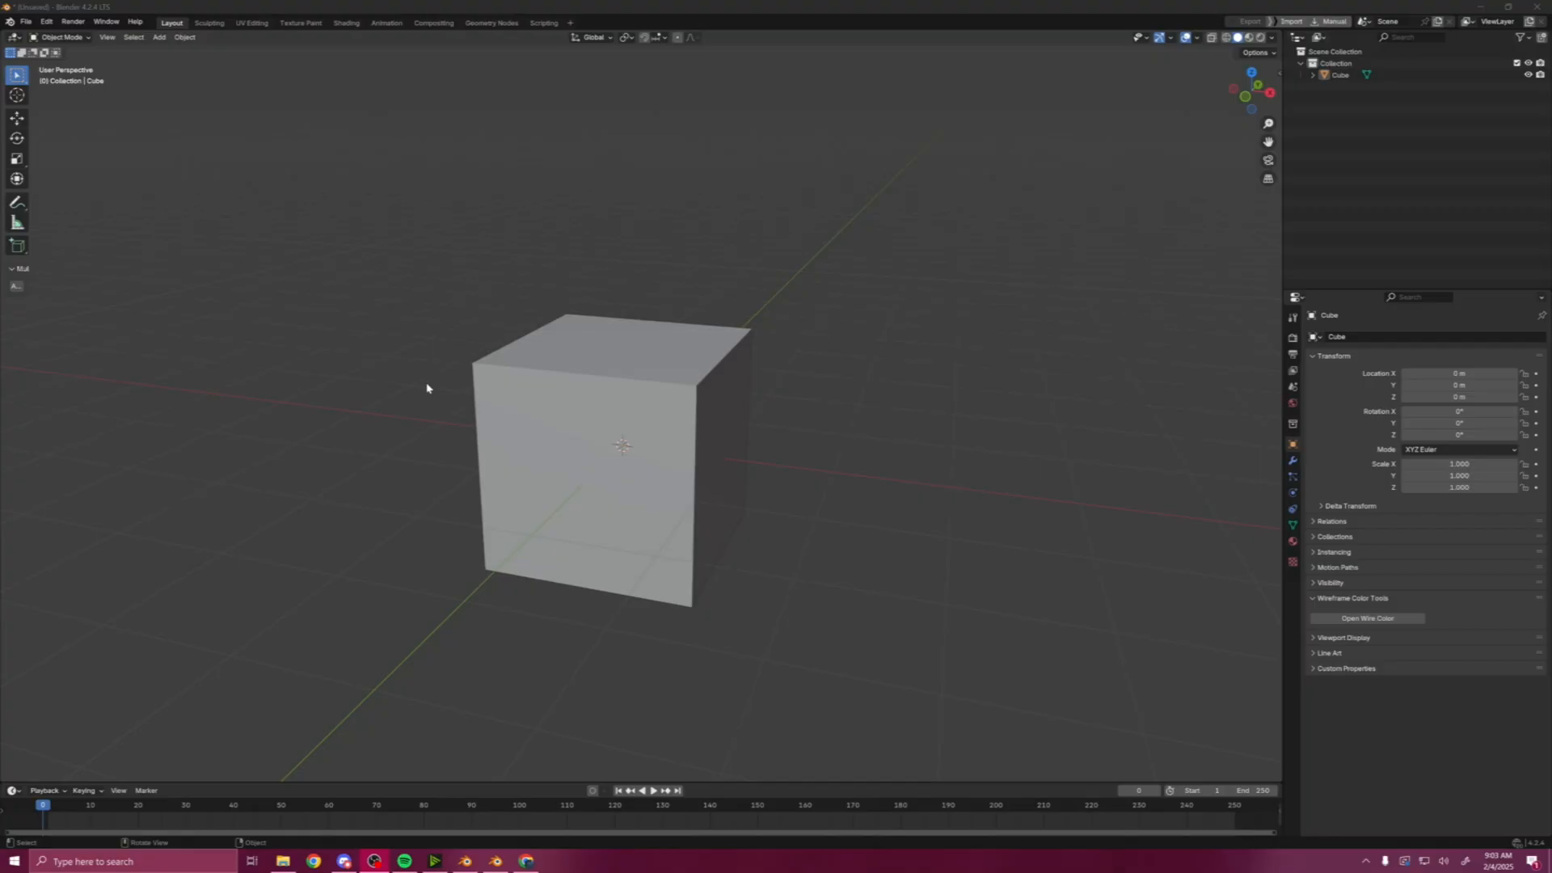
mouse_move(856, 505)
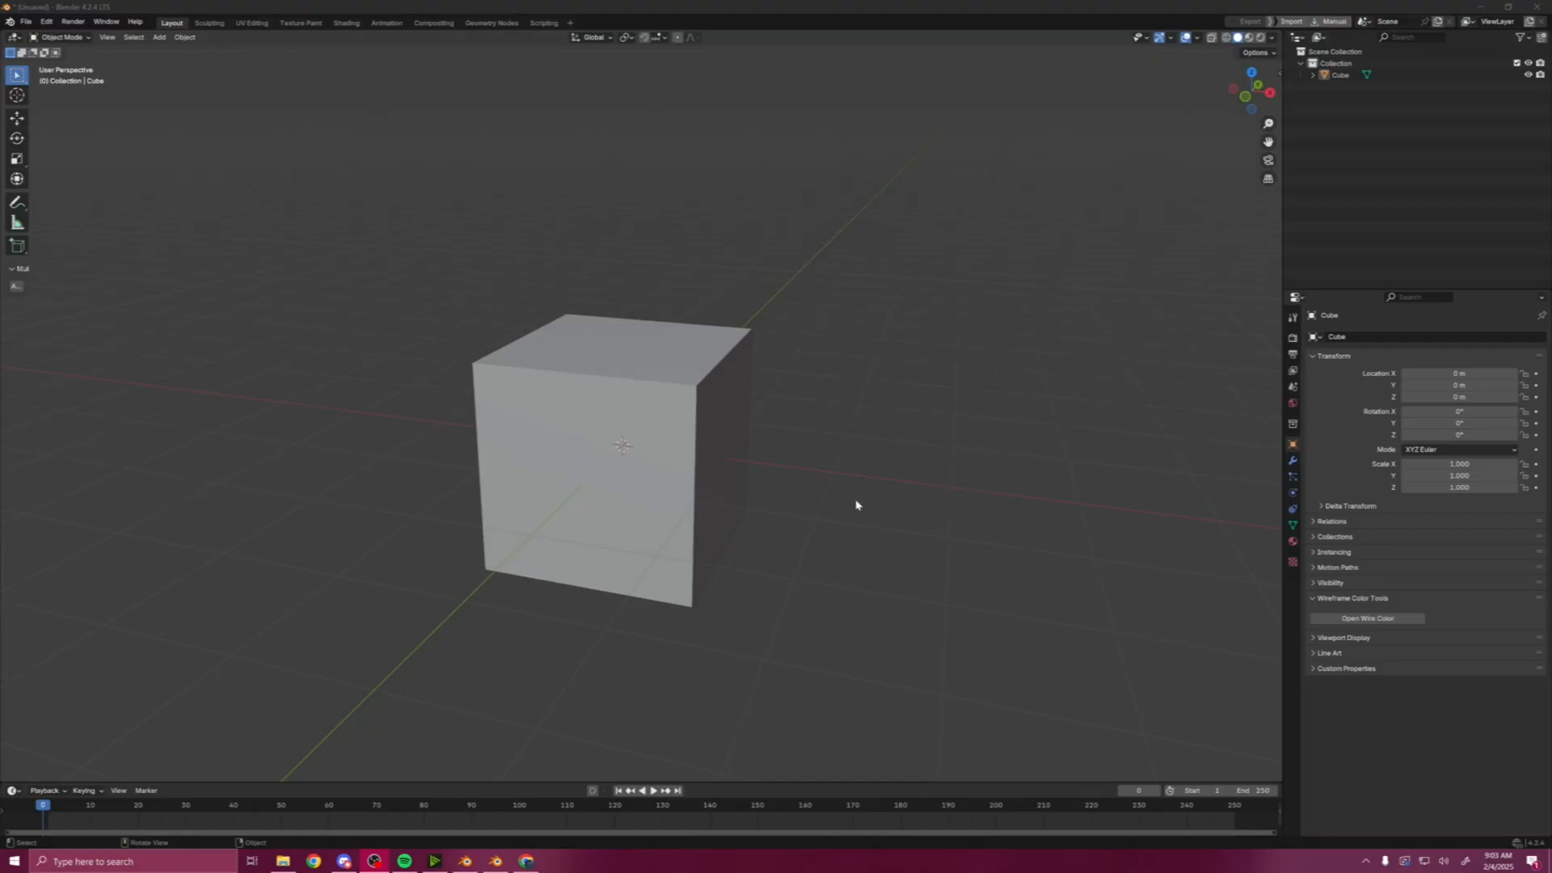
mouse_move(847, 486)
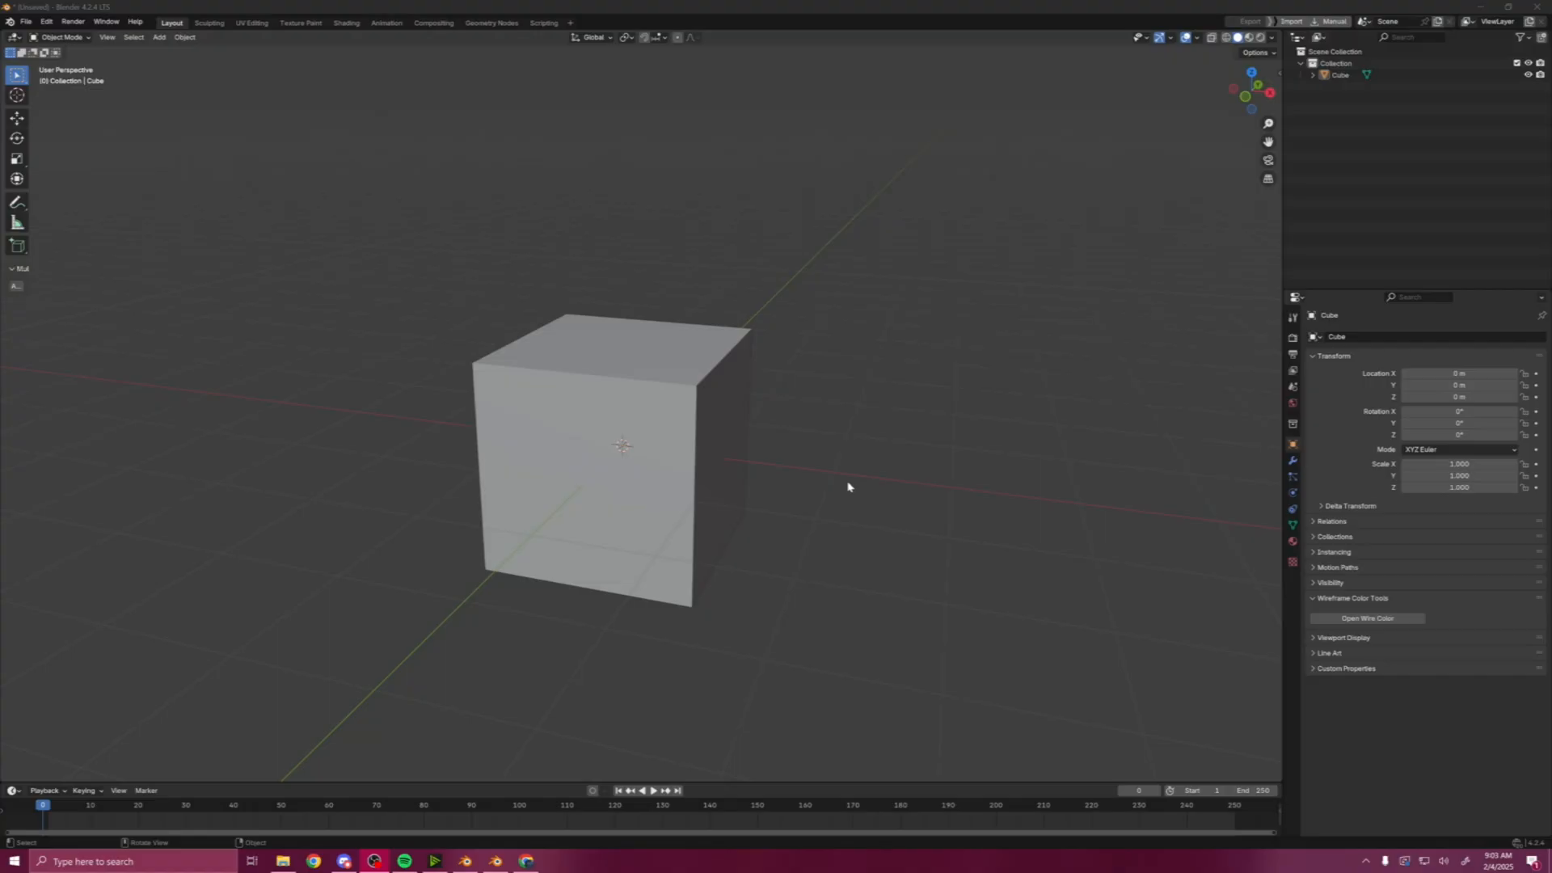
mouse_move(147, 148)
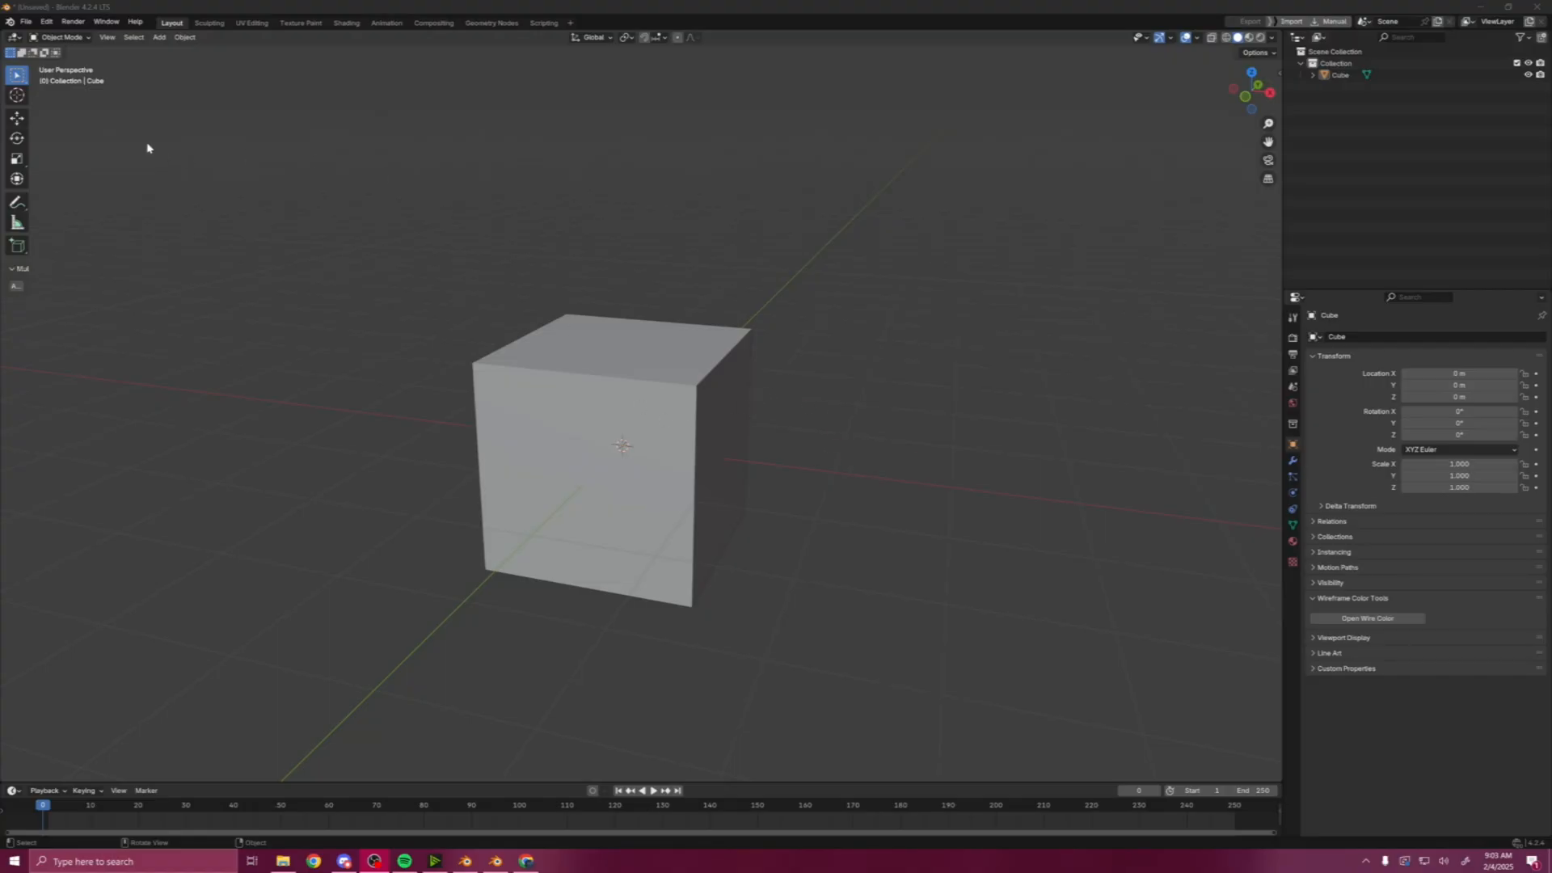
- Key the cube's transforms at frame 1 and at frame 80 with changed Z location, creating CubeAction
click(386, 21)
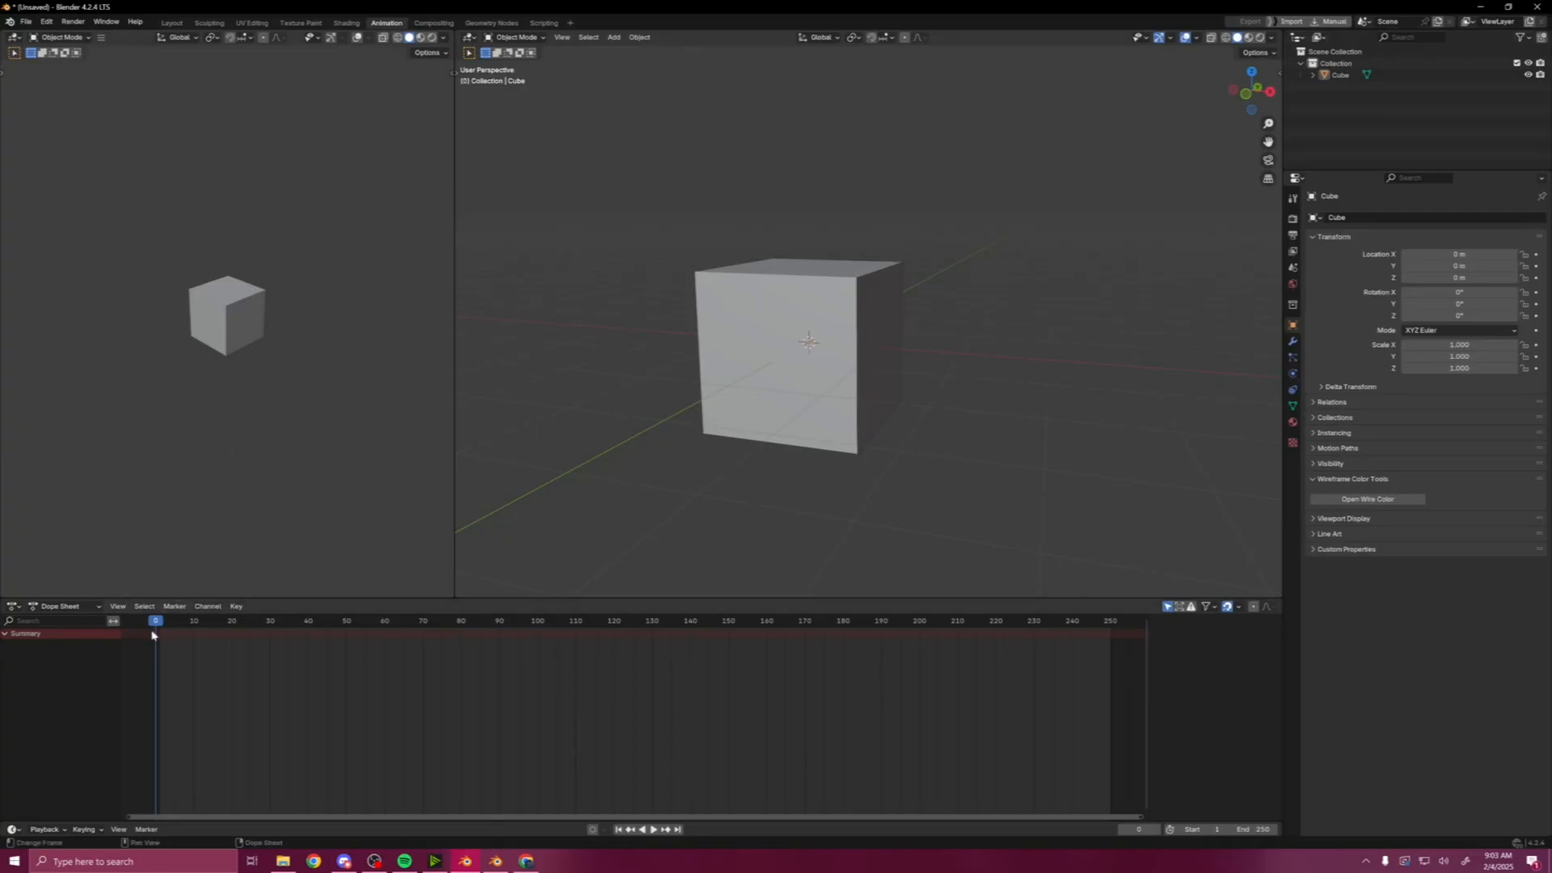
mouse_move(726, 482)
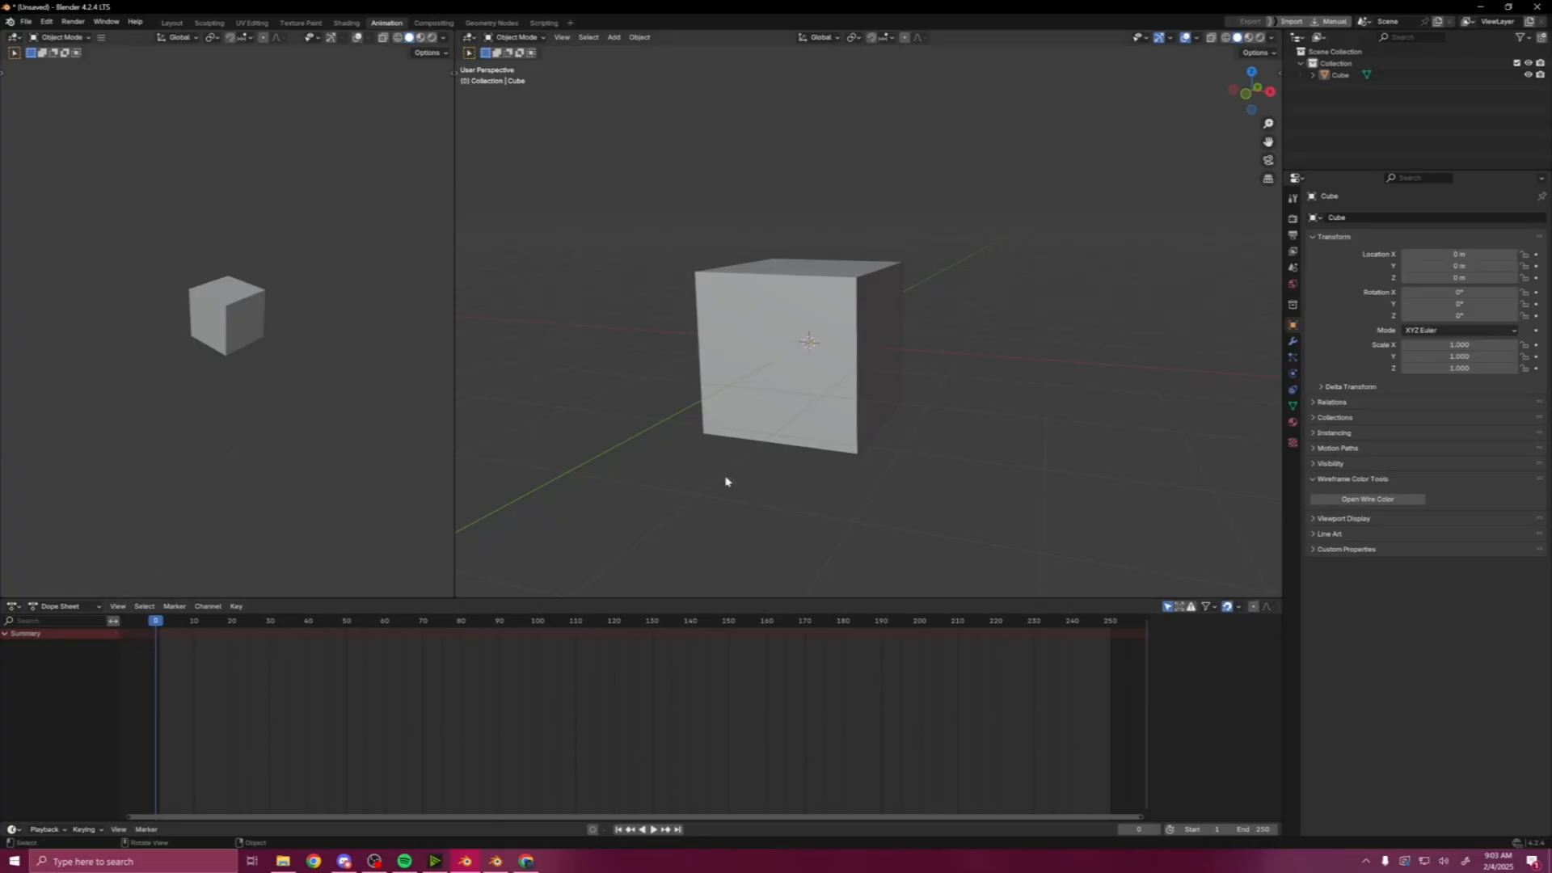
key(g)
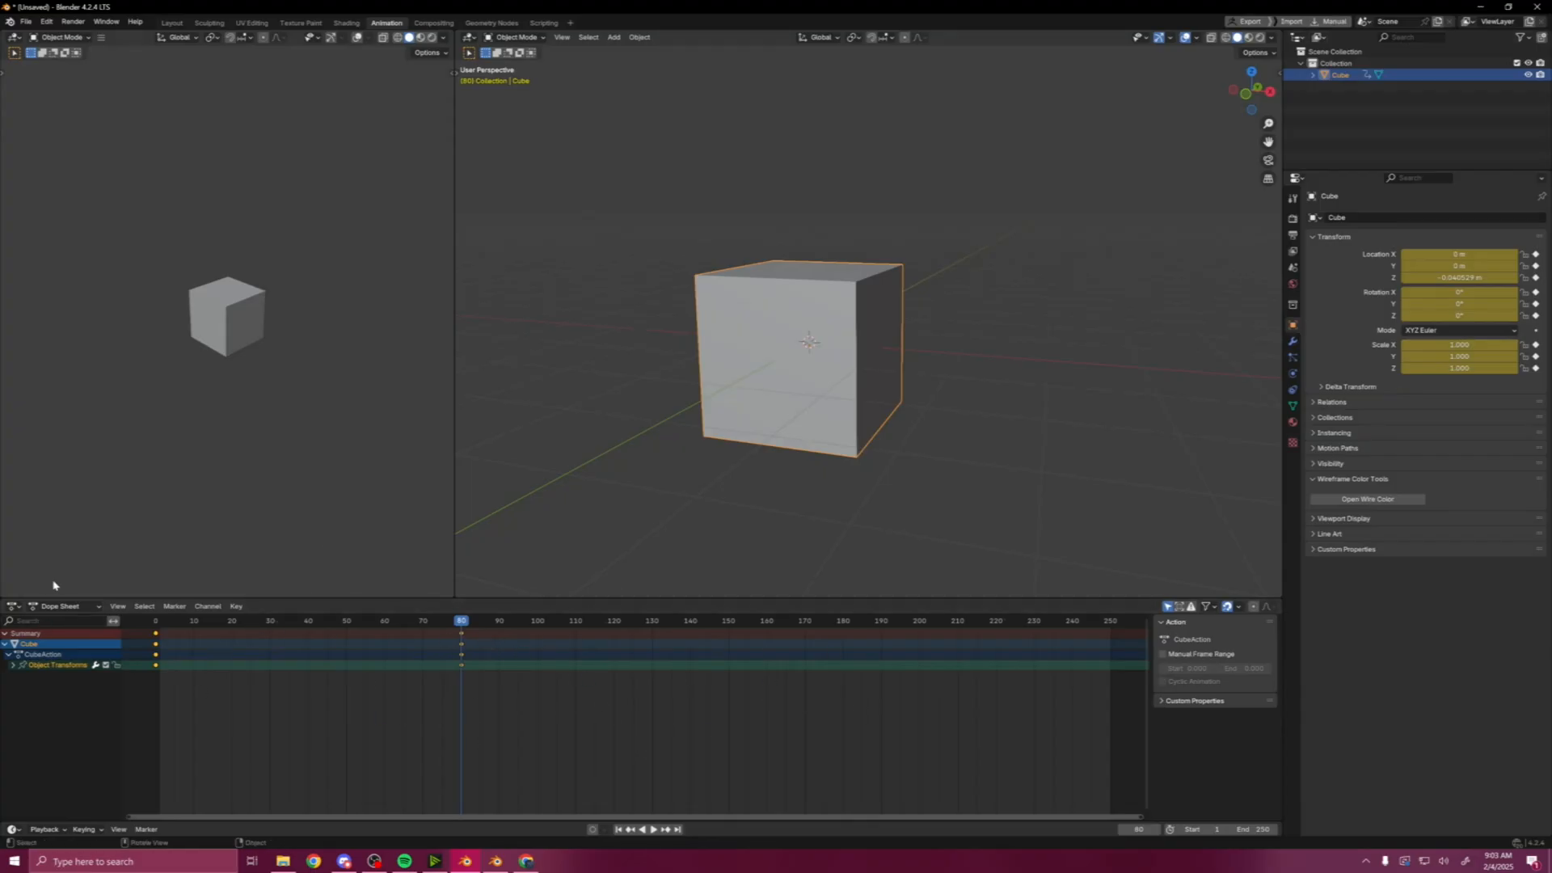
- Switch the dope sheet to Action Editor mode showing CubeAction's keys at frames 0 and 80
click(61, 606)
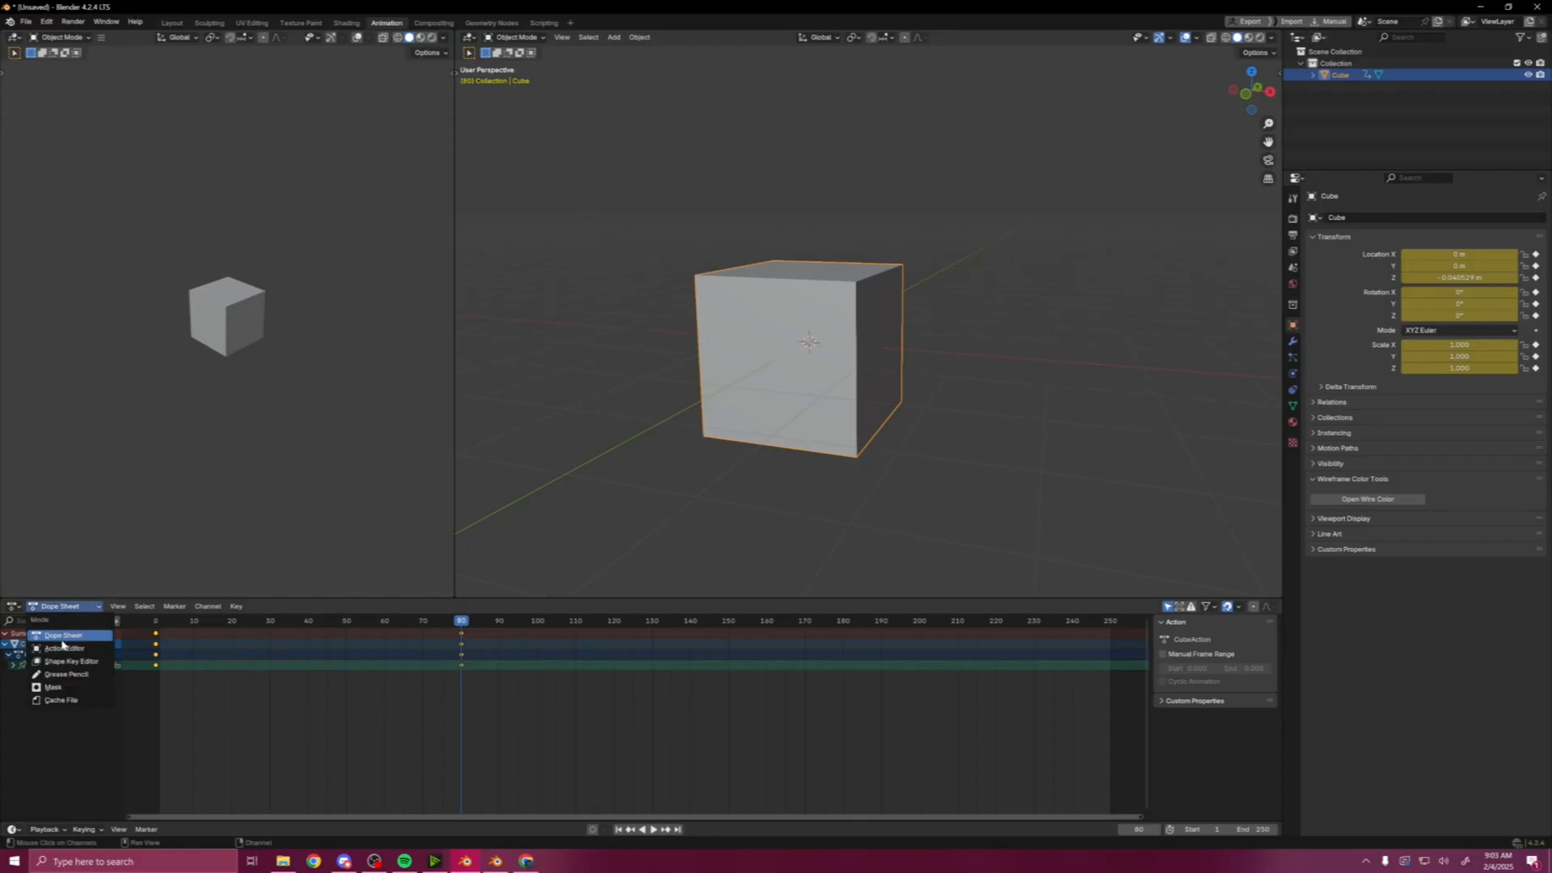
click(63, 647)
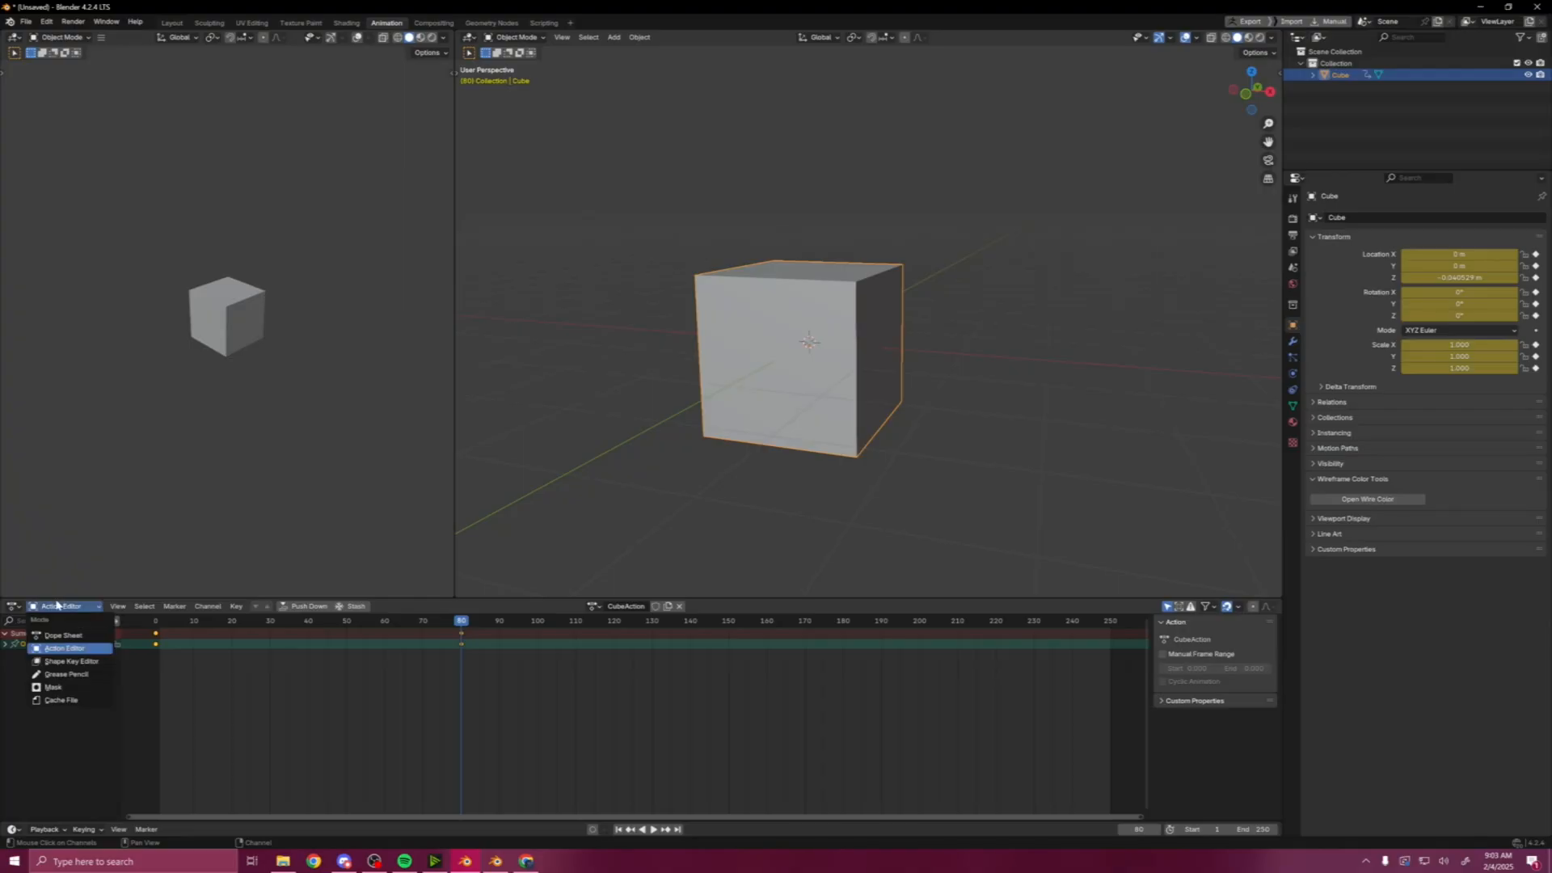
mouse_move(63, 634)
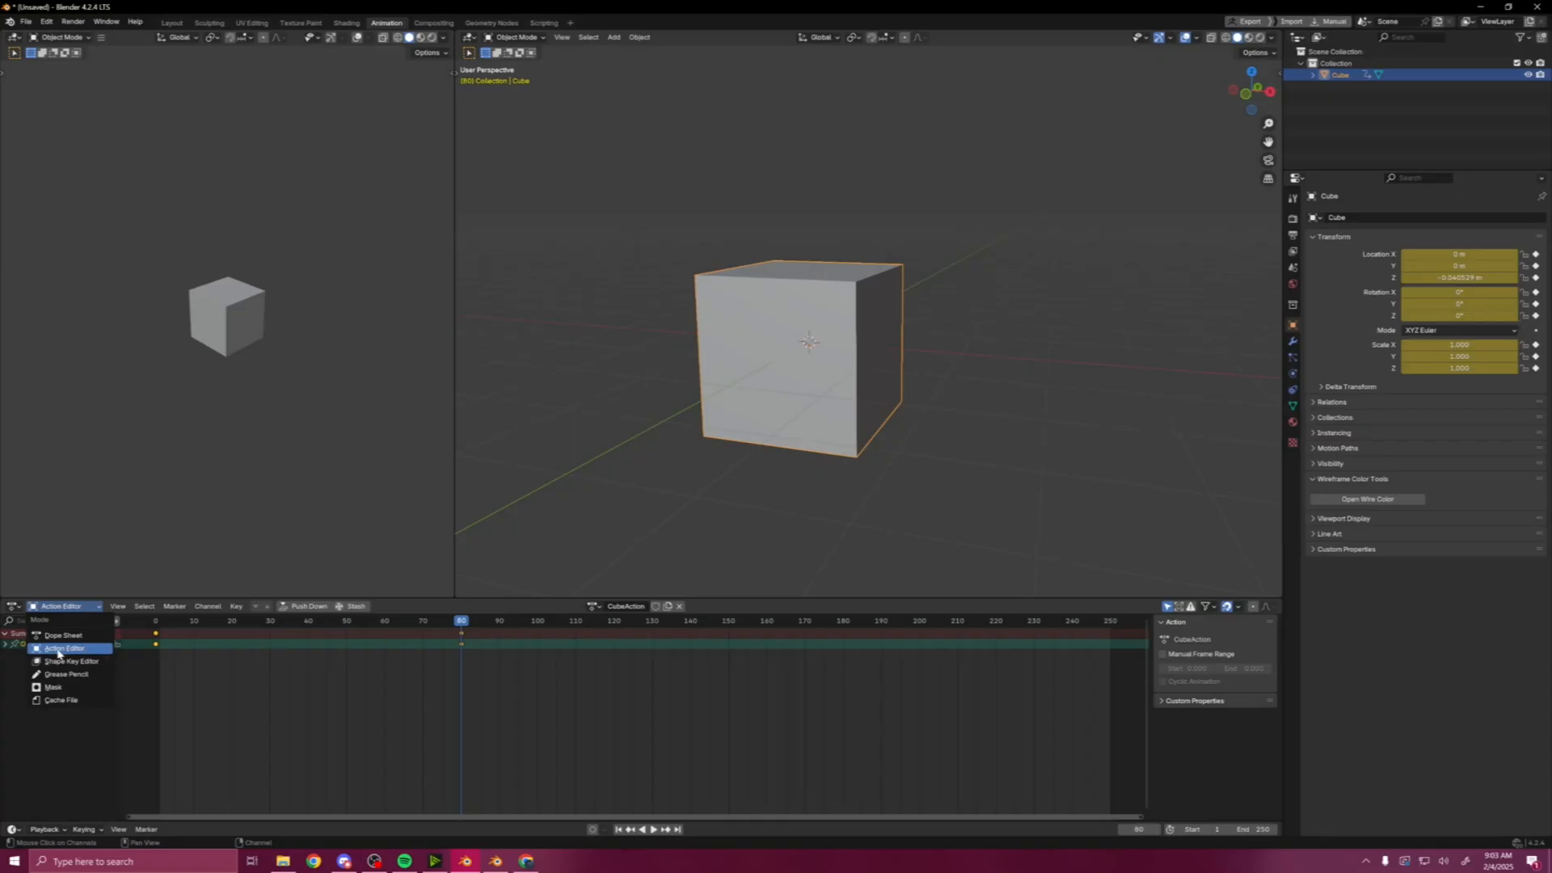
click(64, 648)
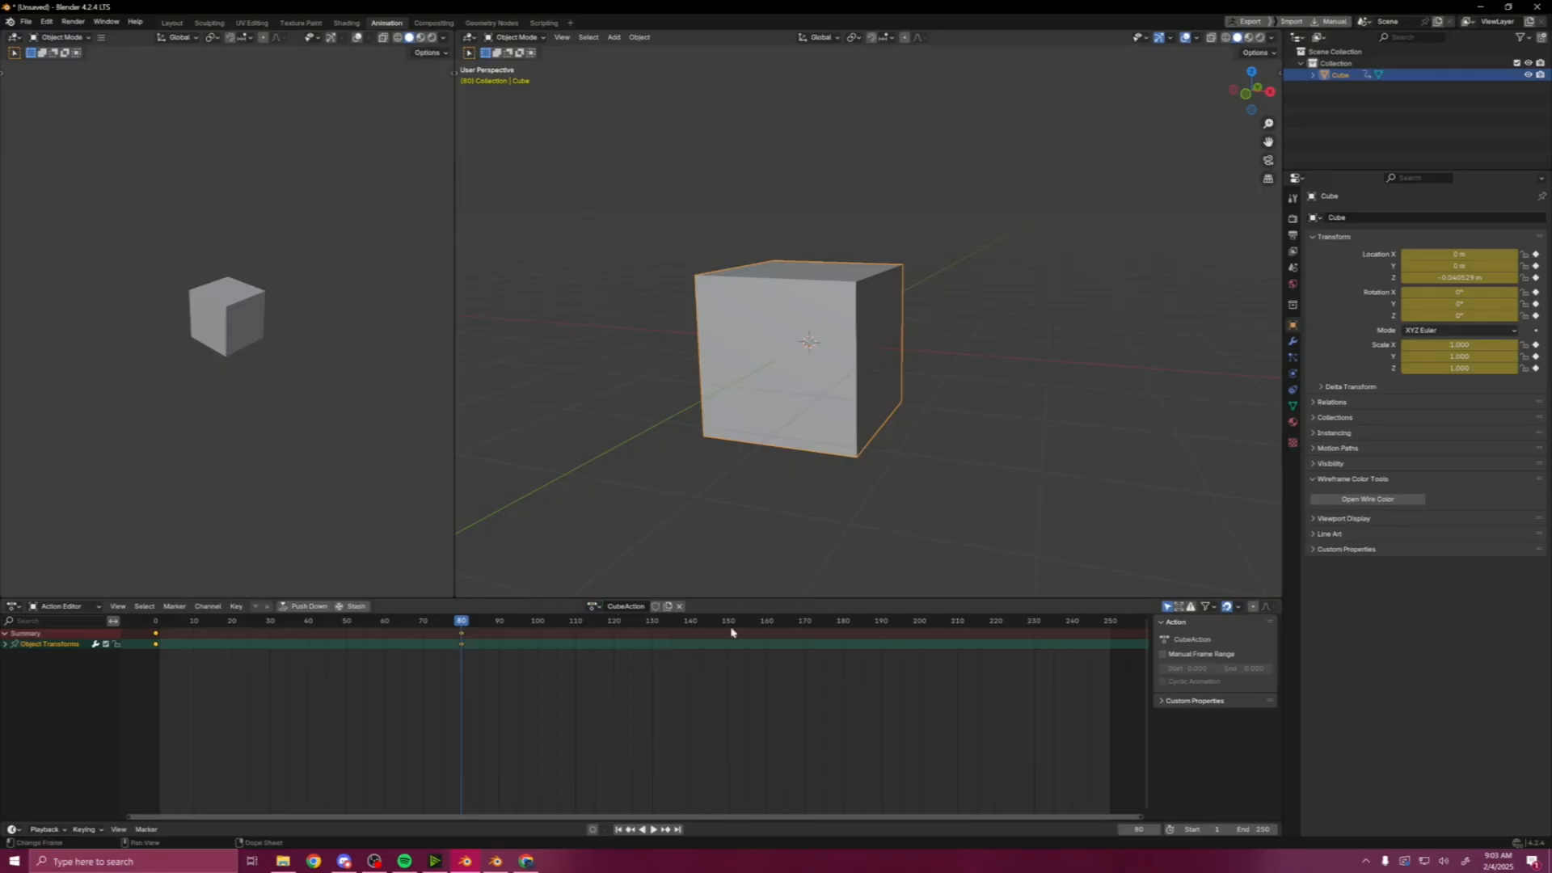
mouse_move(597, 626)
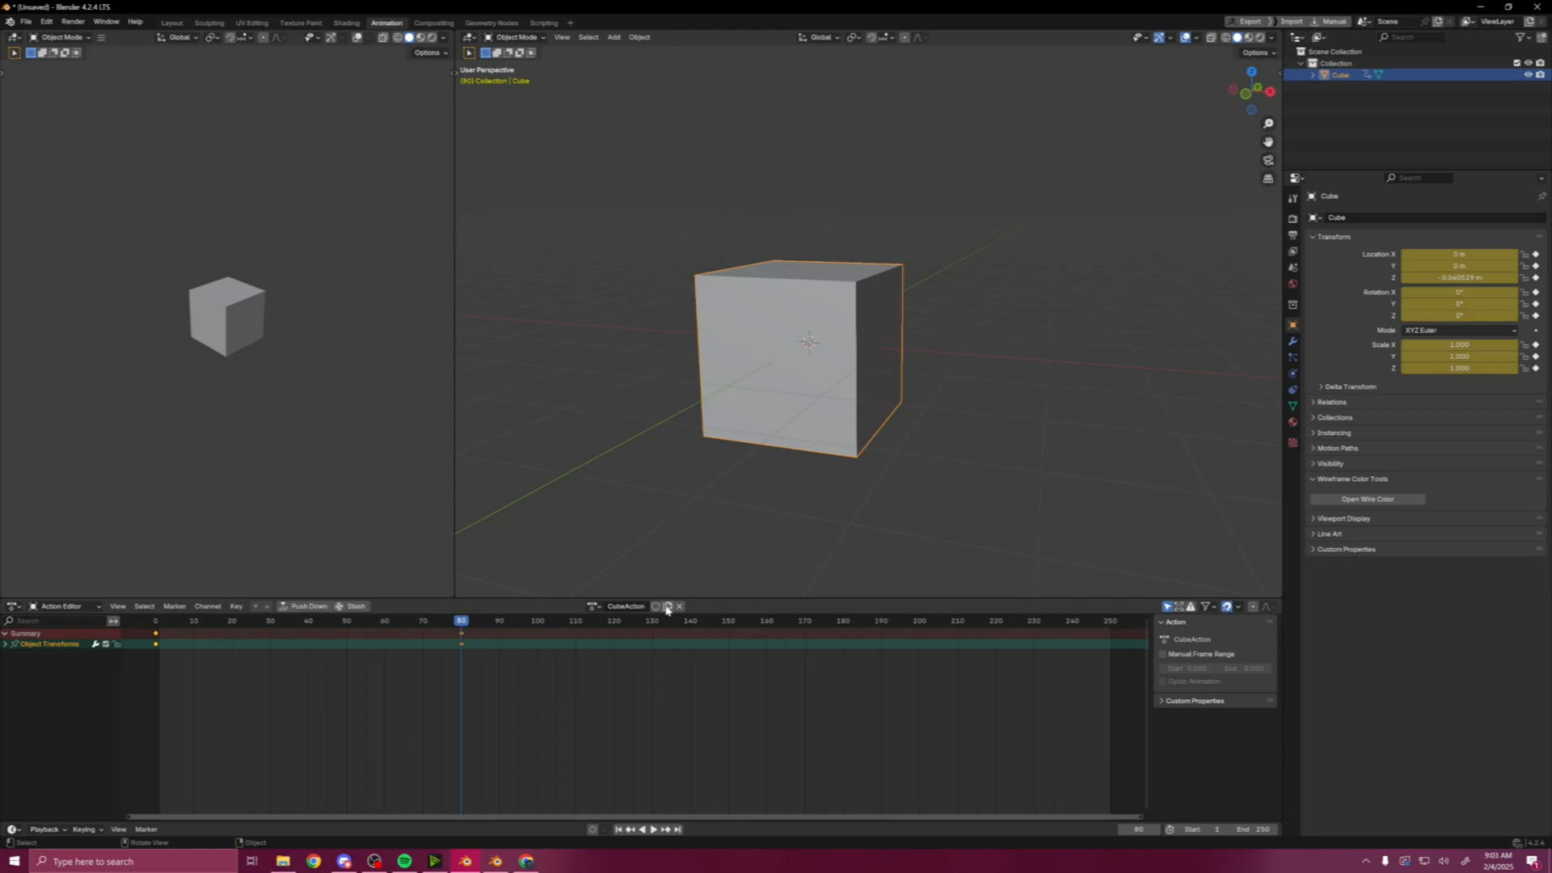
- Duplicate CubeAction as CubeAction.001, unlink it and create a new empty action named Action
click(671, 606)
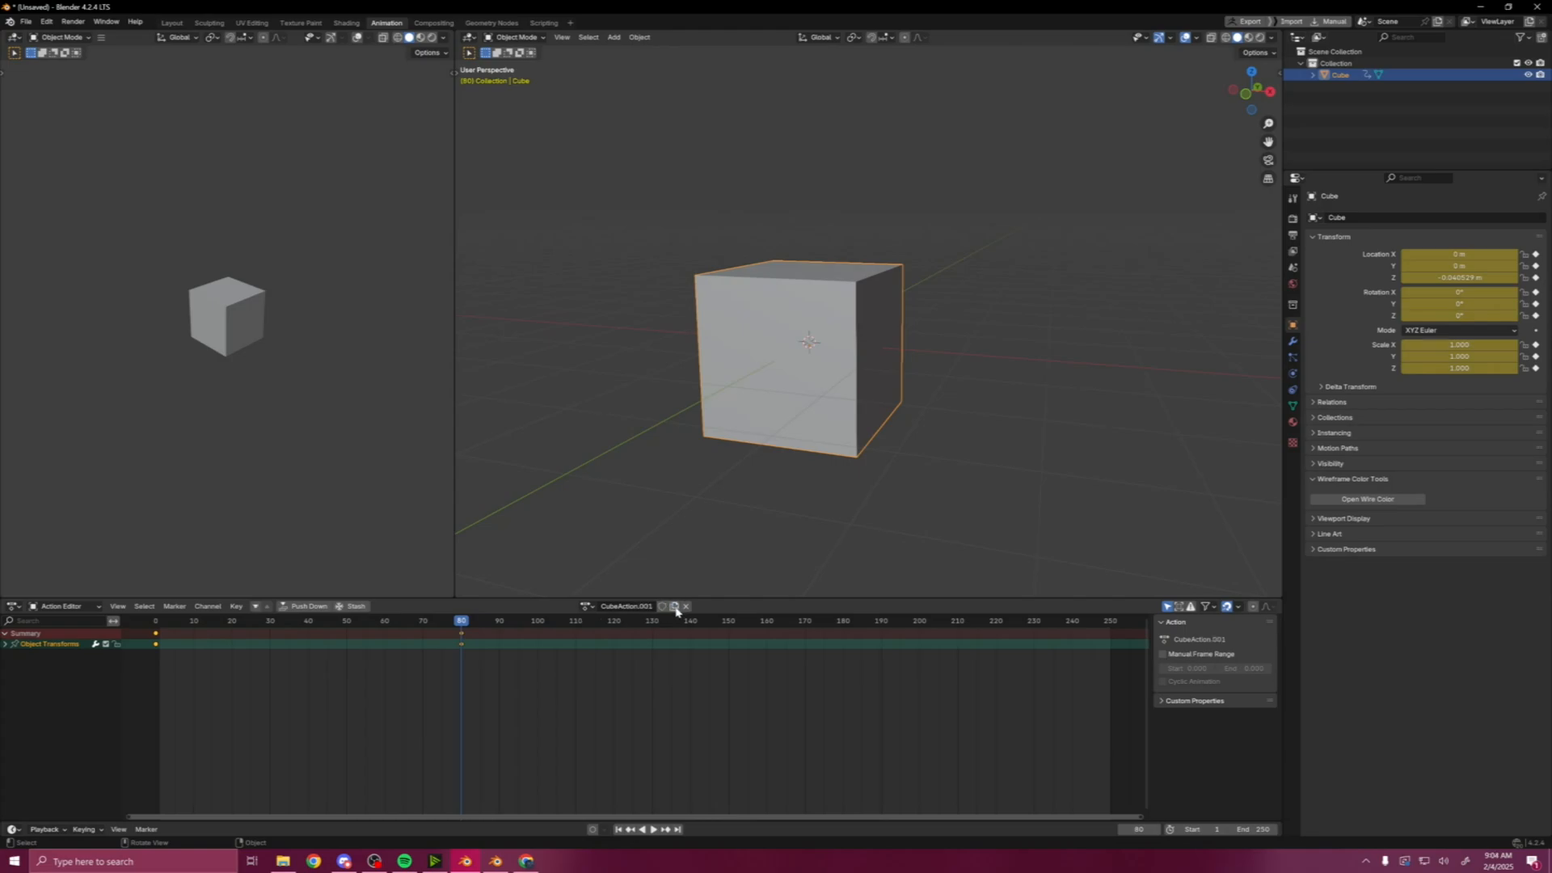
mouse_move(674, 606)
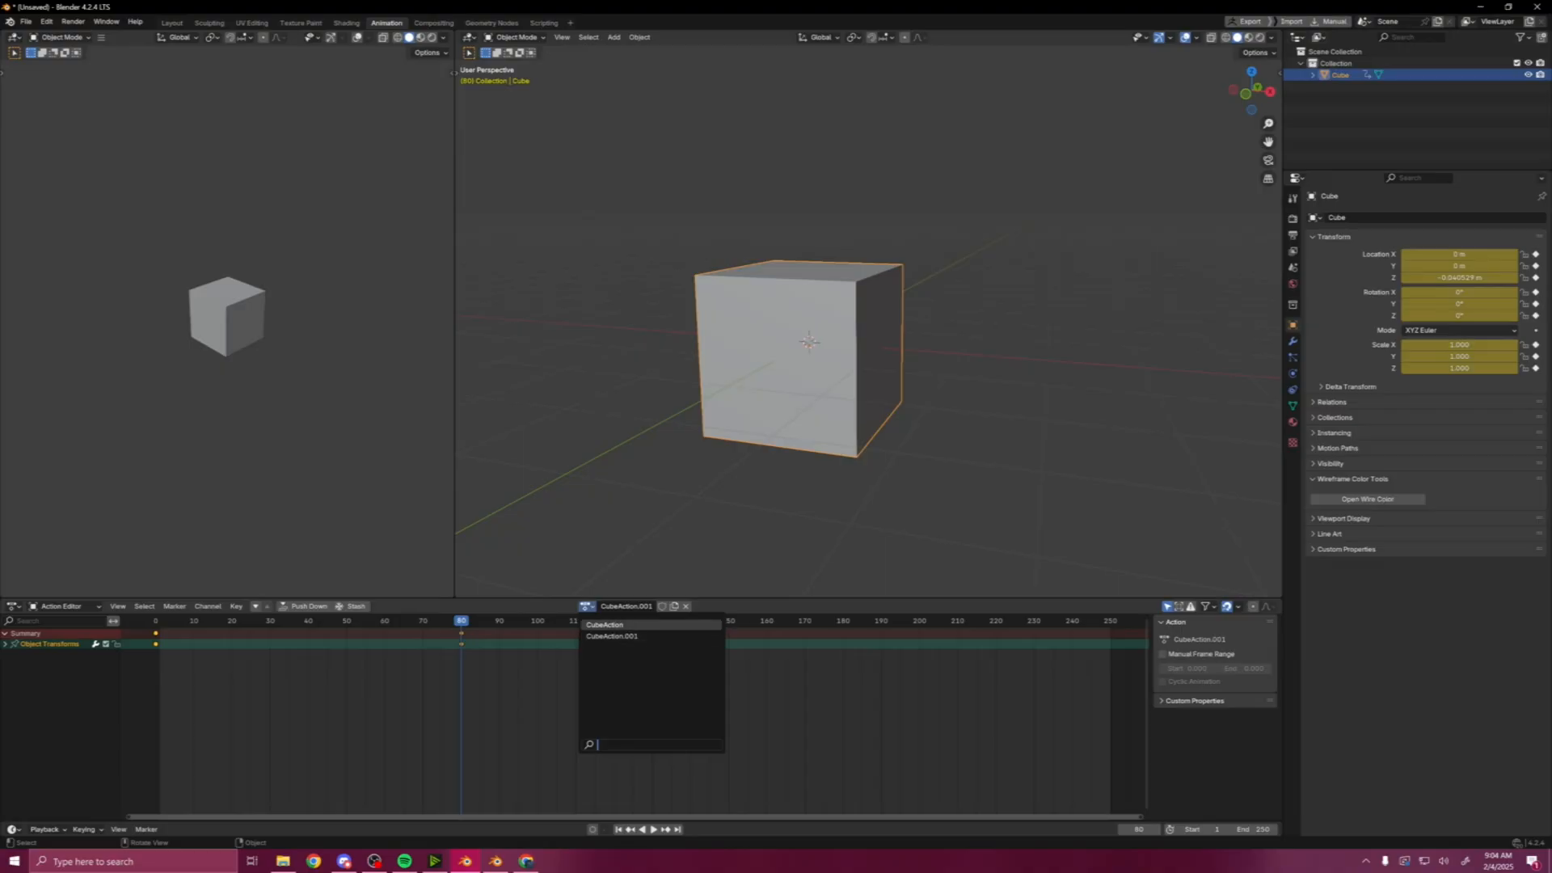
click(611, 637)
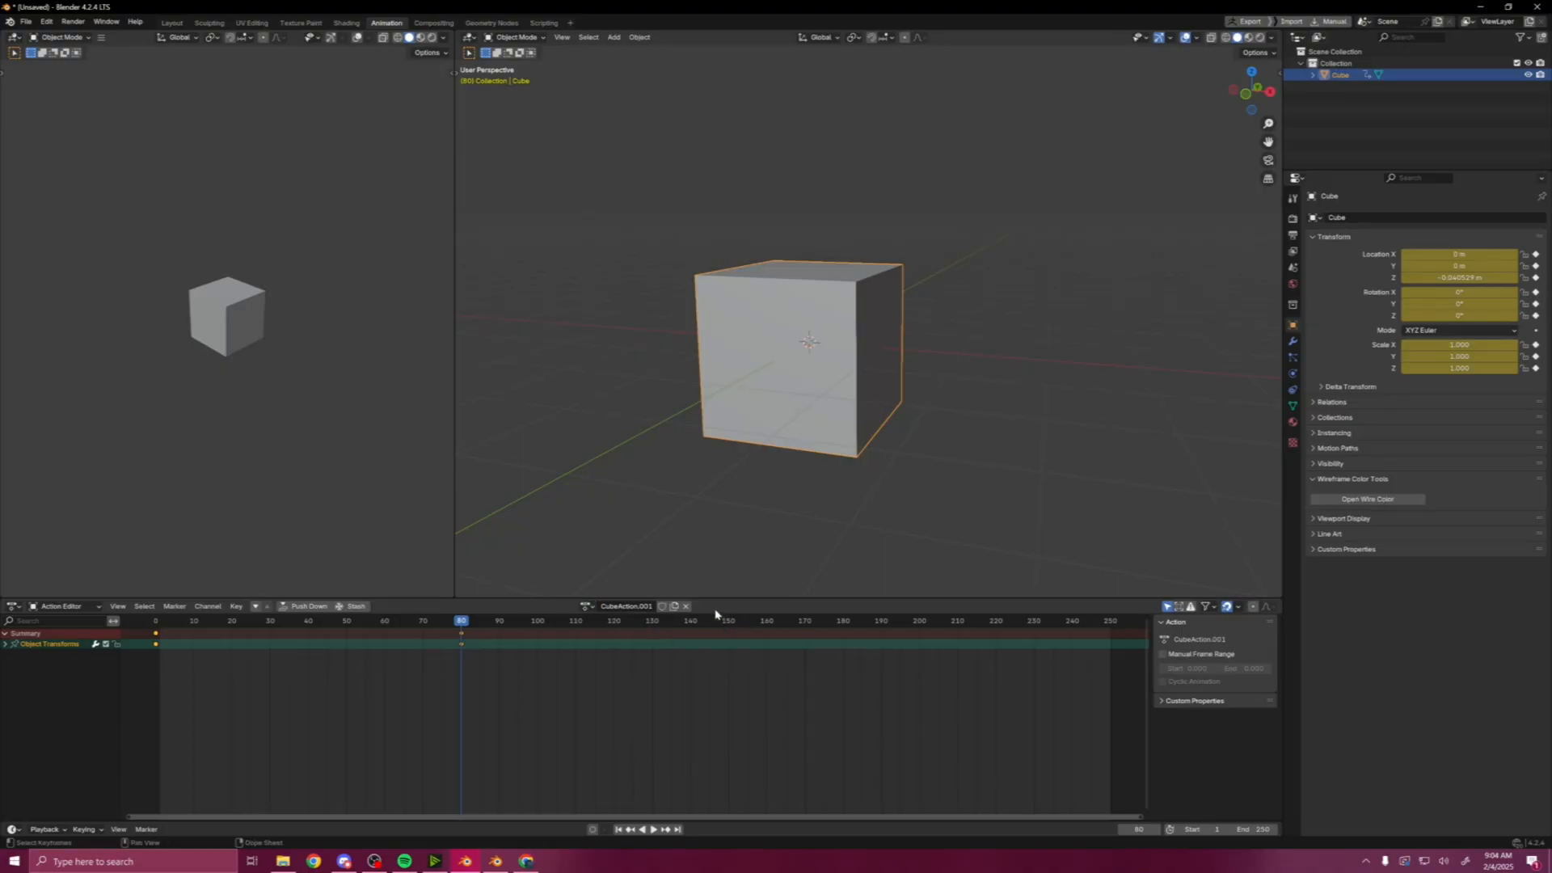
click(684, 606)
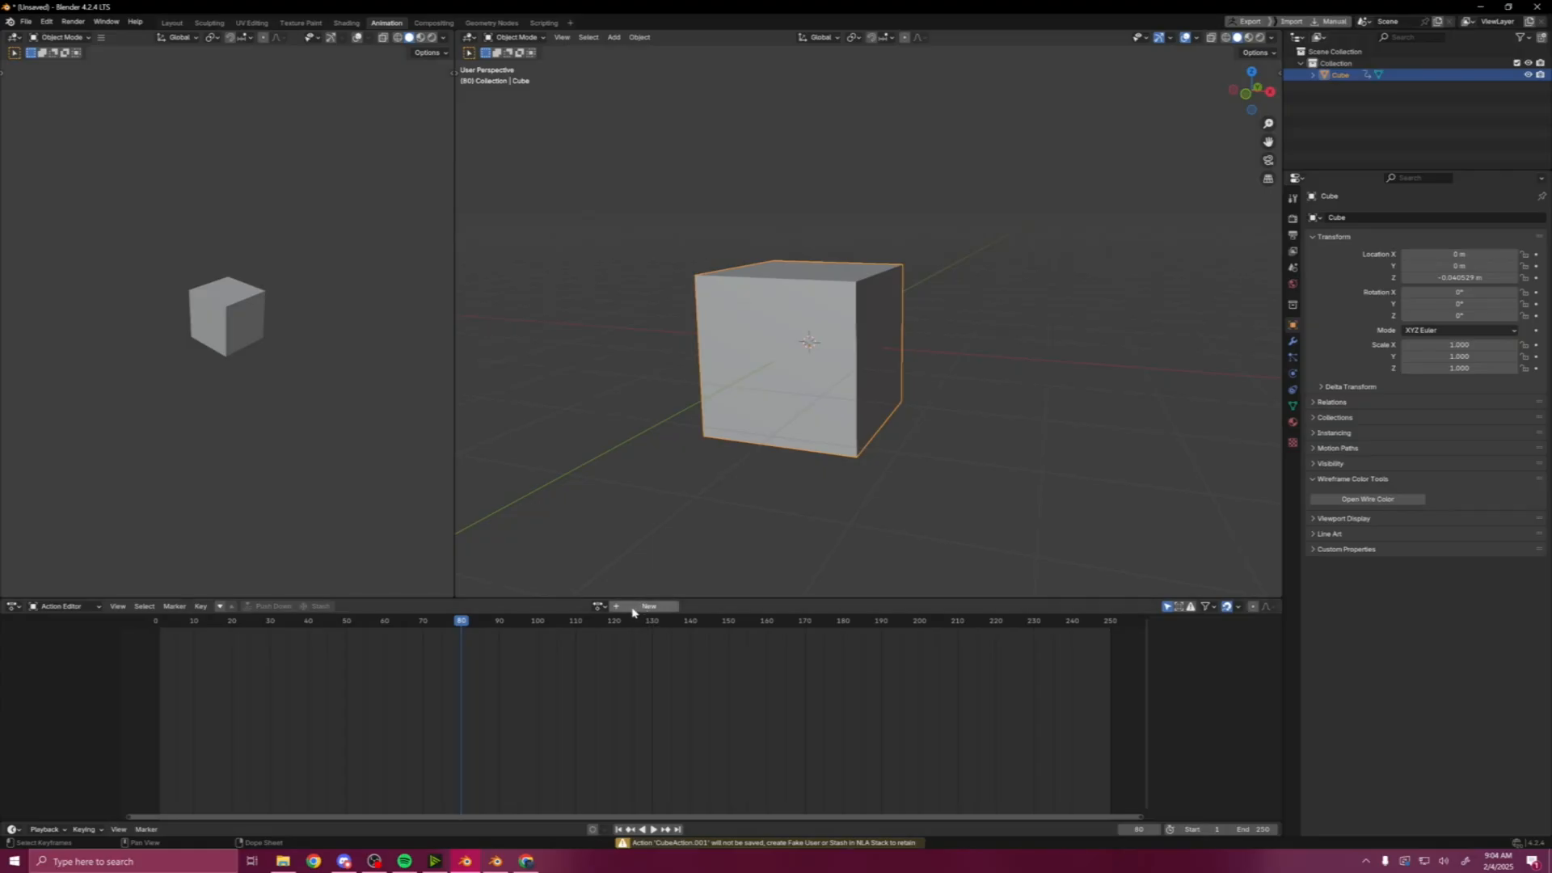
click(648, 606)
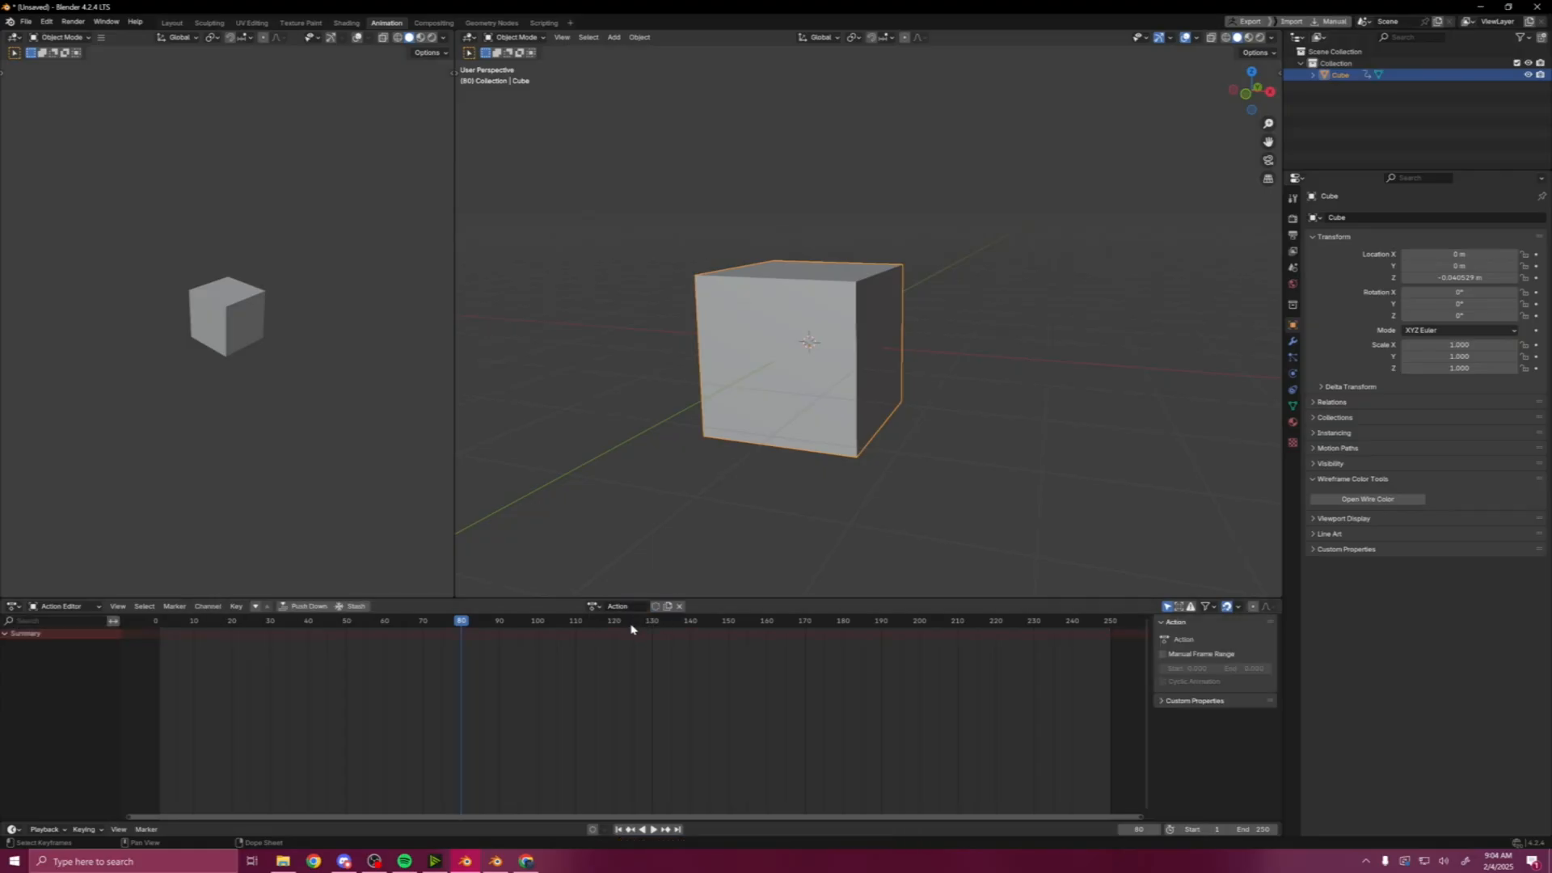
mouse_move(946, 488)
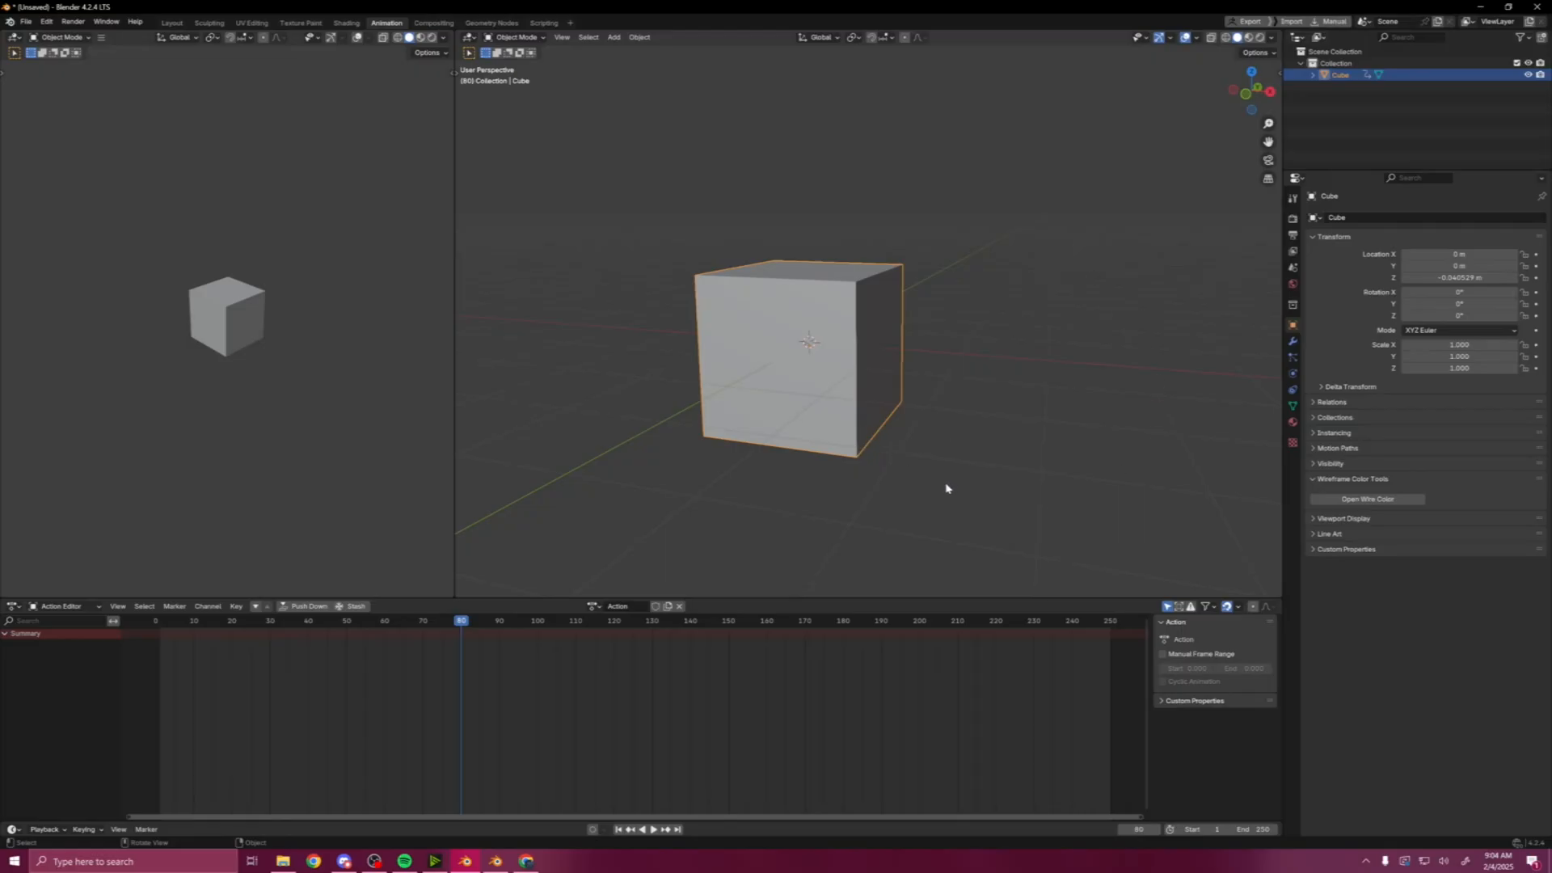
mouse_move(561, 553)
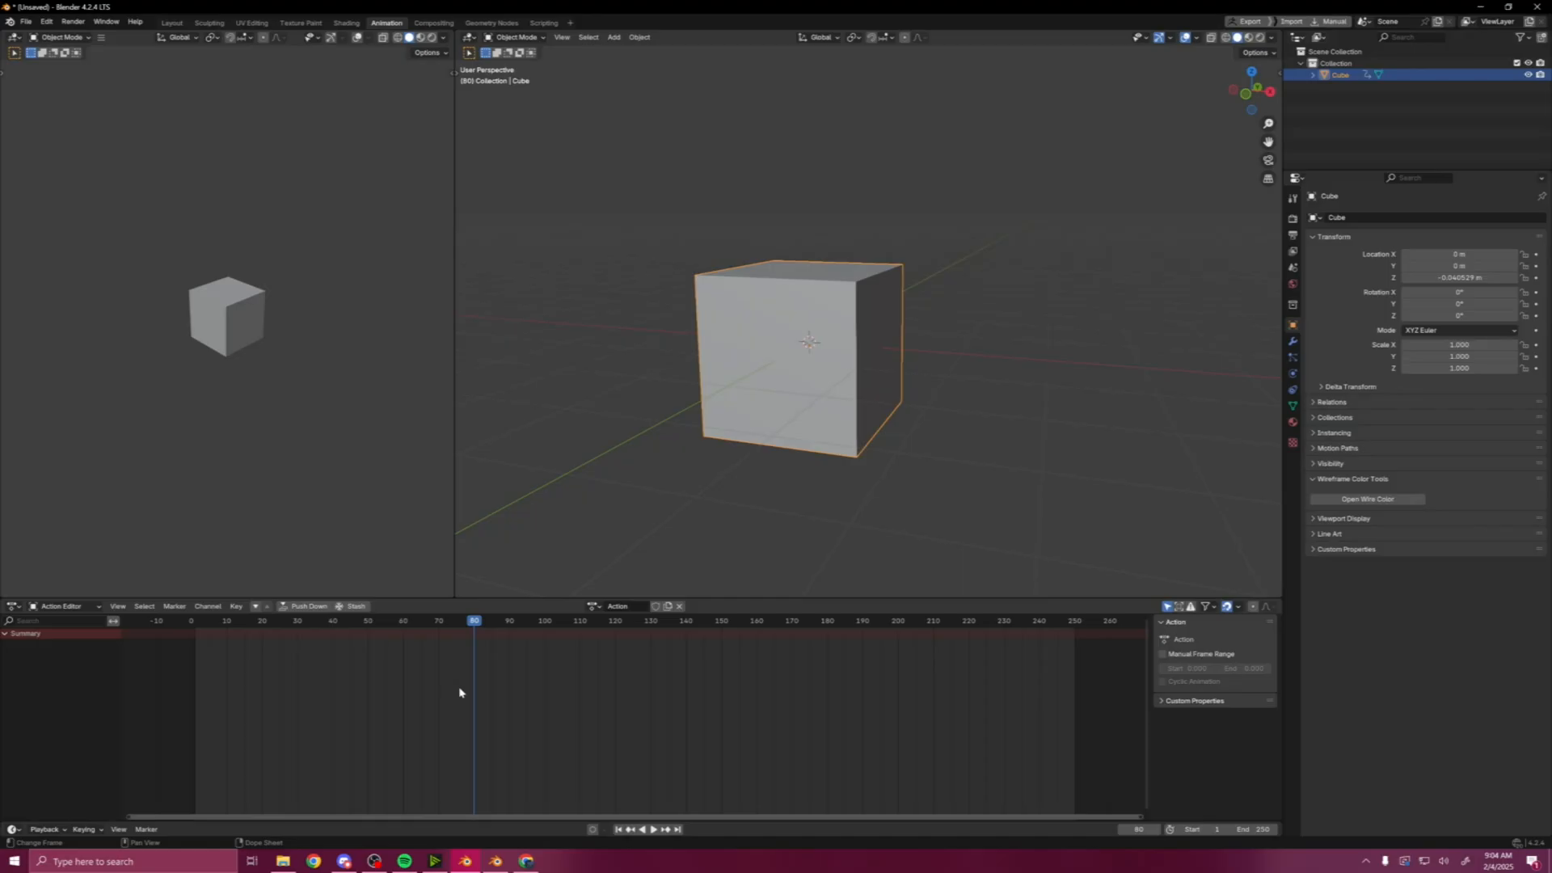
mouse_move(451, 628)
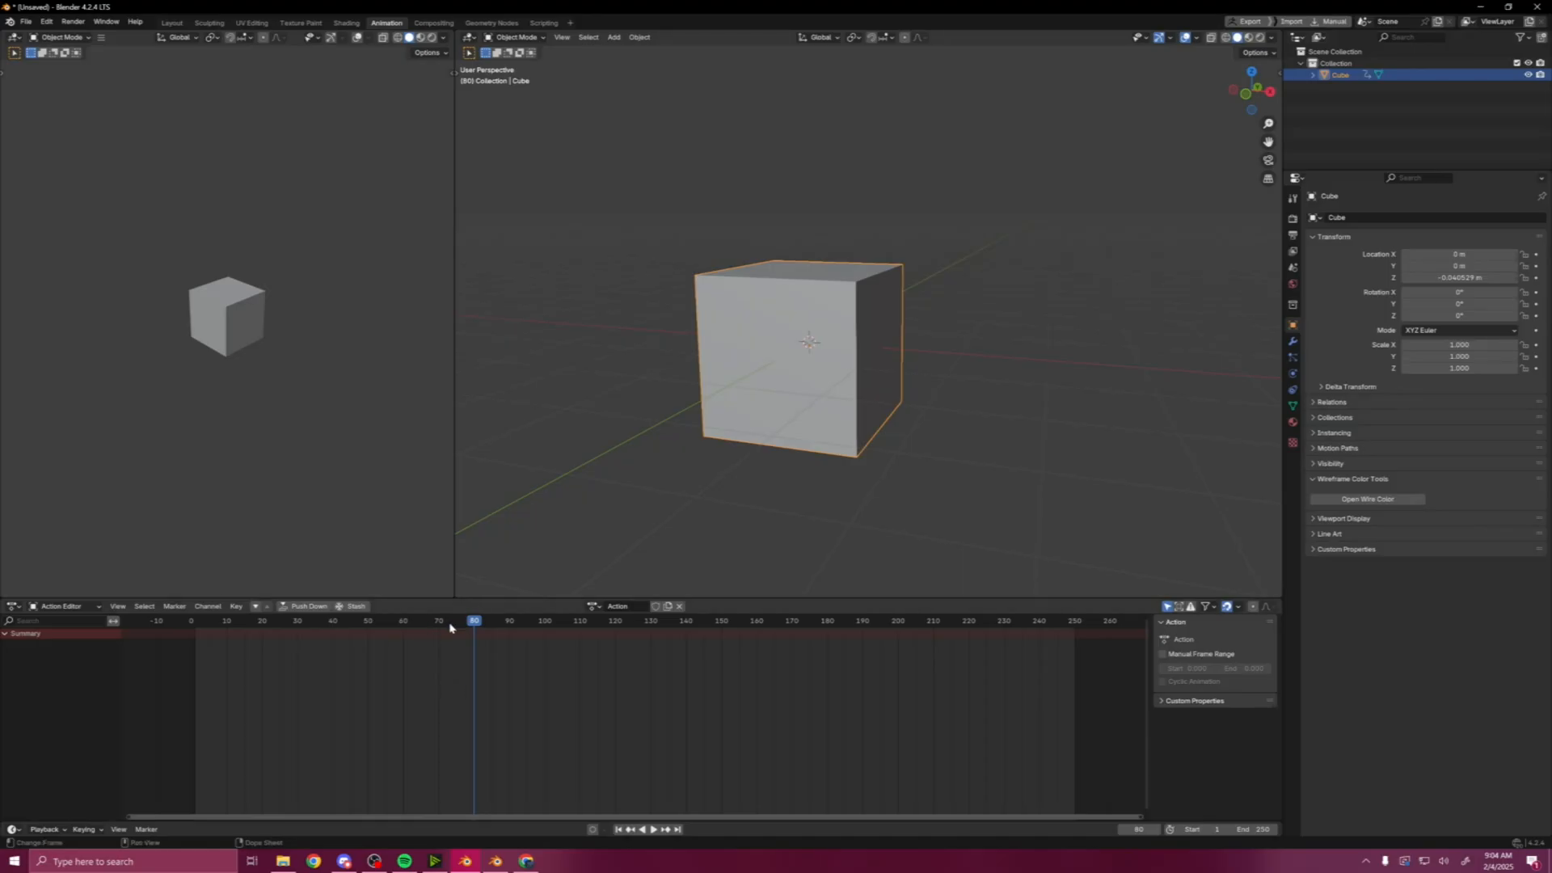
- Reassign CubeAction to the cube and enable its manual frame range 0 to 80
click(204, 621)
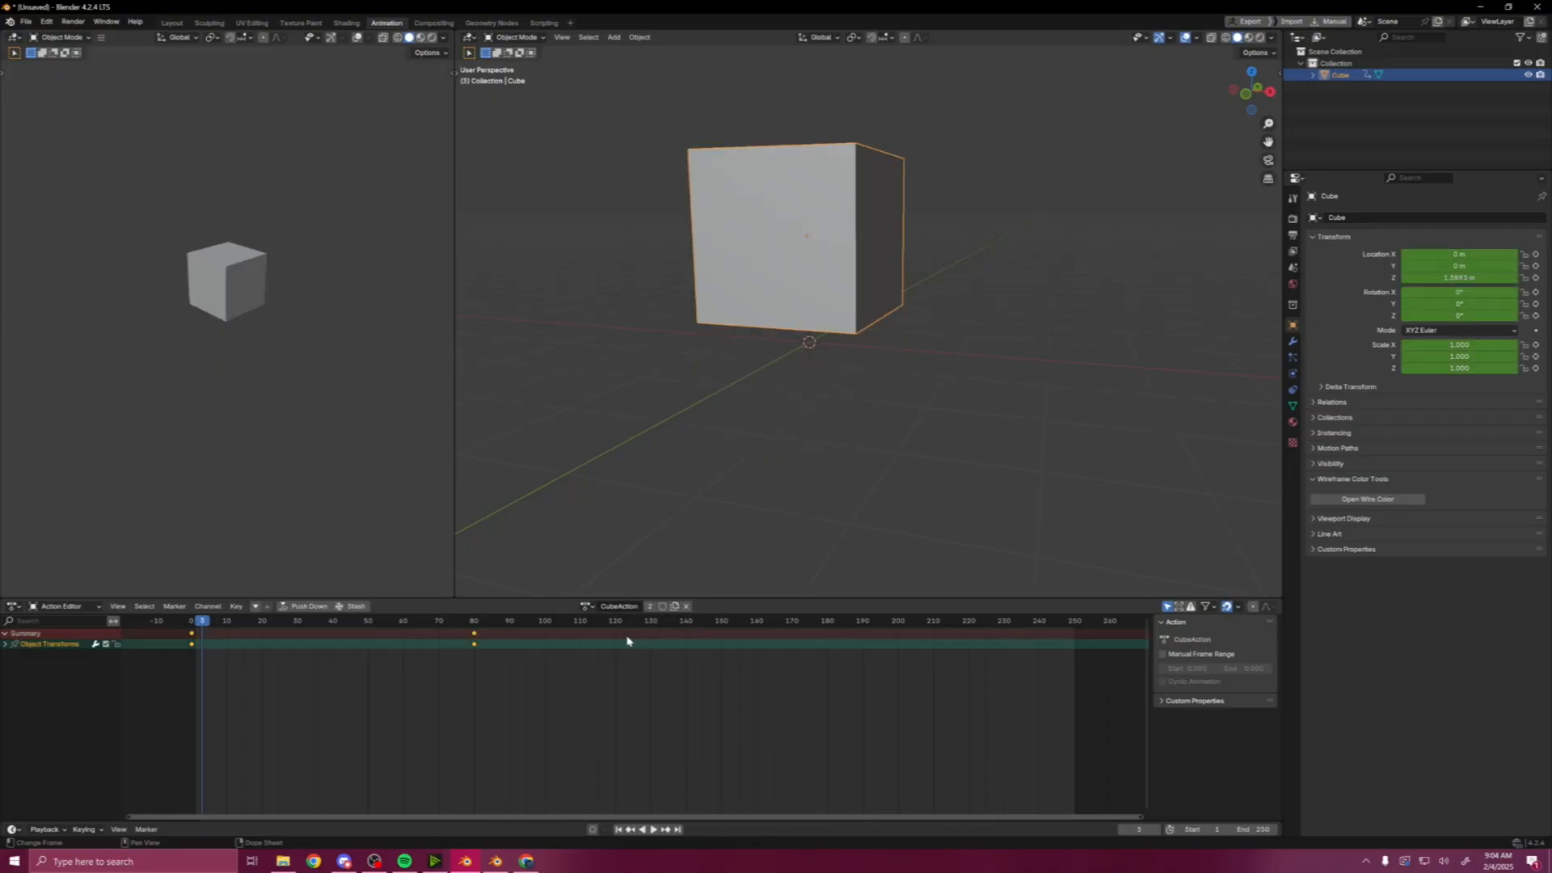
click(640, 829)
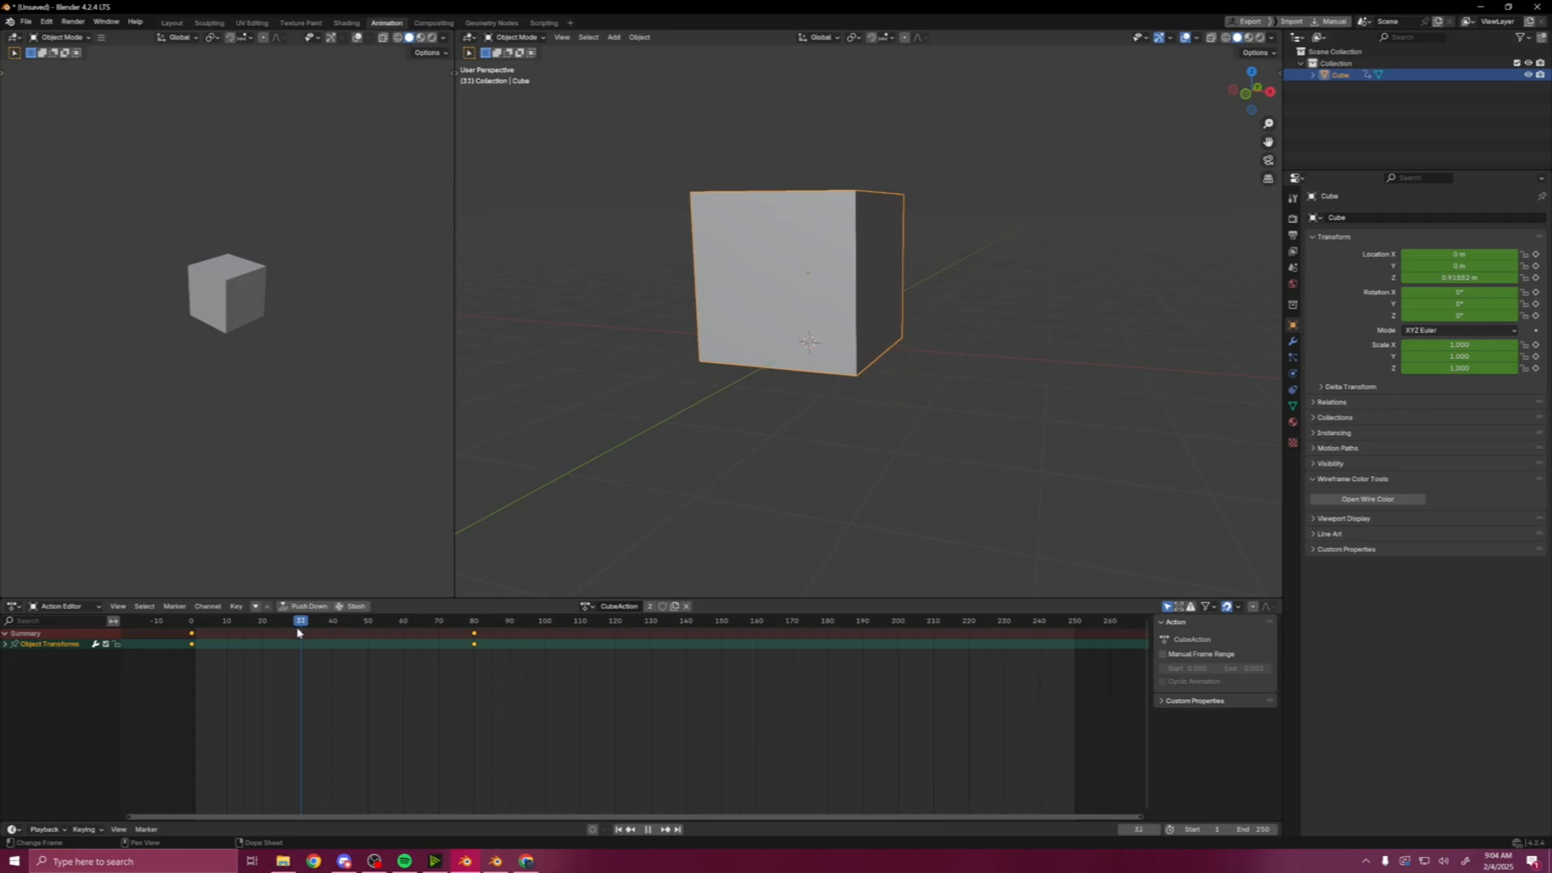
click(448, 621)
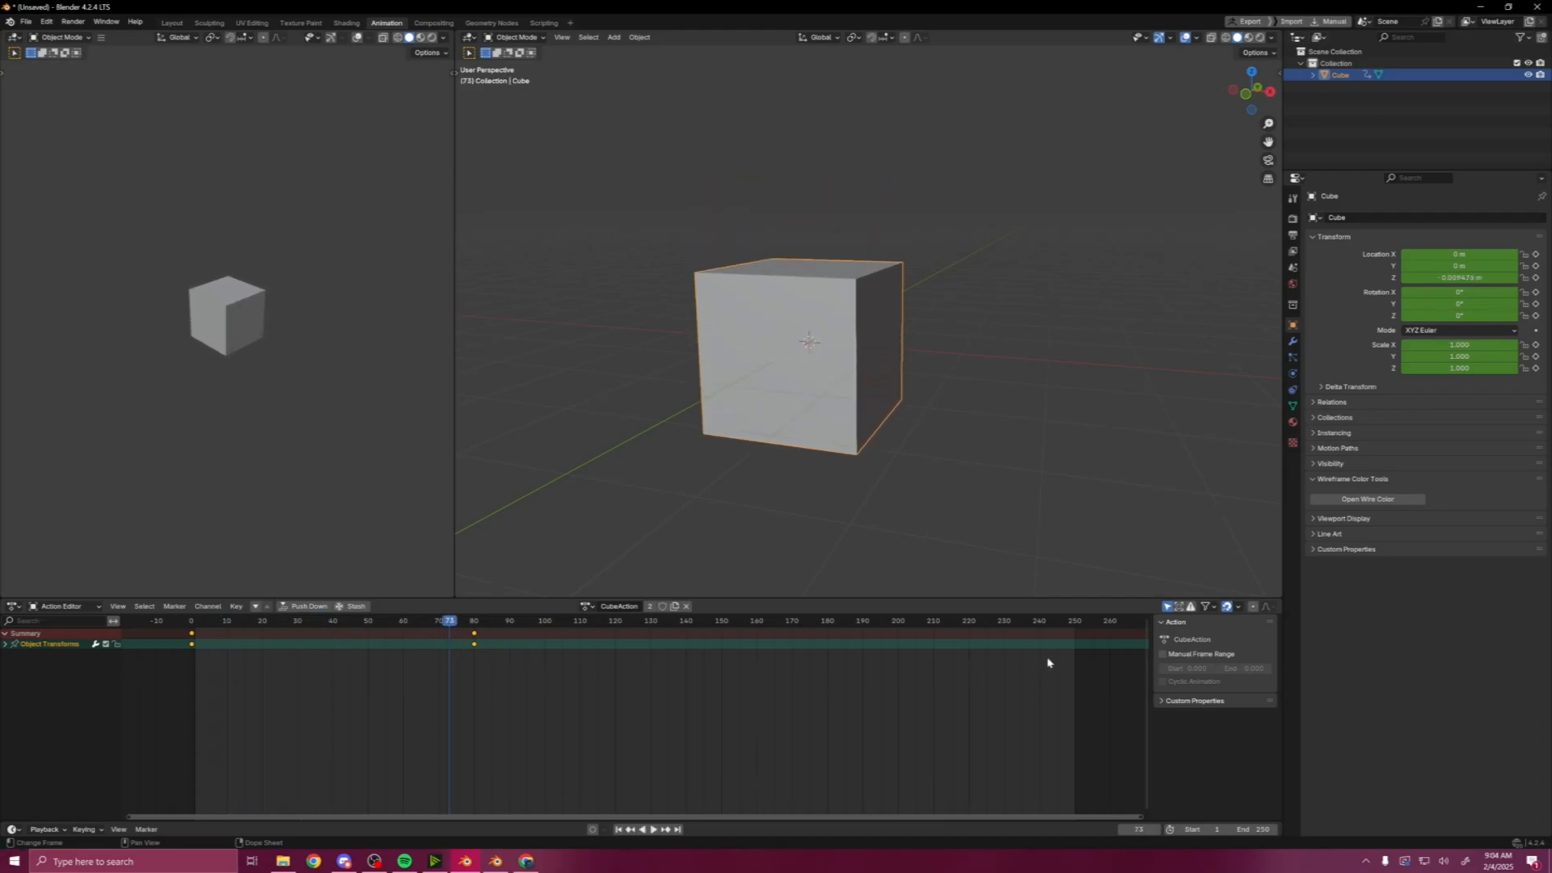
click(1162, 655)
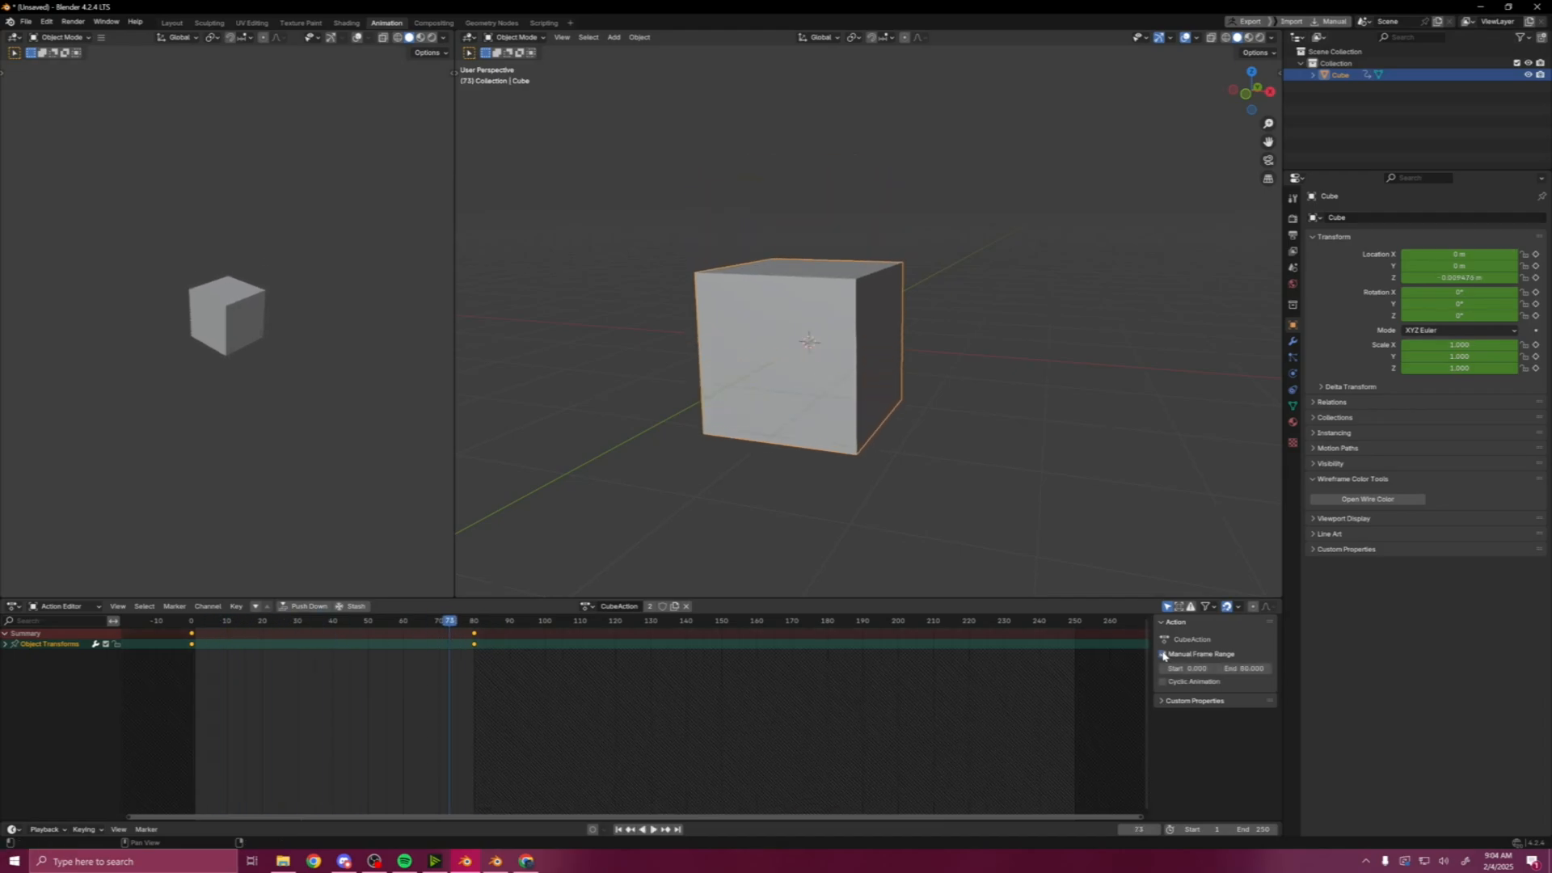
- Play the cube animation and split the lower animation area into two editors
click(639, 828)
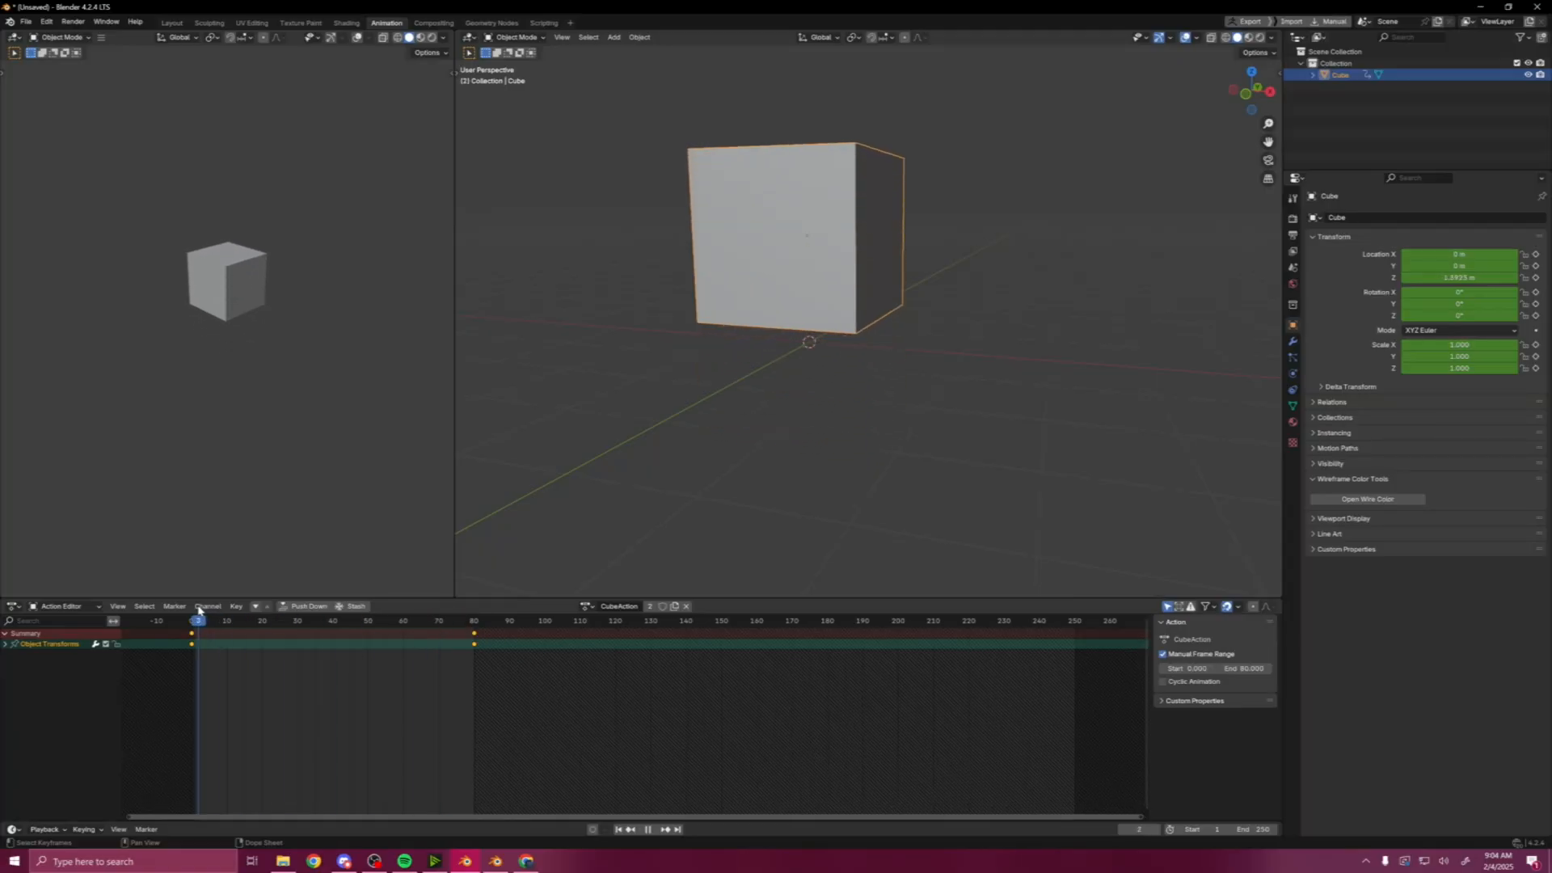
click(191, 621)
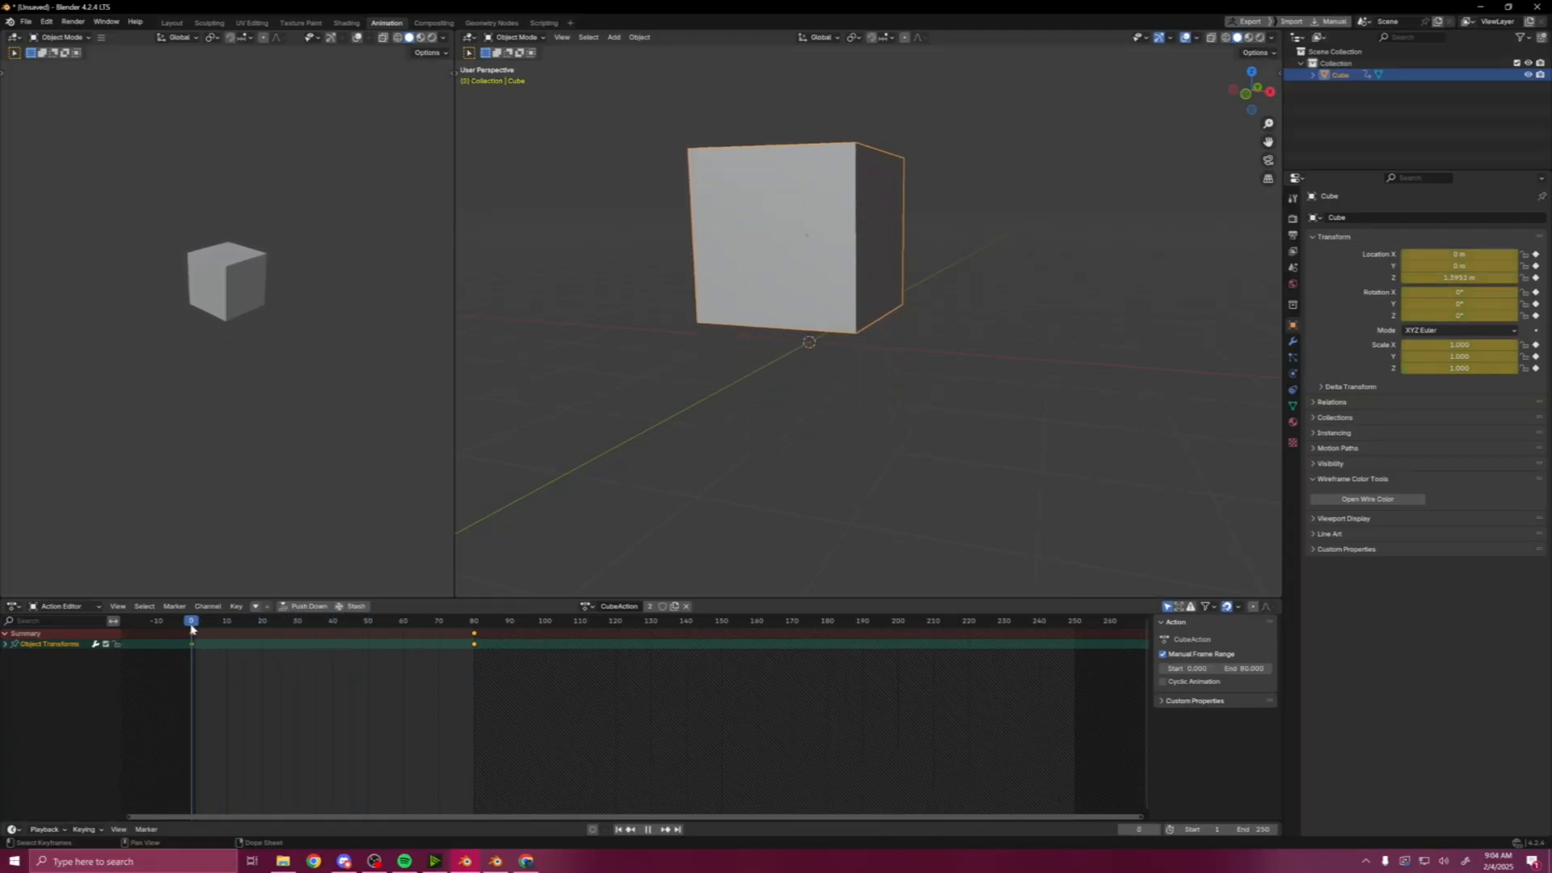
click(447, 621)
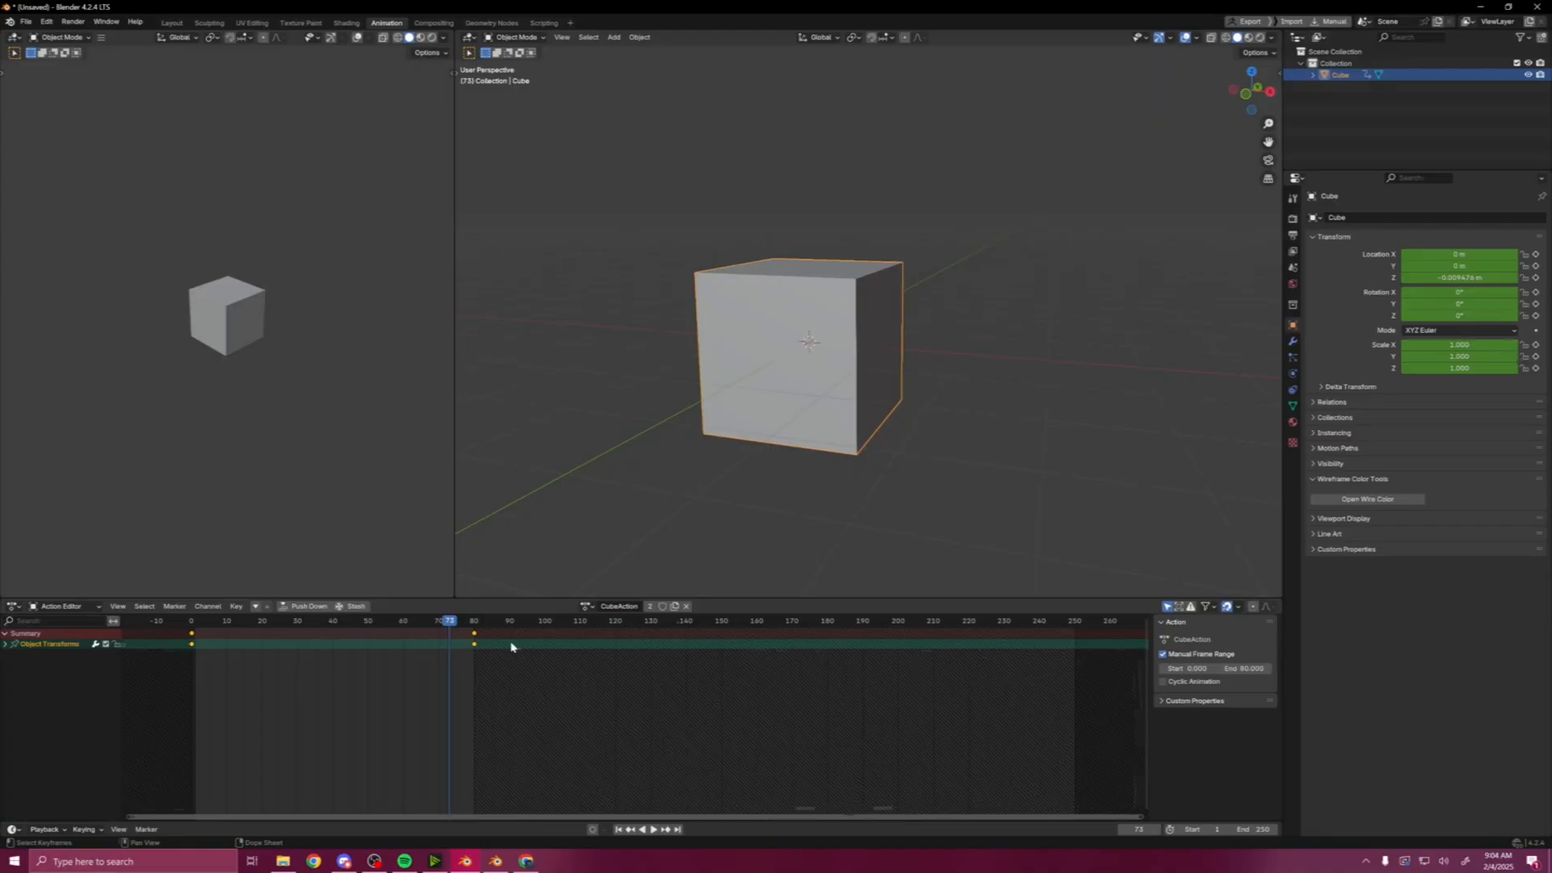
mouse_move(480, 584)
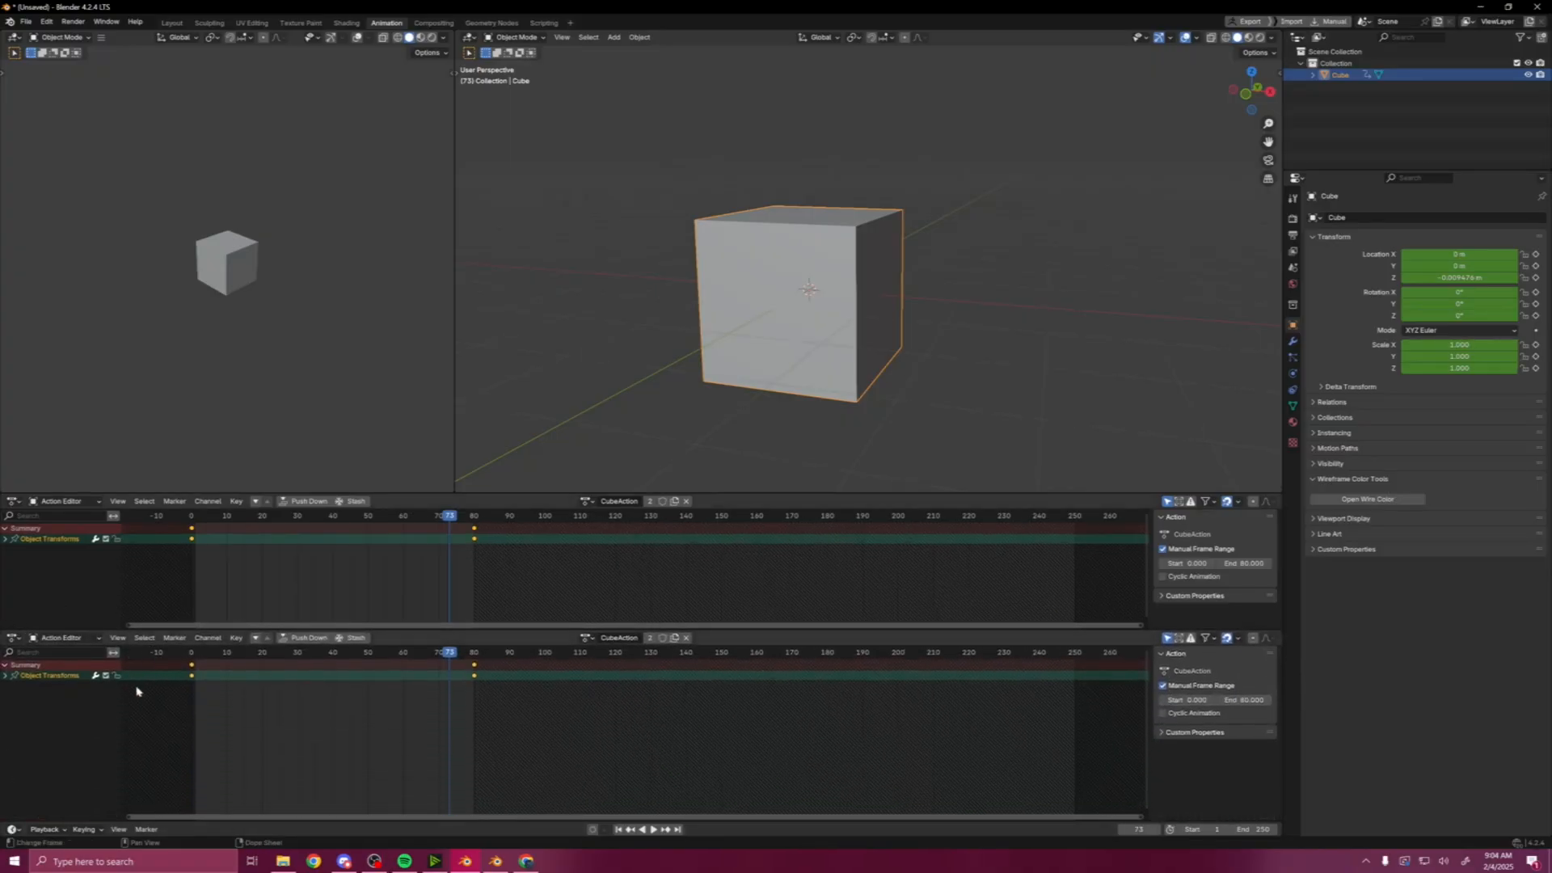
- Bring up the editor type list on the lower area to change it to Nonlinear Animation
click(61, 637)
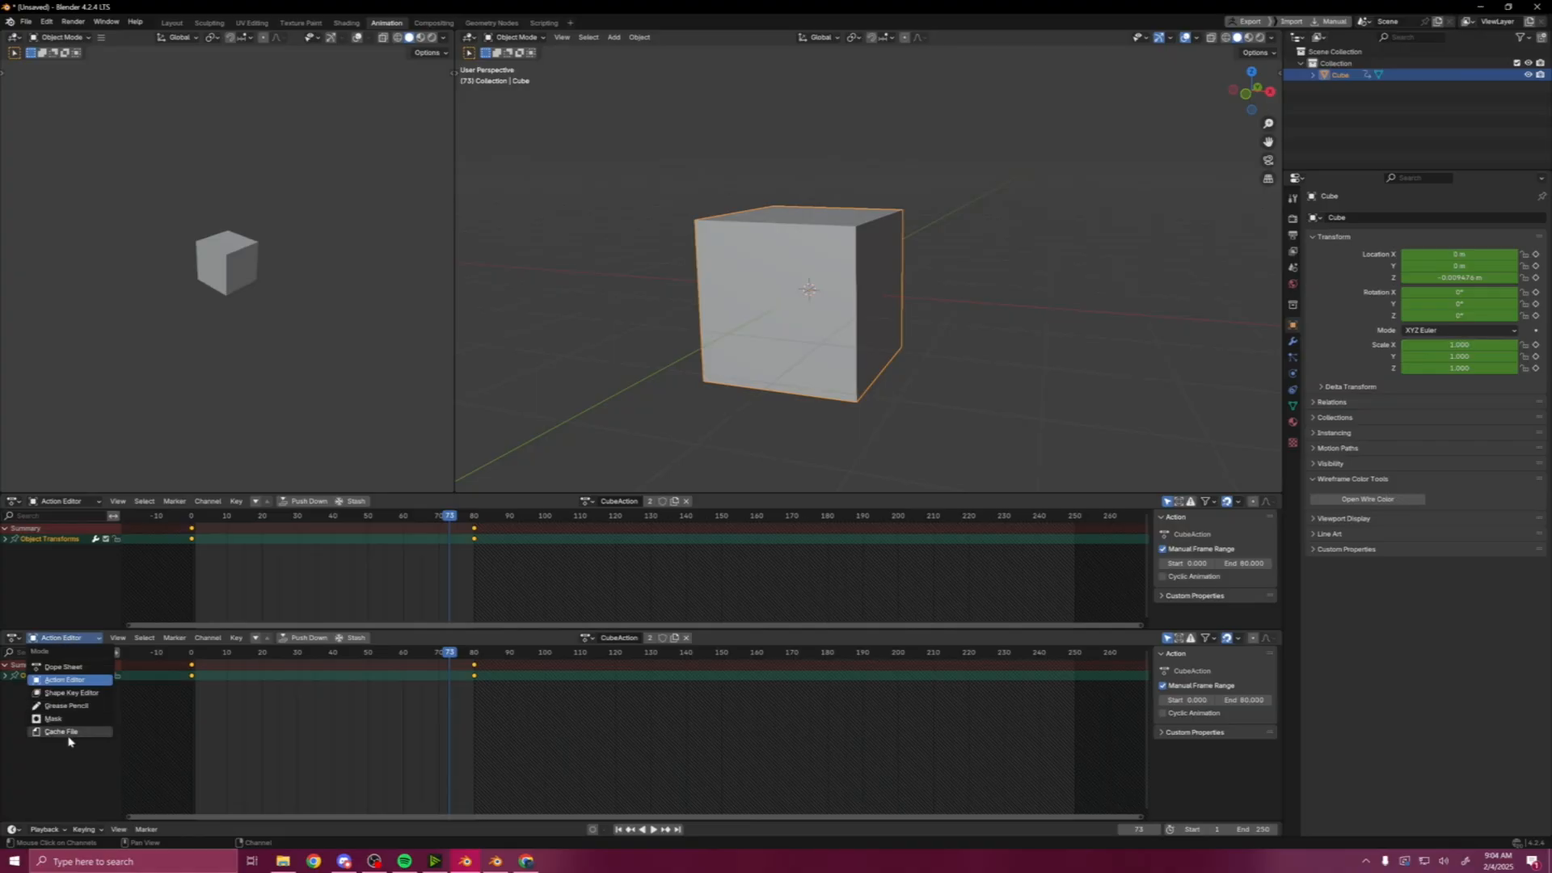
click(63, 679)
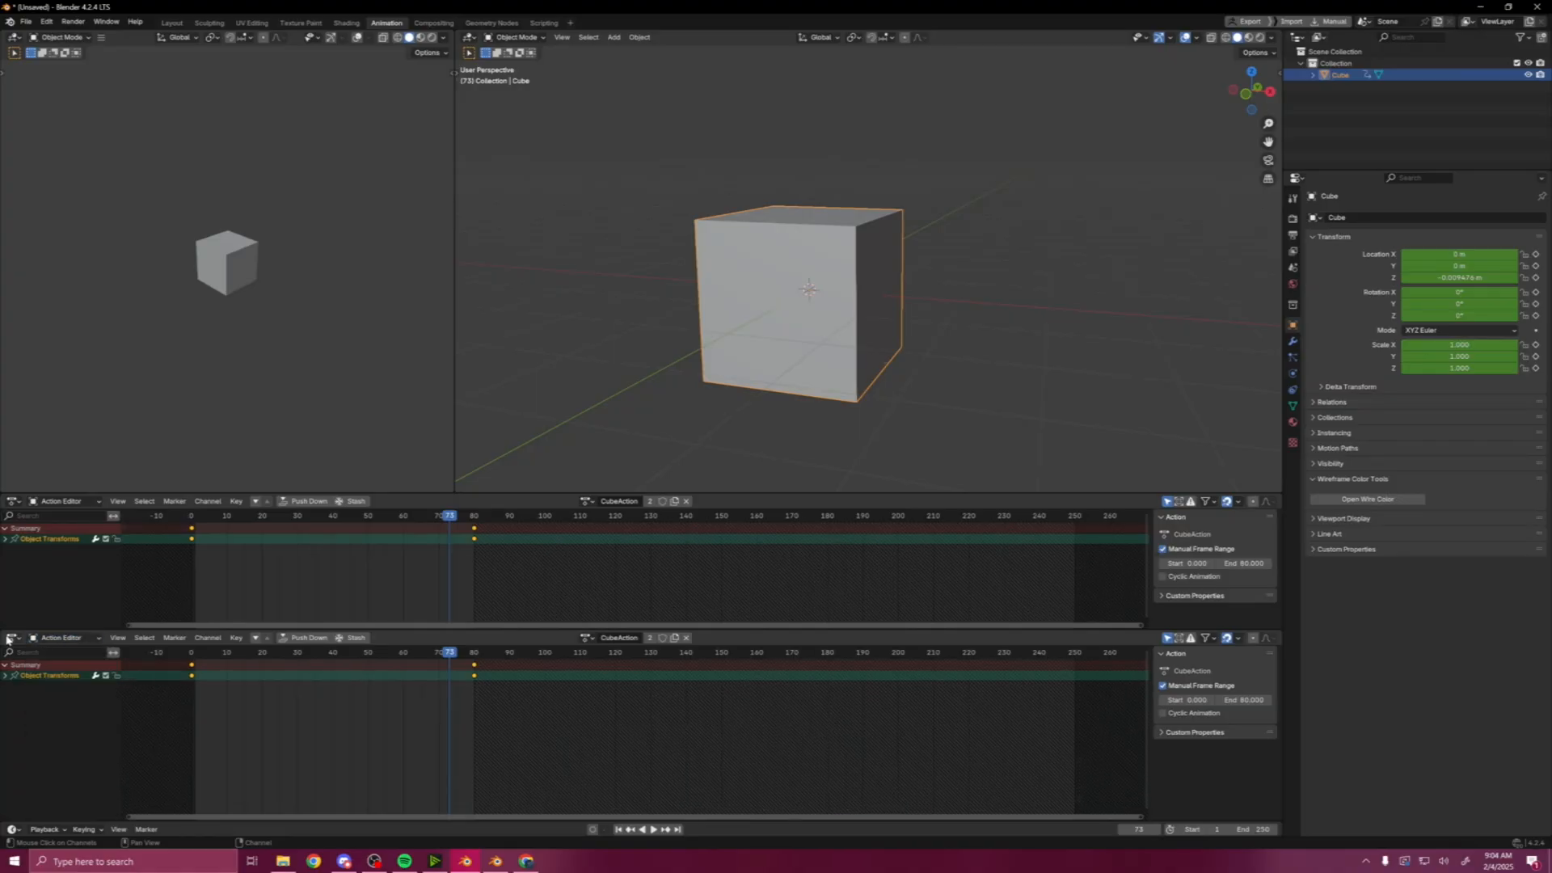
click(13, 637)
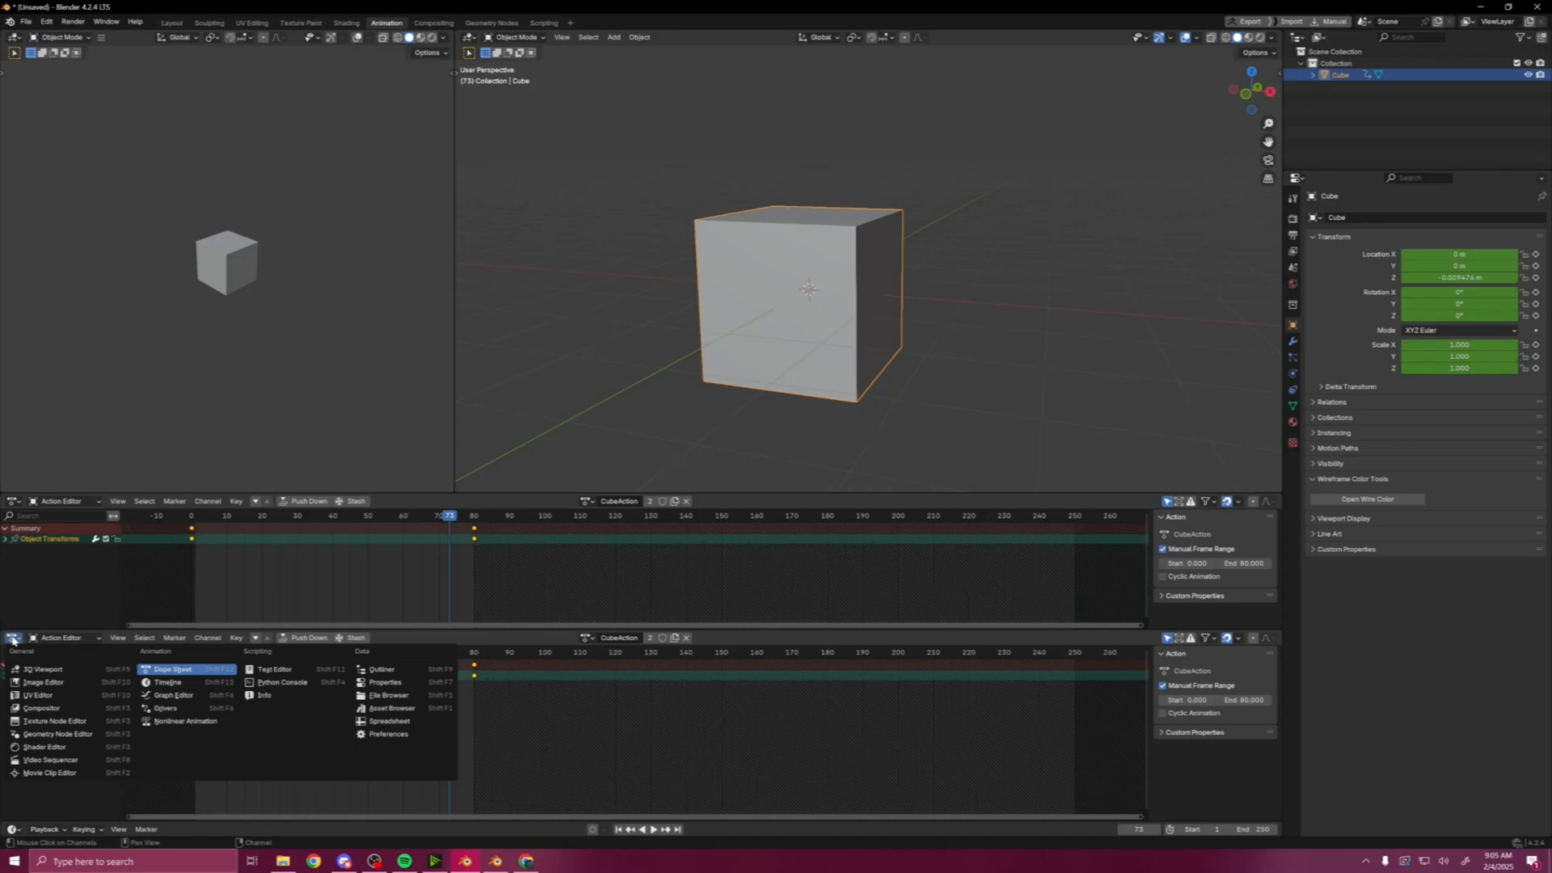
mouse_move(187, 720)
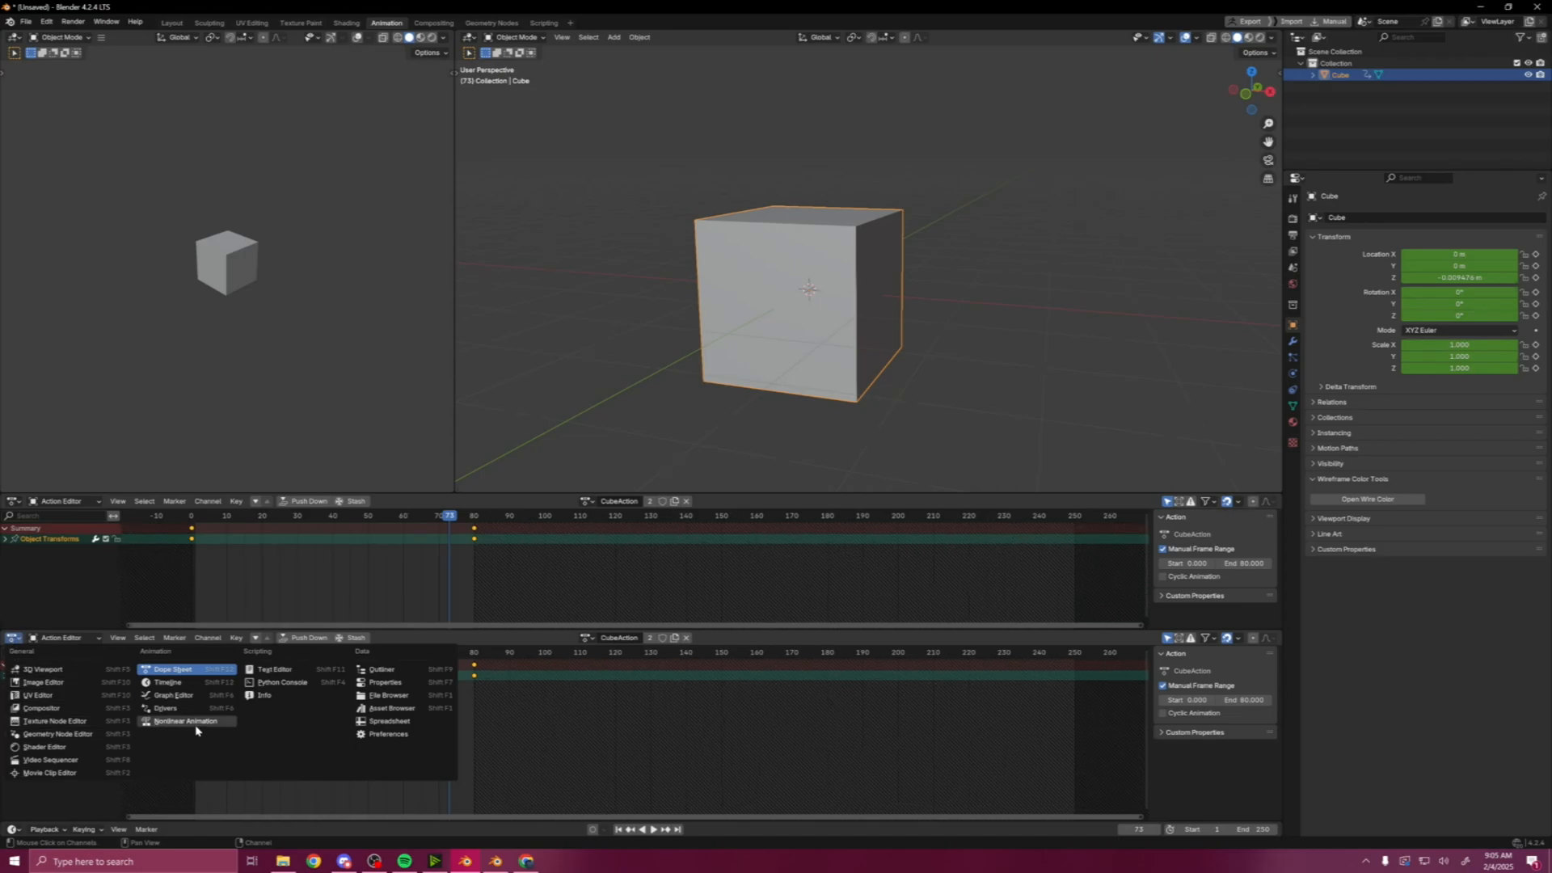
mouse_move(186, 721)
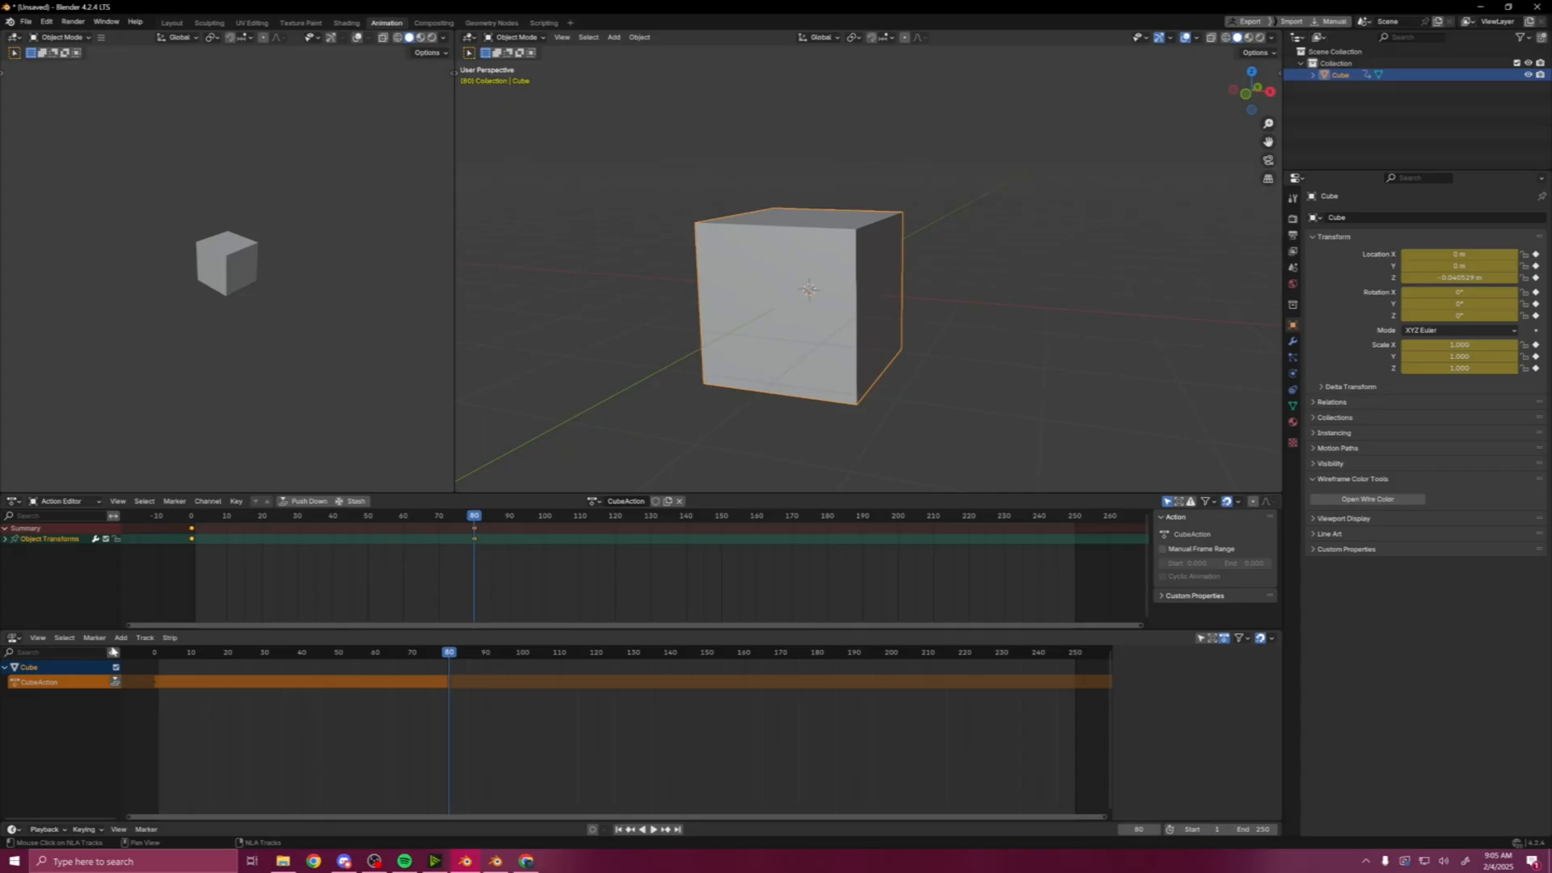
mouse_move(114, 683)
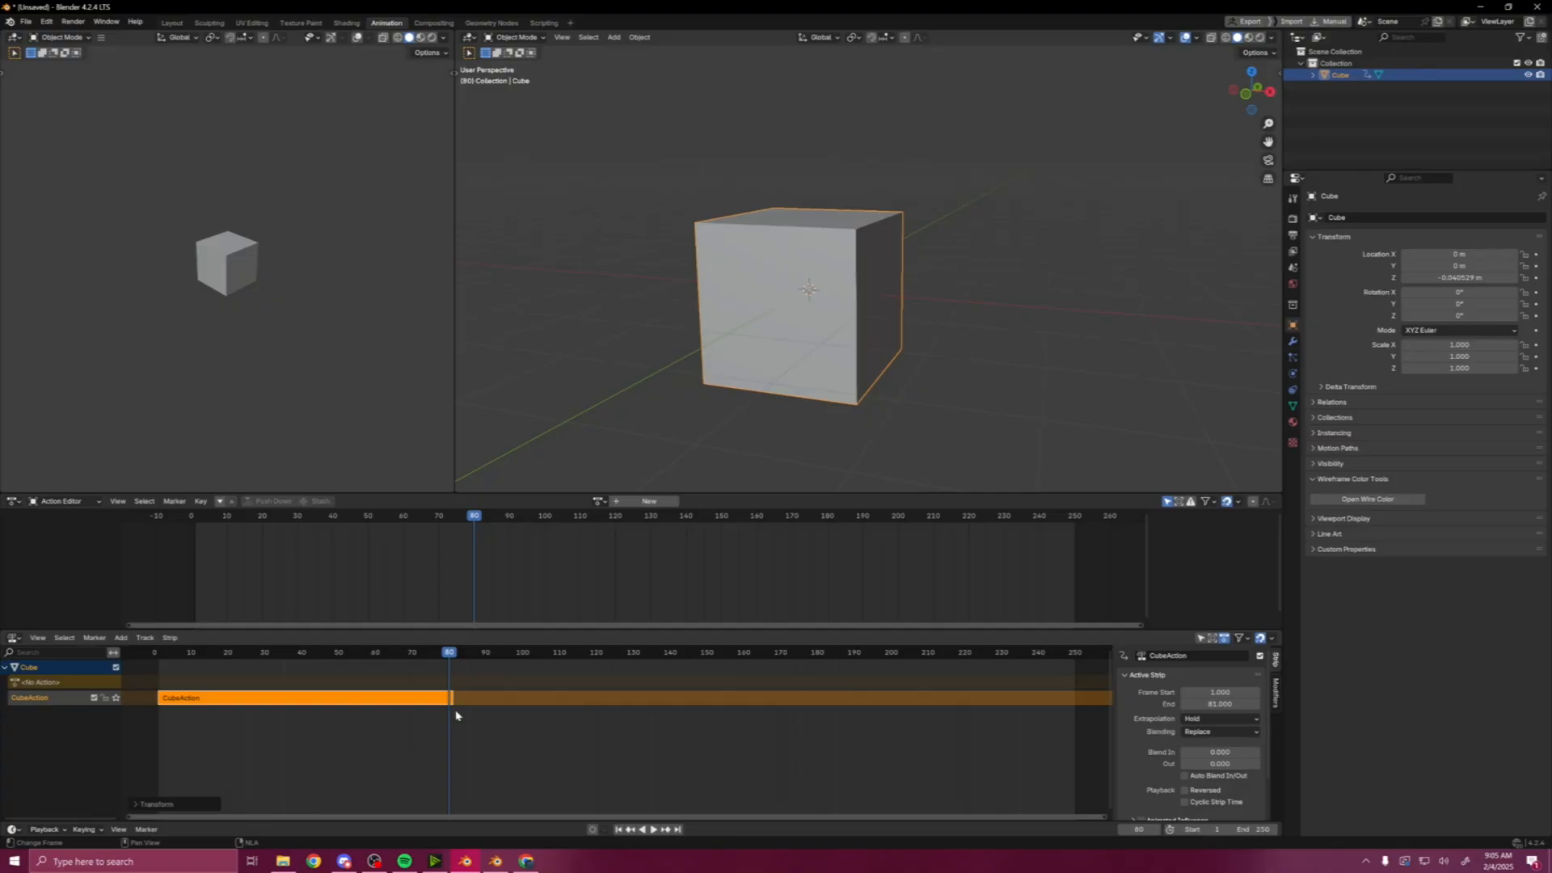
mouse_move(350, 724)
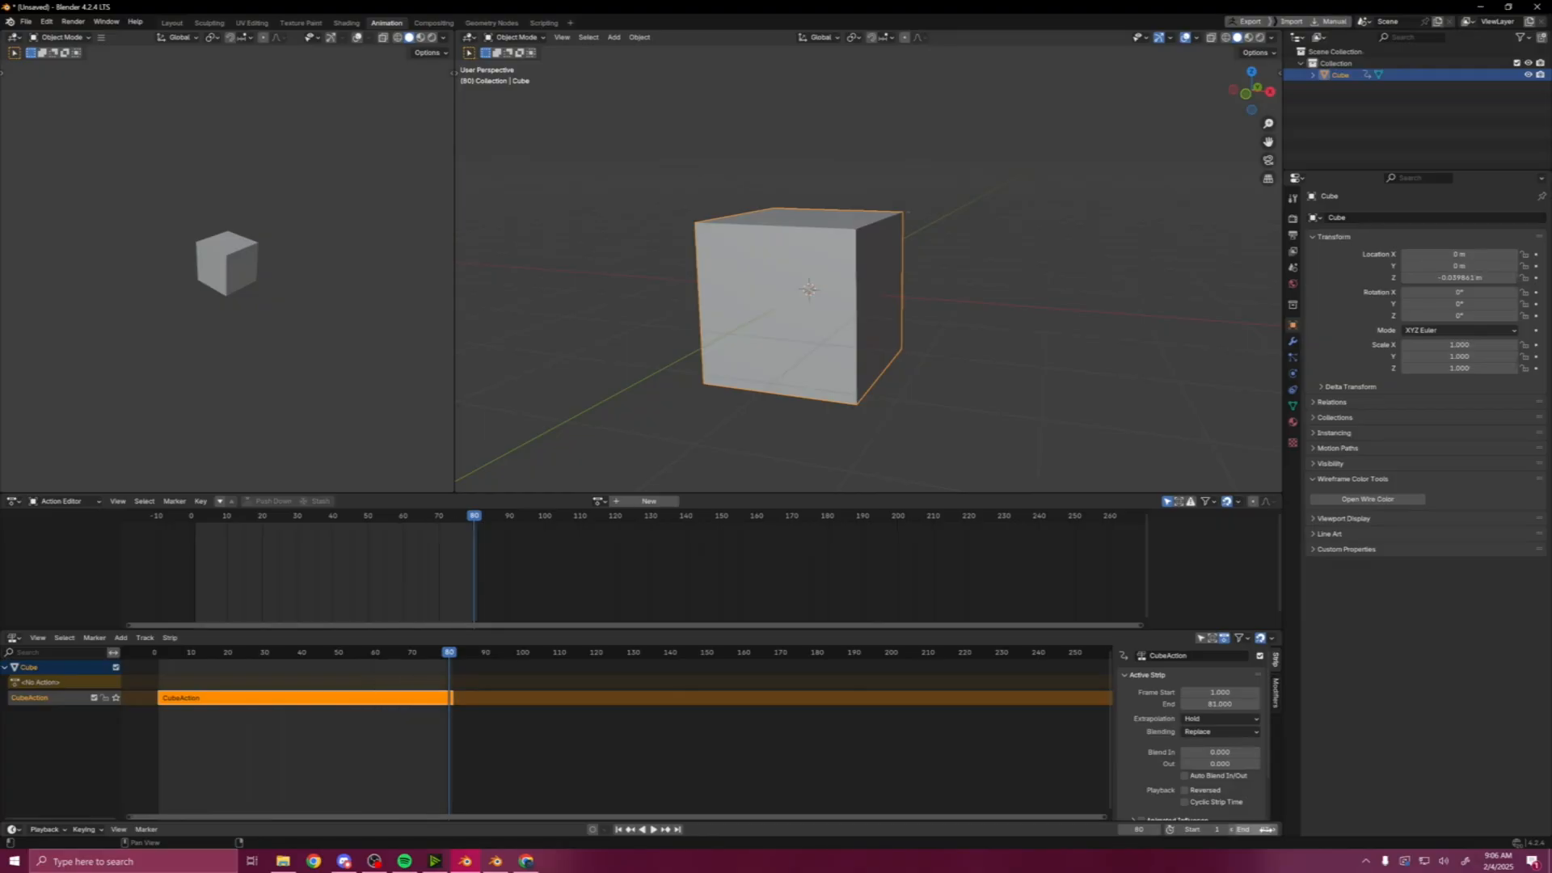
- Push CubeAction down into an NLA strip and set its playback to Reversed
click(639, 830)
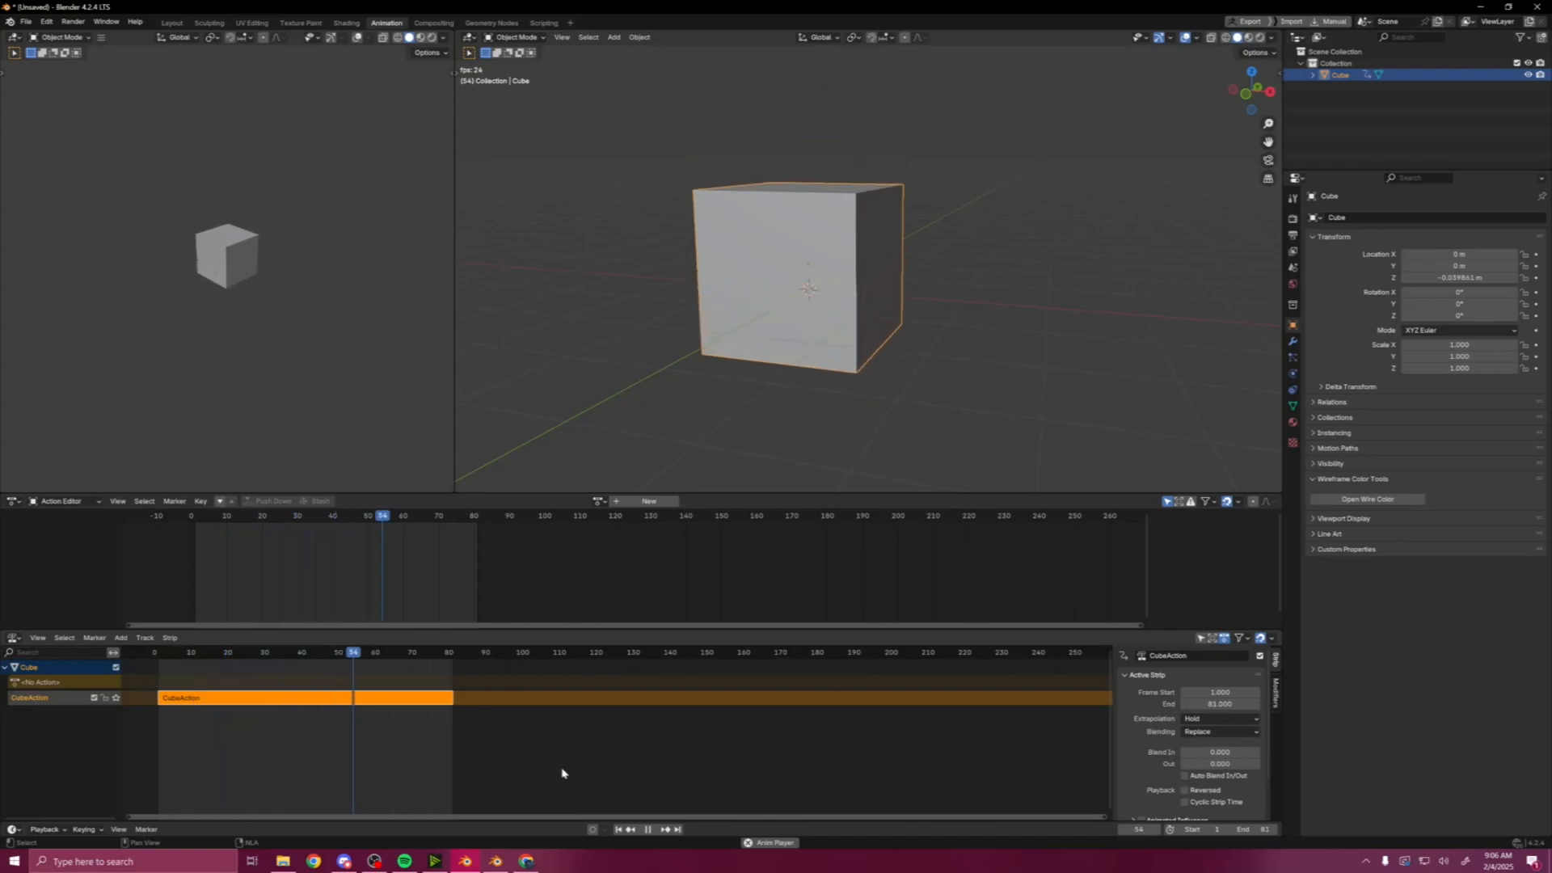
click(232, 651)
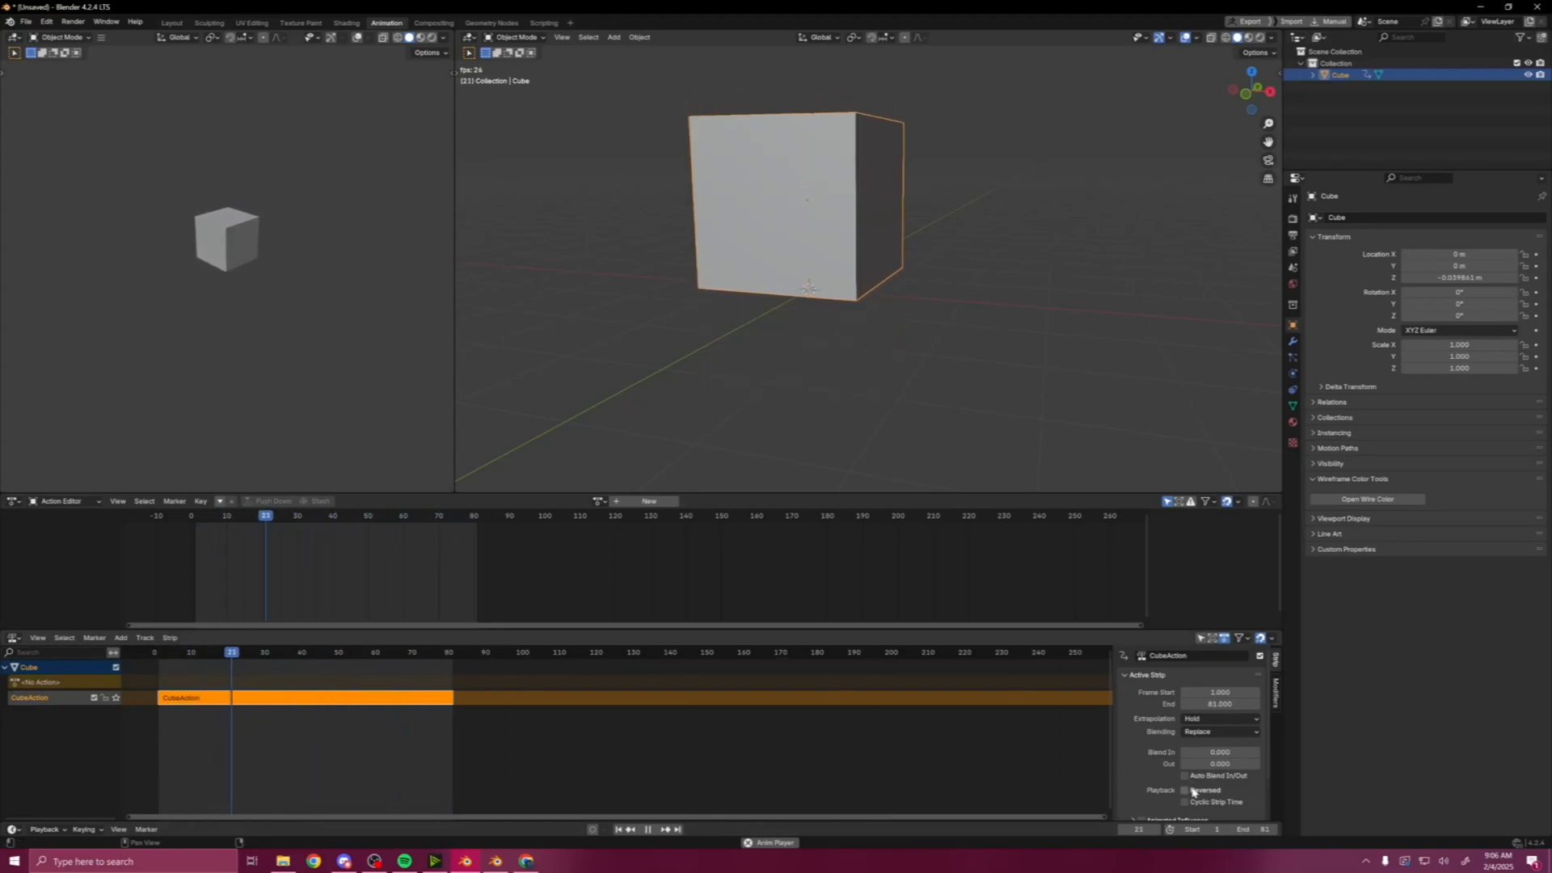
click(1183, 791)
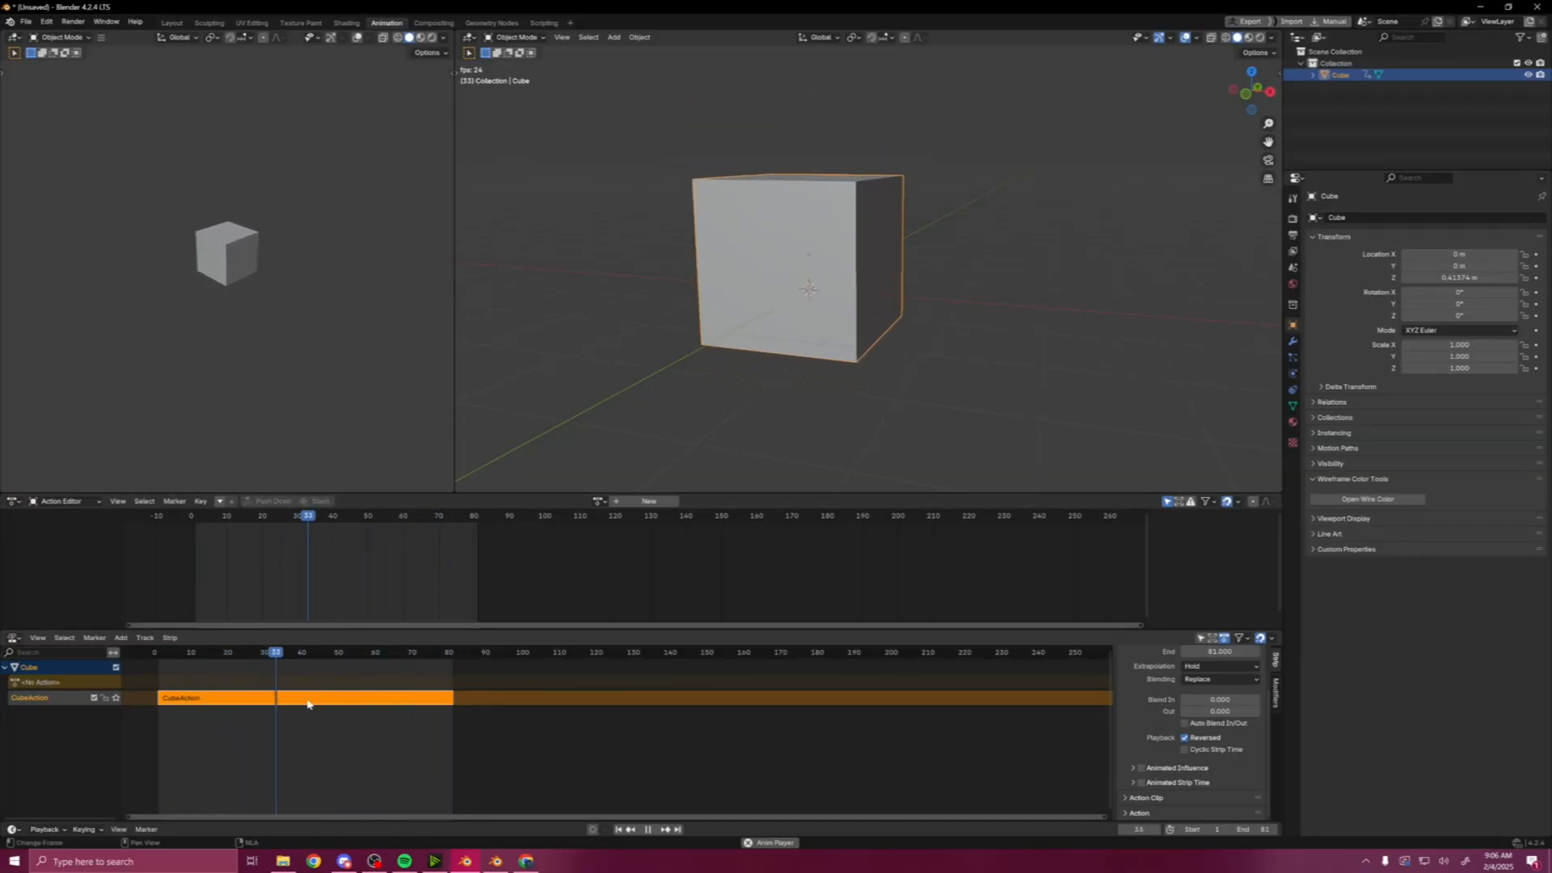
- Set the strip's Playback Scale to 0.4 and make CubeAction the cube's active action again
click(1183, 748)
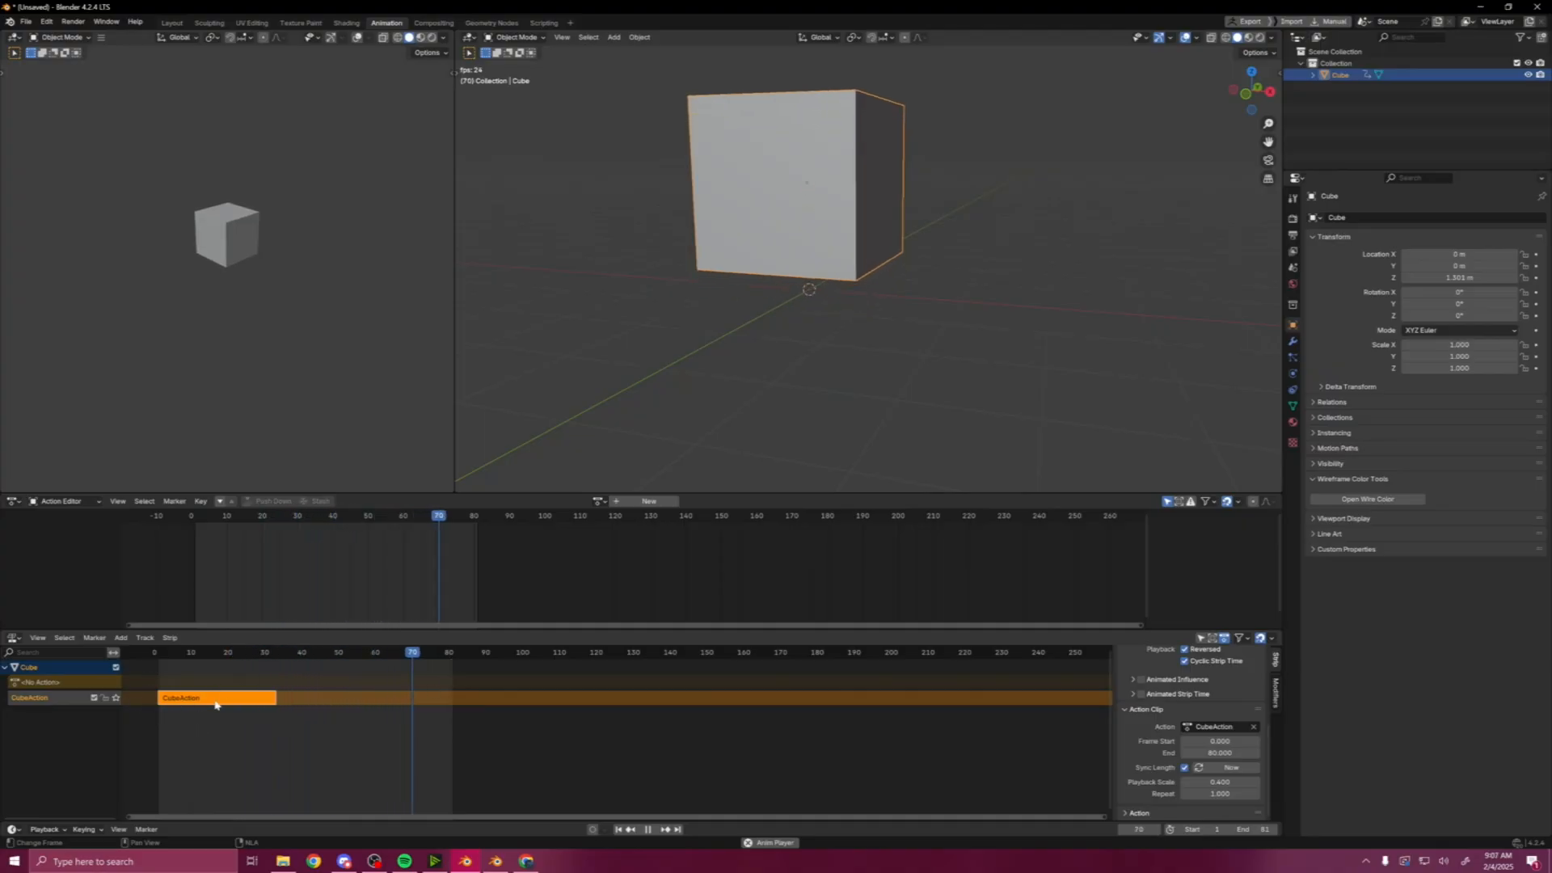
click(294, 652)
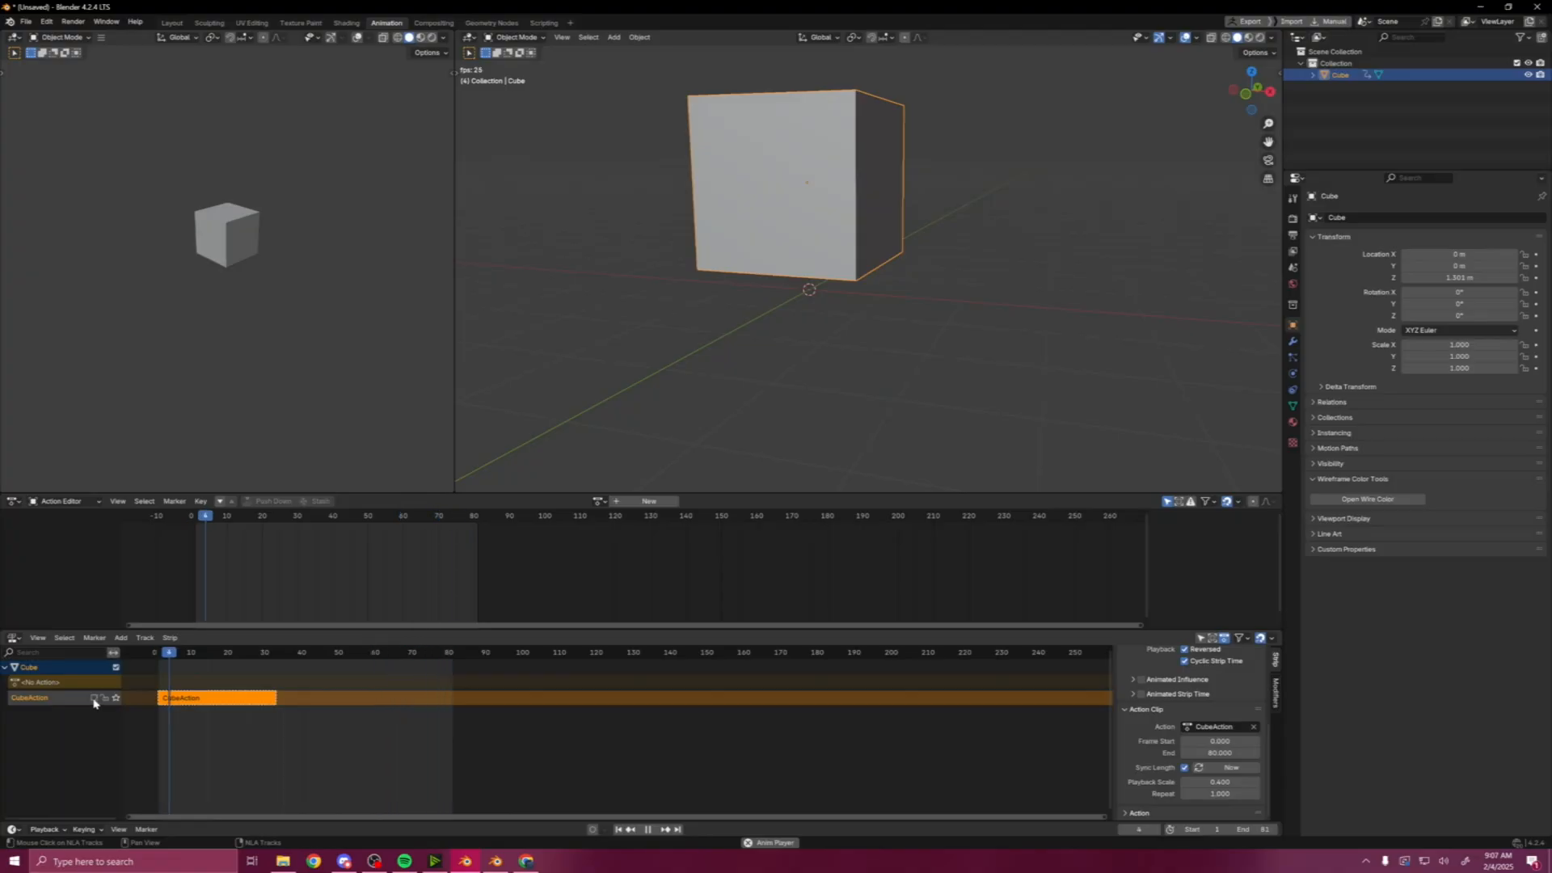
click(376, 514)
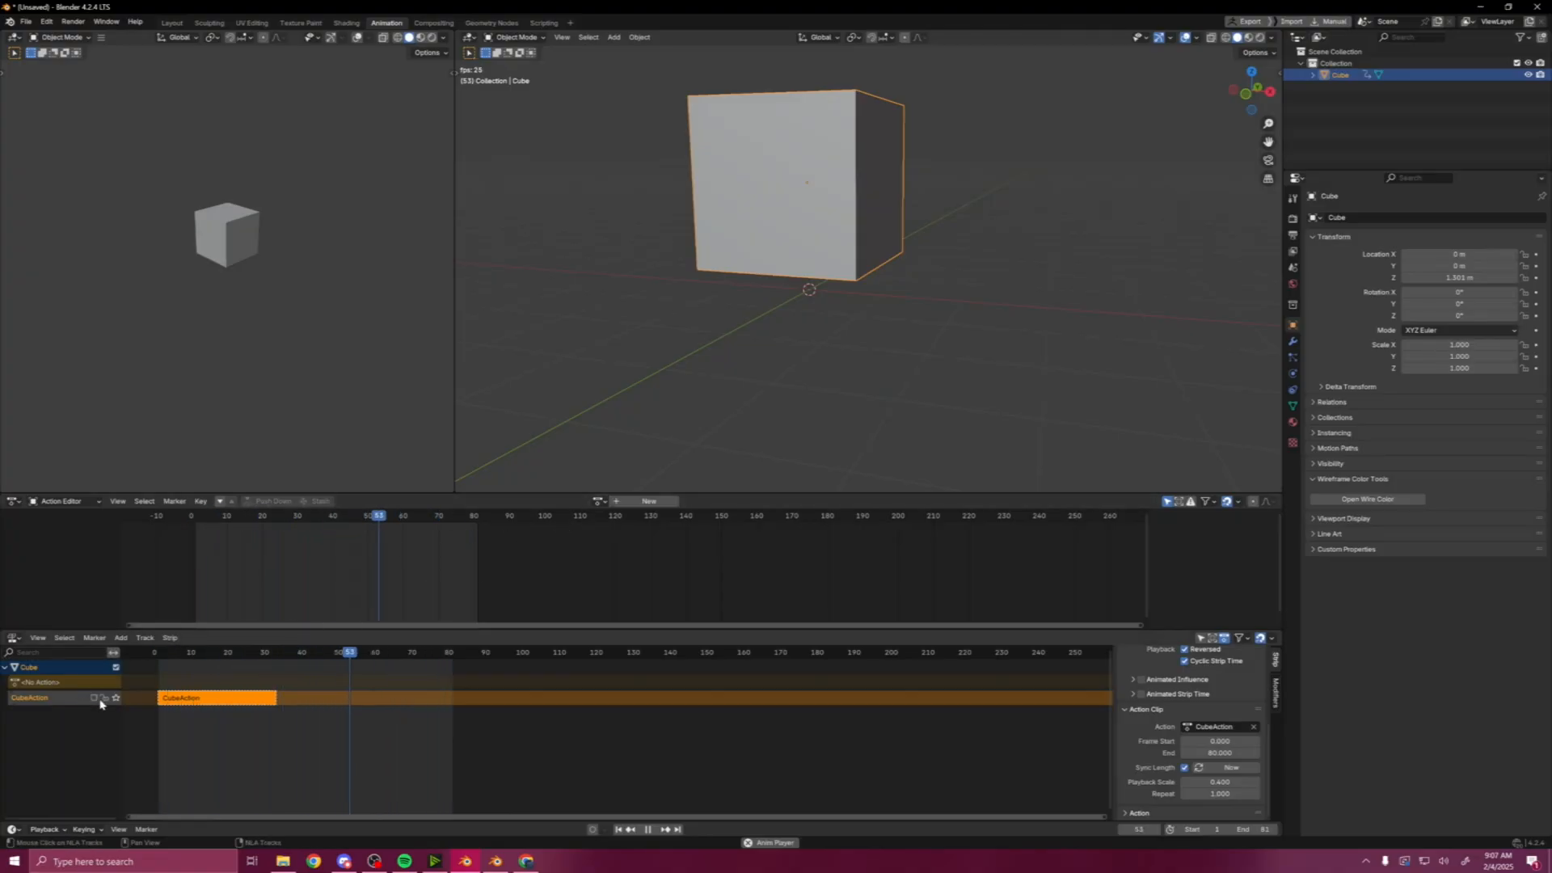
click(259, 514)
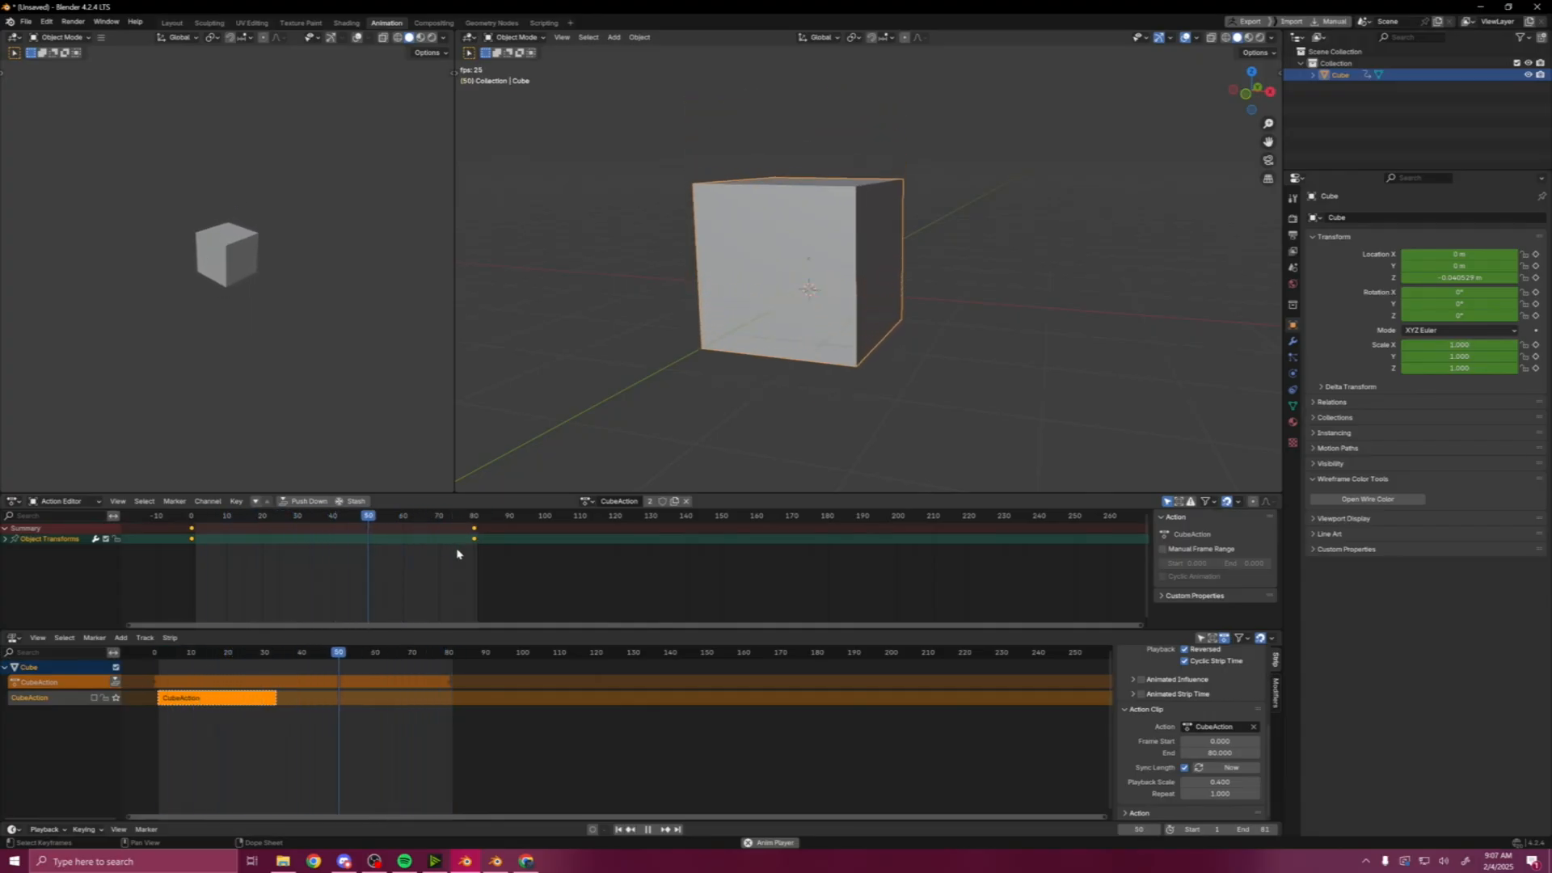
click(209, 516)
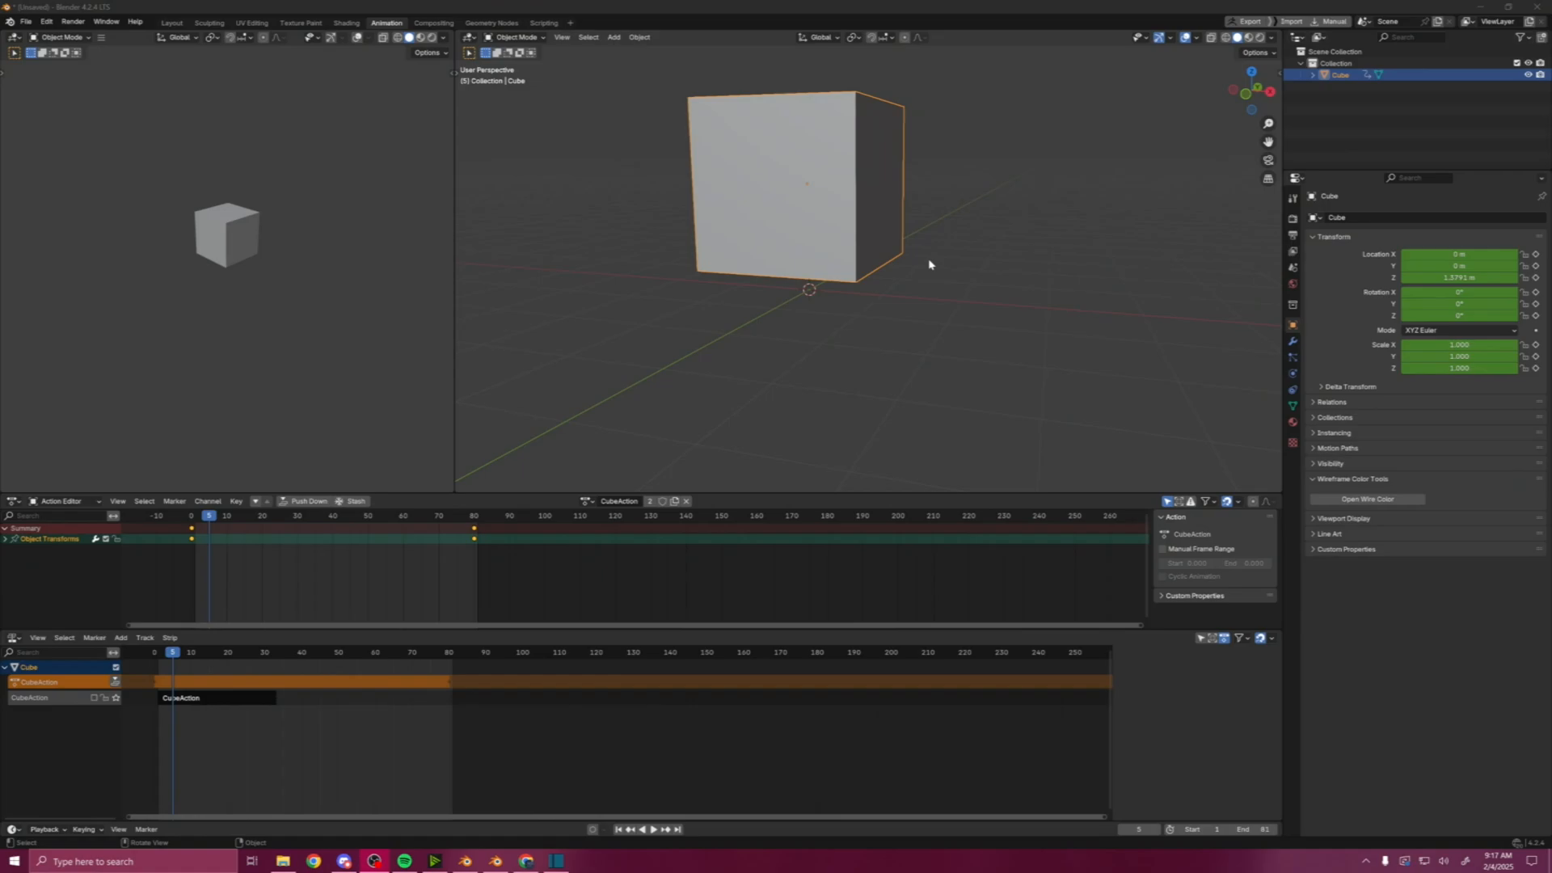
mouse_move(1062, 278)
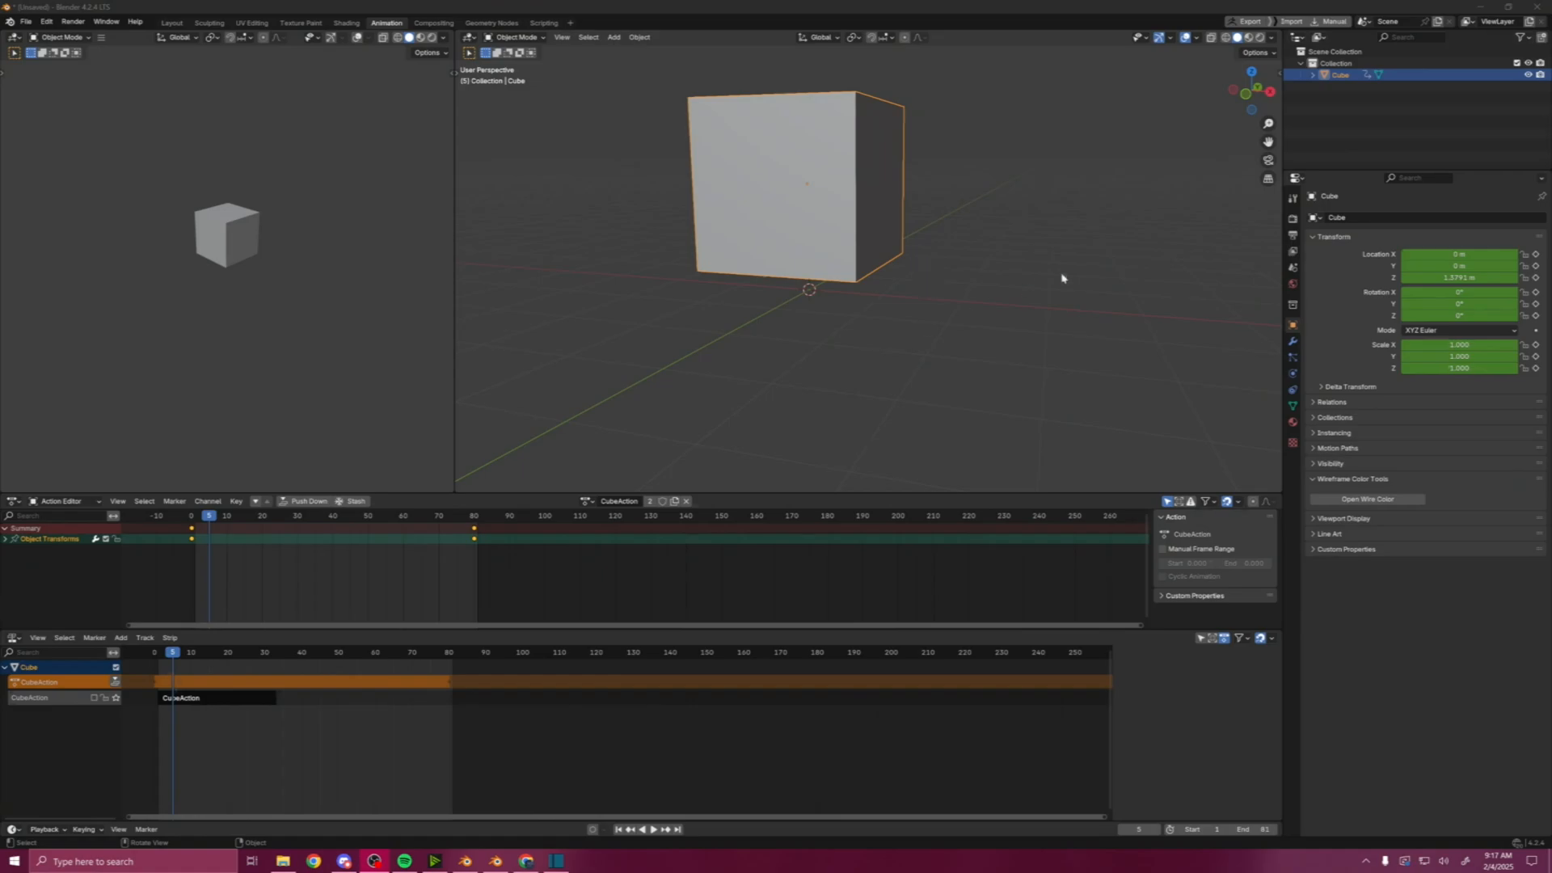
mouse_move(713, 539)
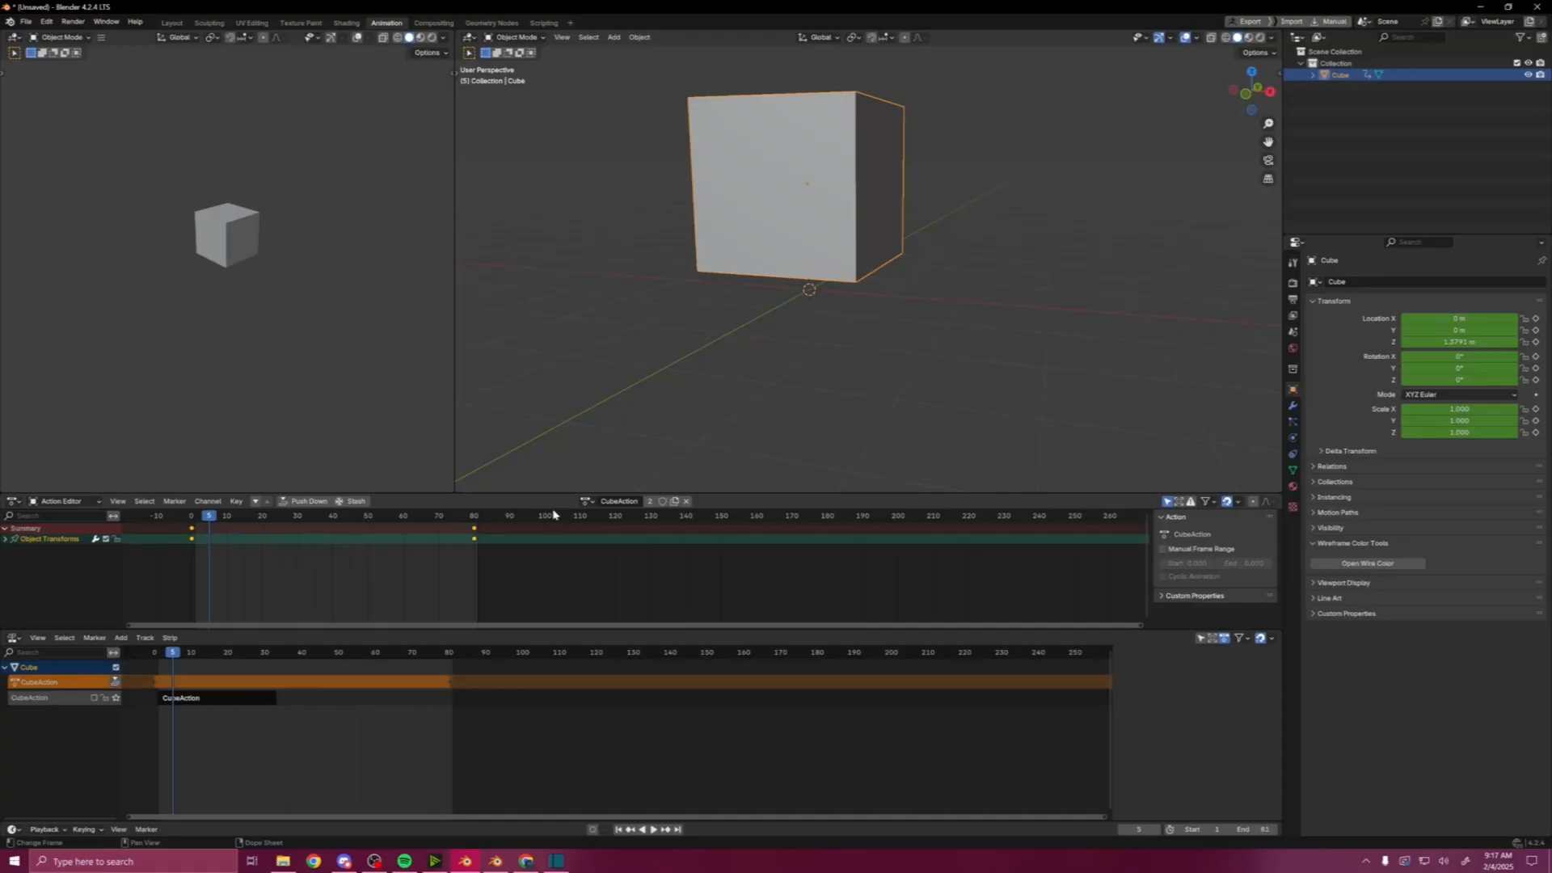
mouse_move(1064, 434)
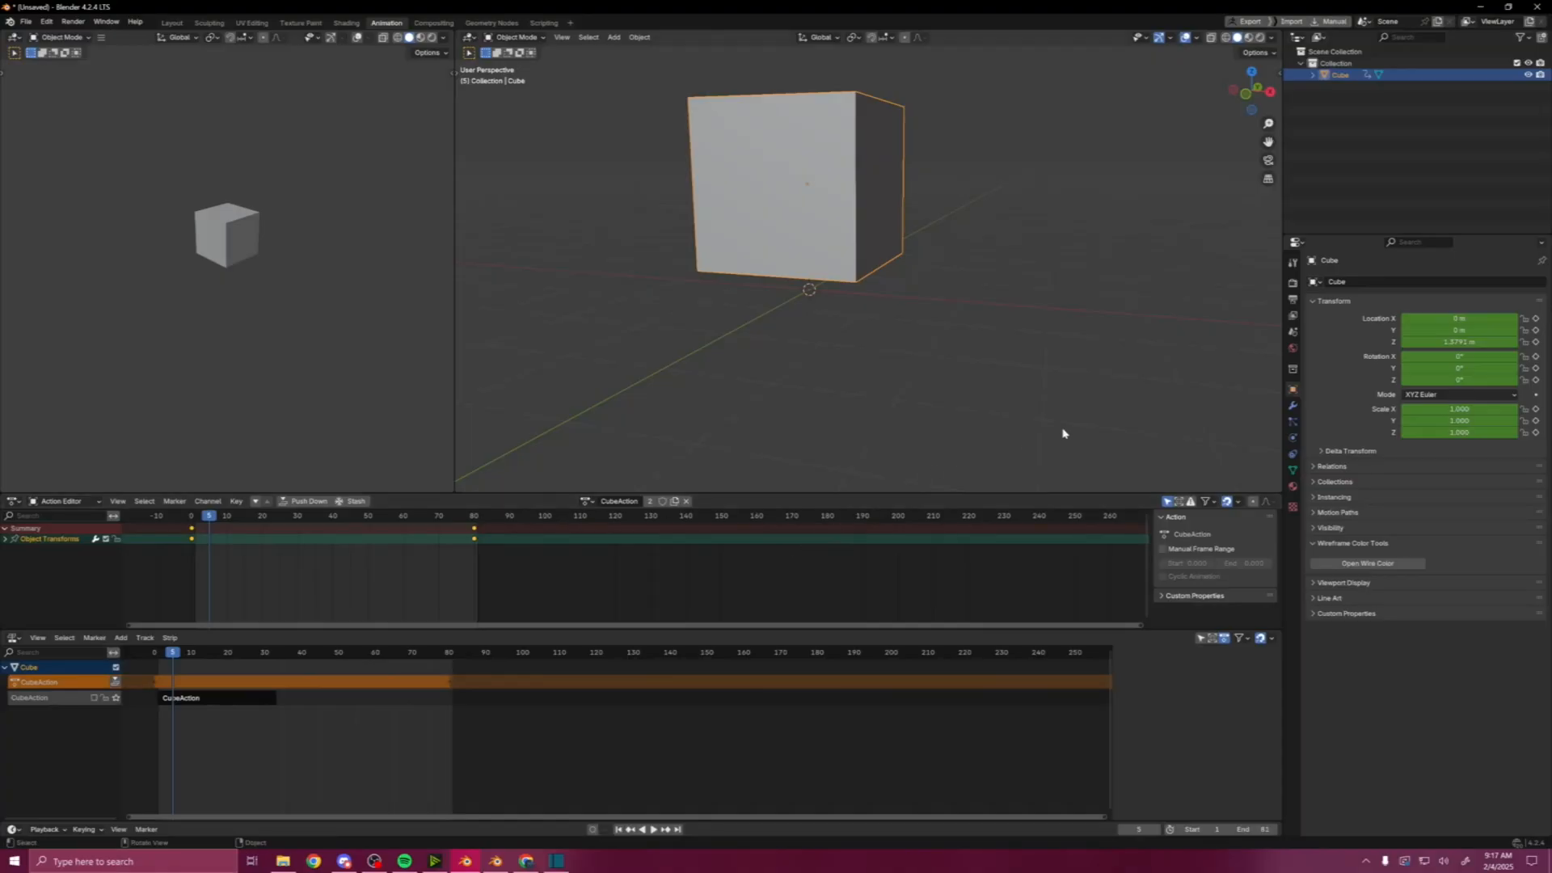
mouse_move(1125, 456)
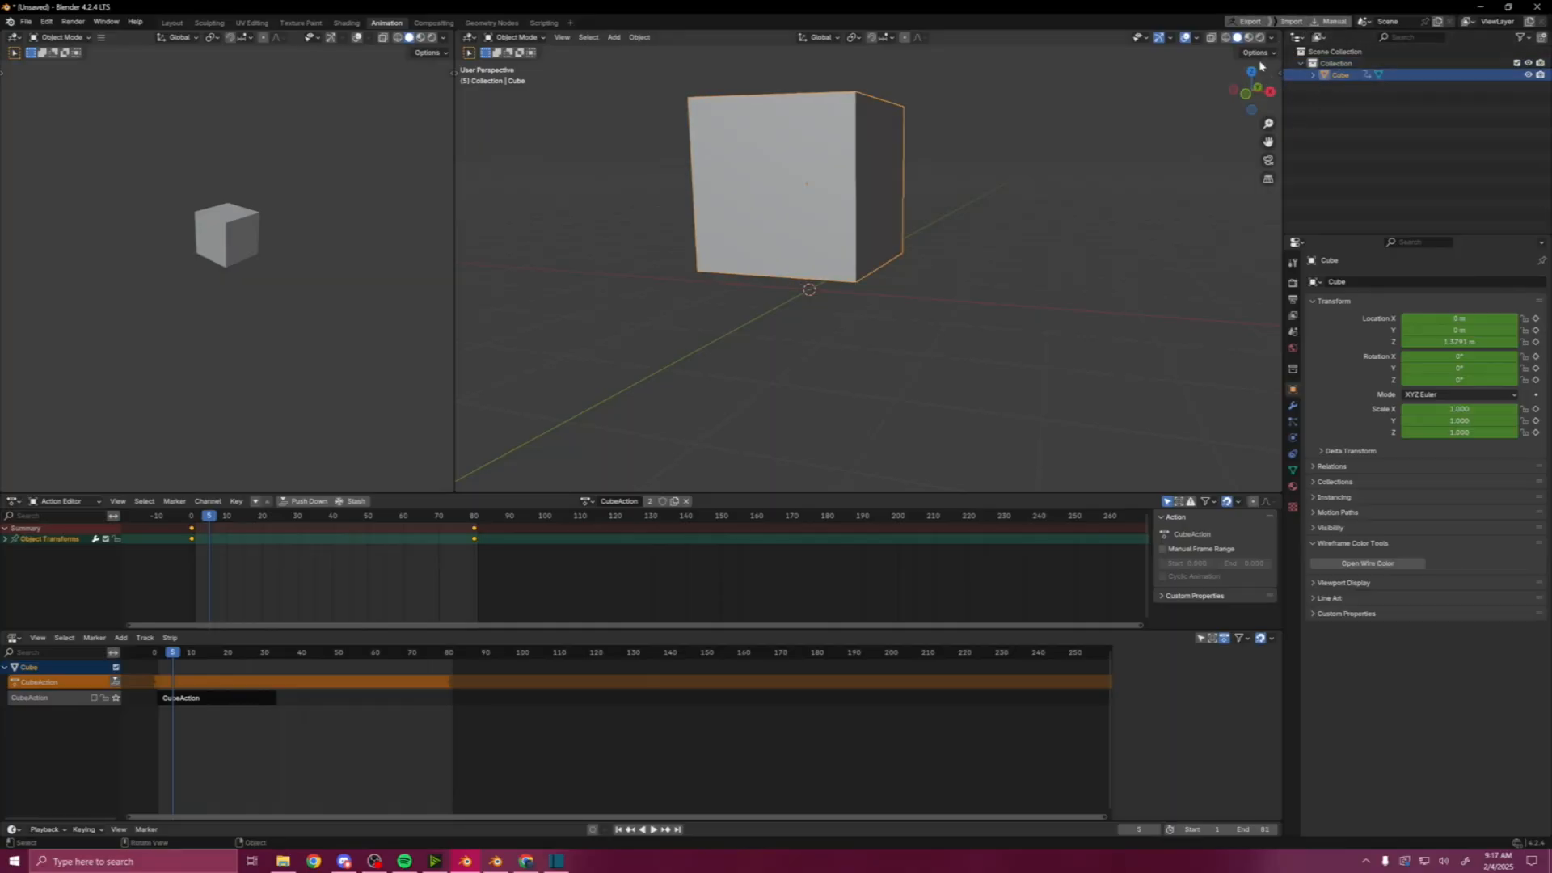
click(1319, 37)
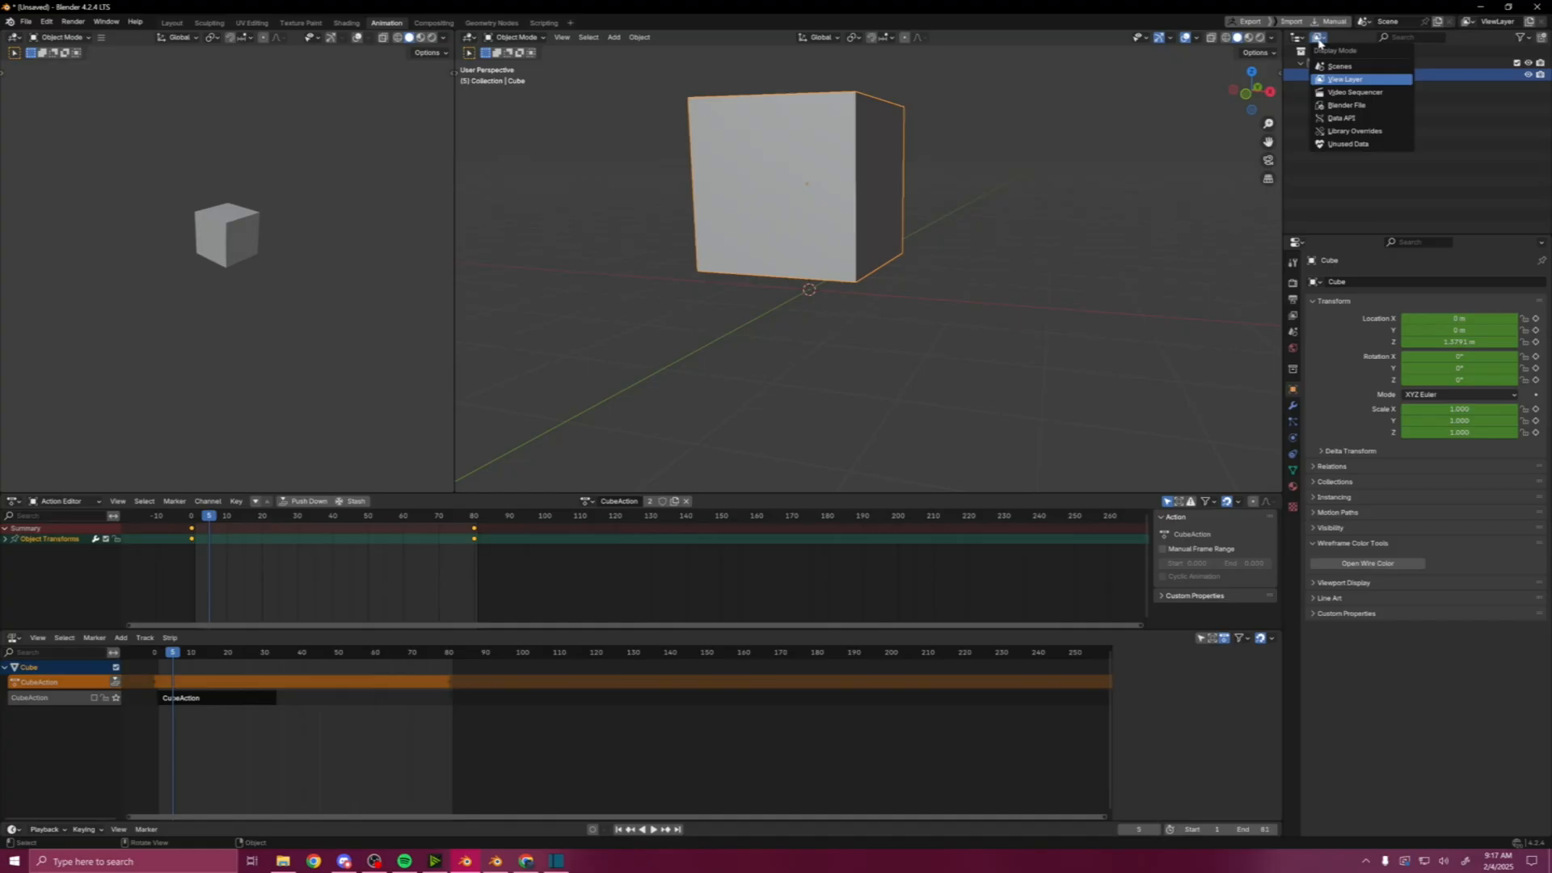
mouse_move(1372, 89)
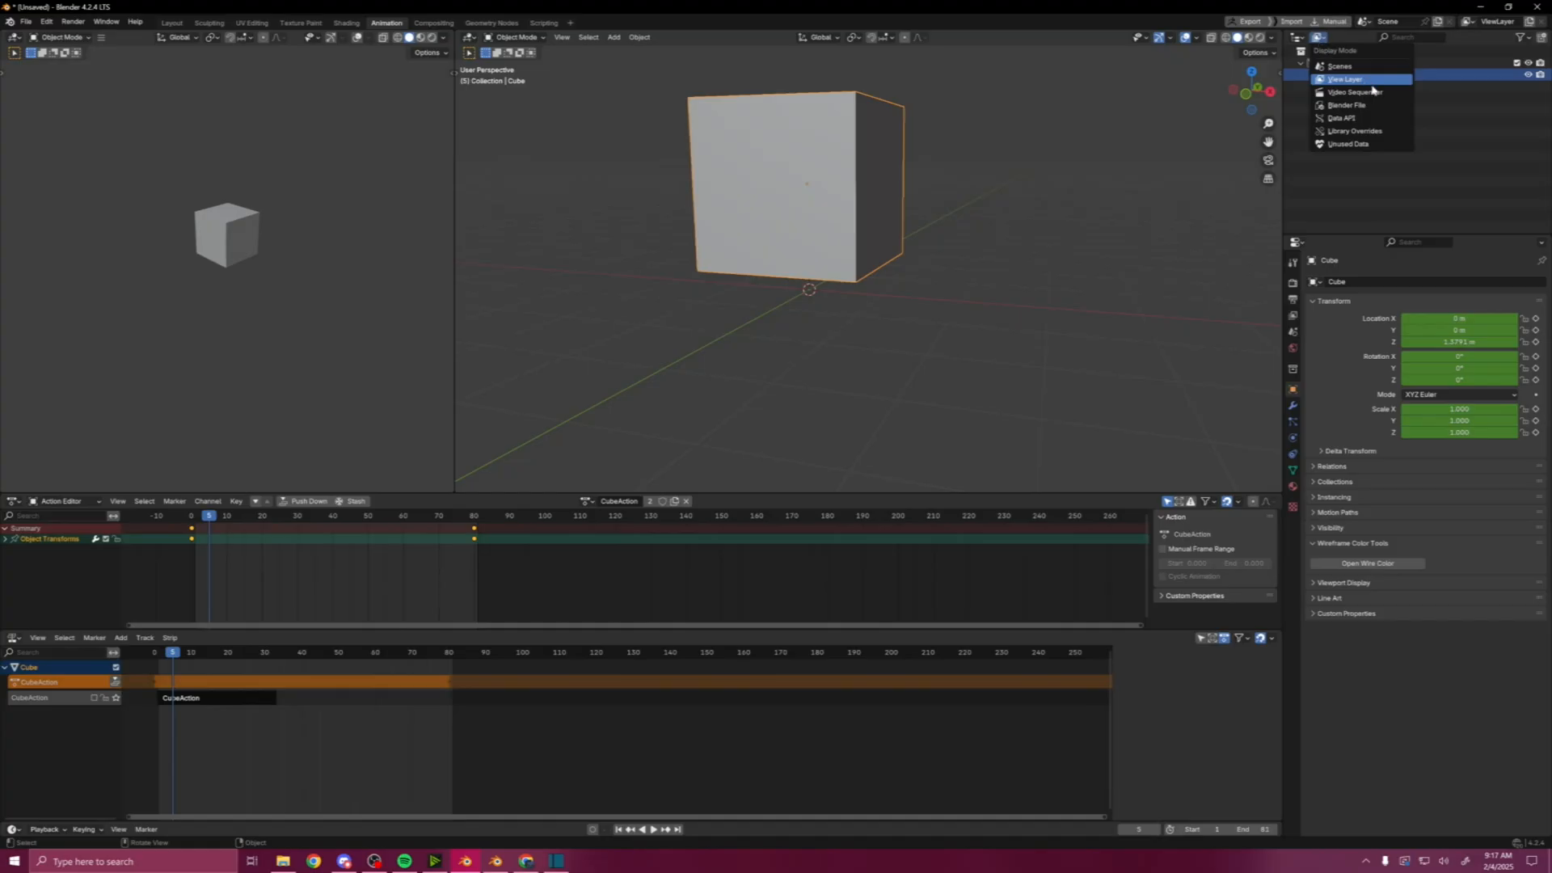
- Show Blender File data in the outliner, expand Actions and duplicate CubeAction as CubeAction.001
click(1347, 104)
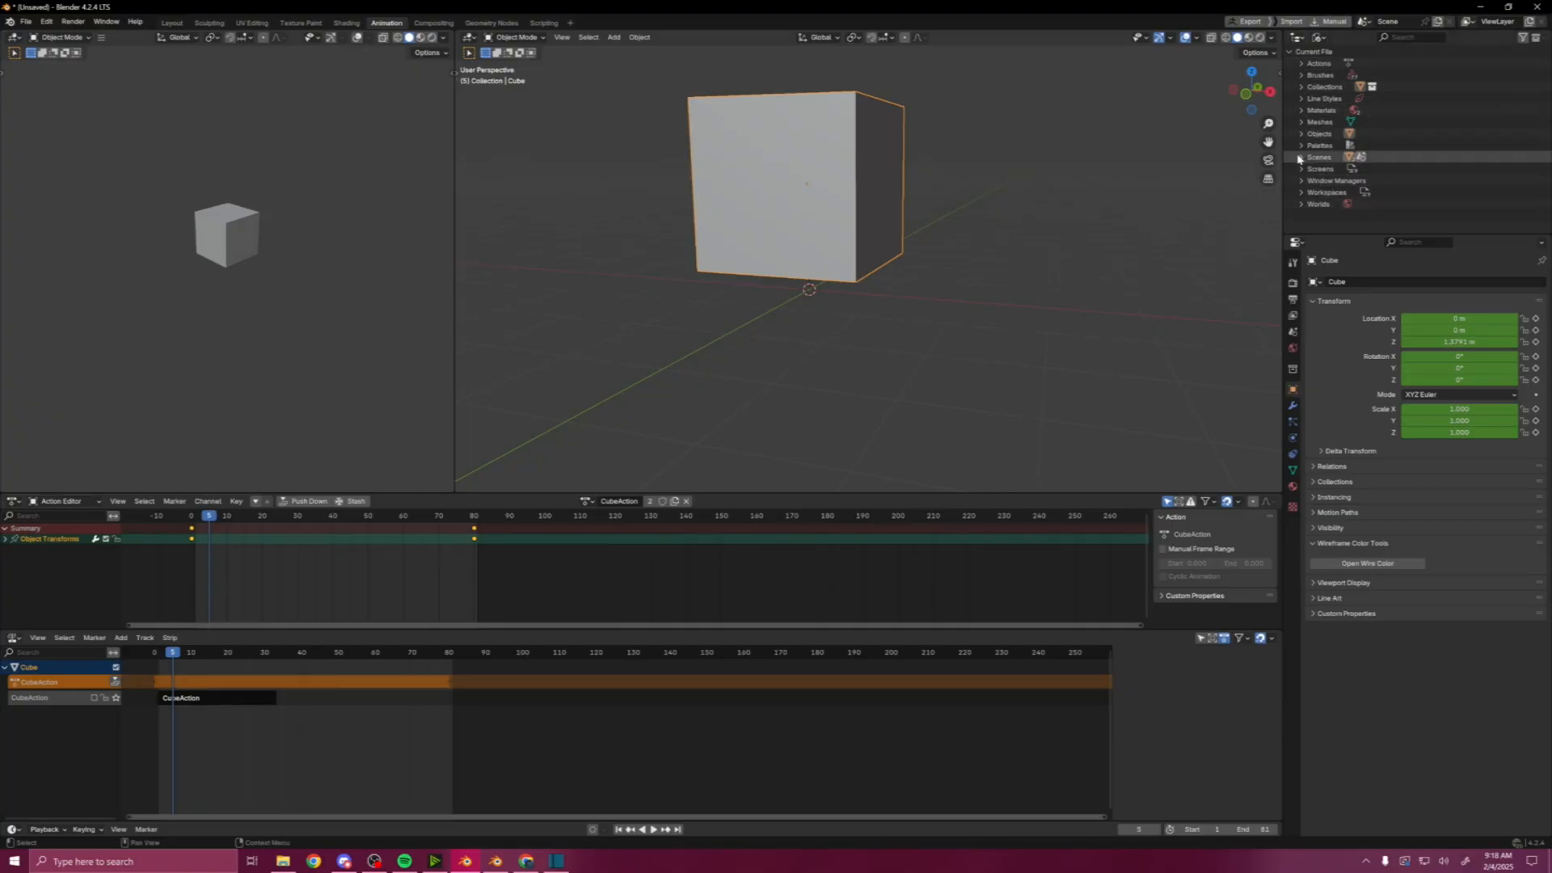
click(1303, 63)
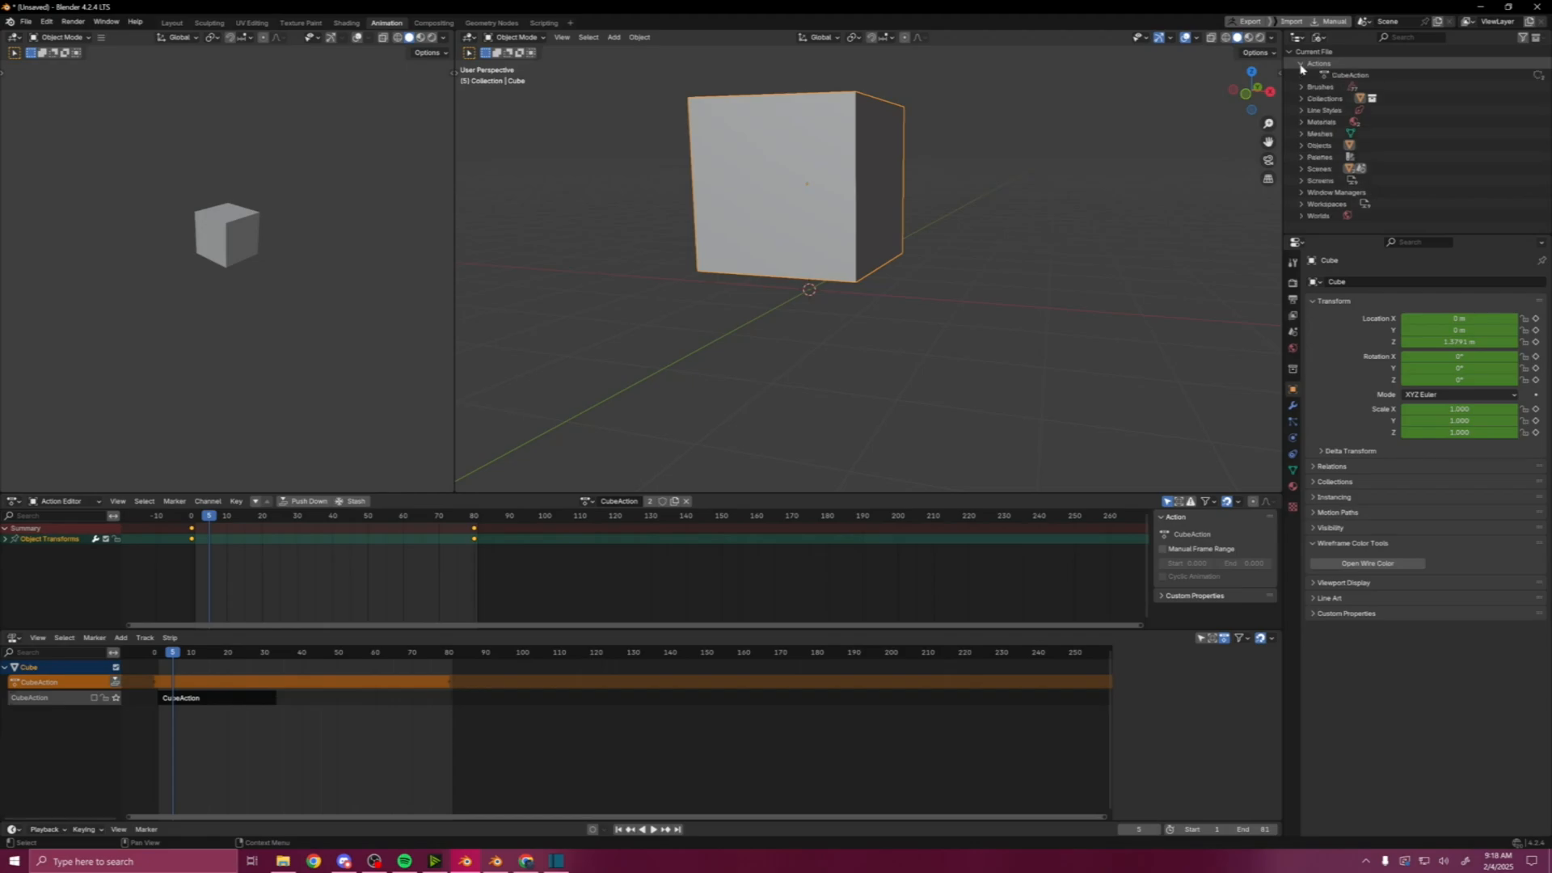
click(1348, 74)
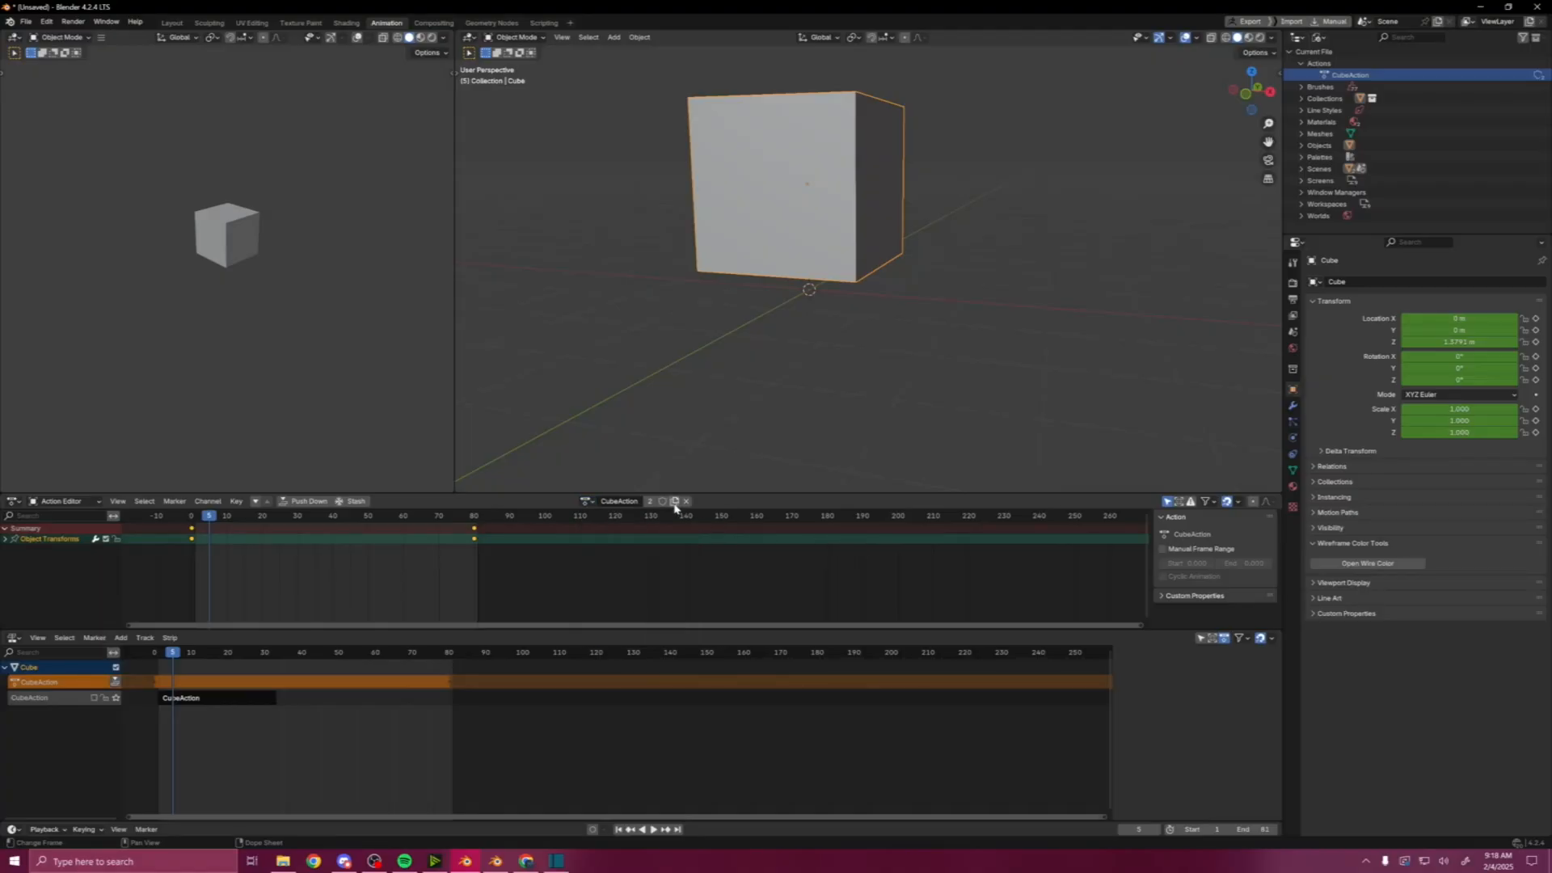
click(310, 499)
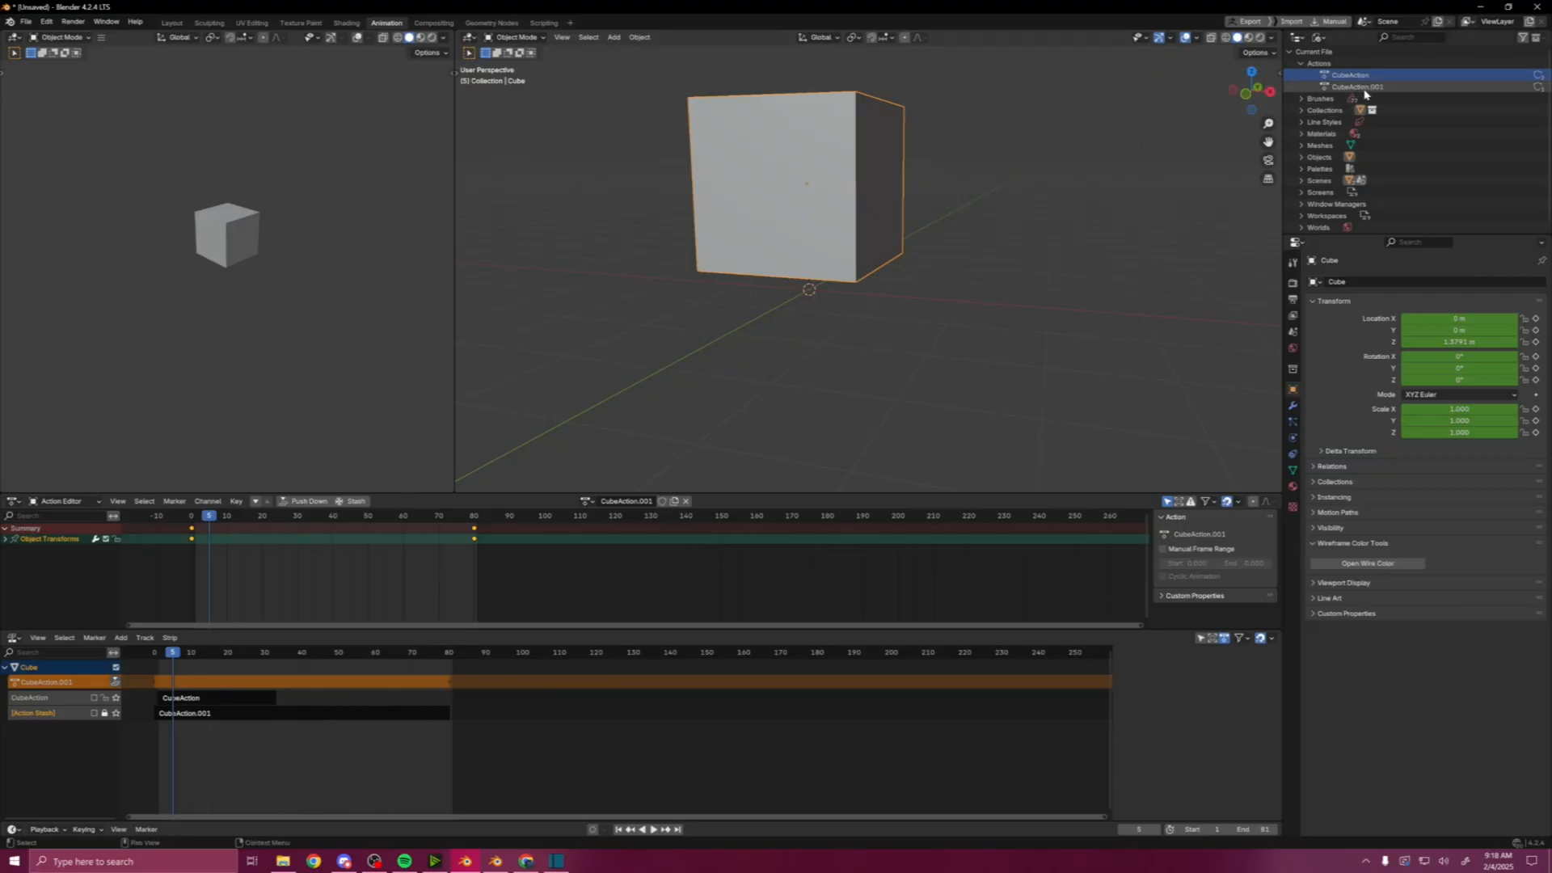
- Select CubeAction and CubeAction.001 in the actions list and bring up their ID operations menu
click(1351, 76)
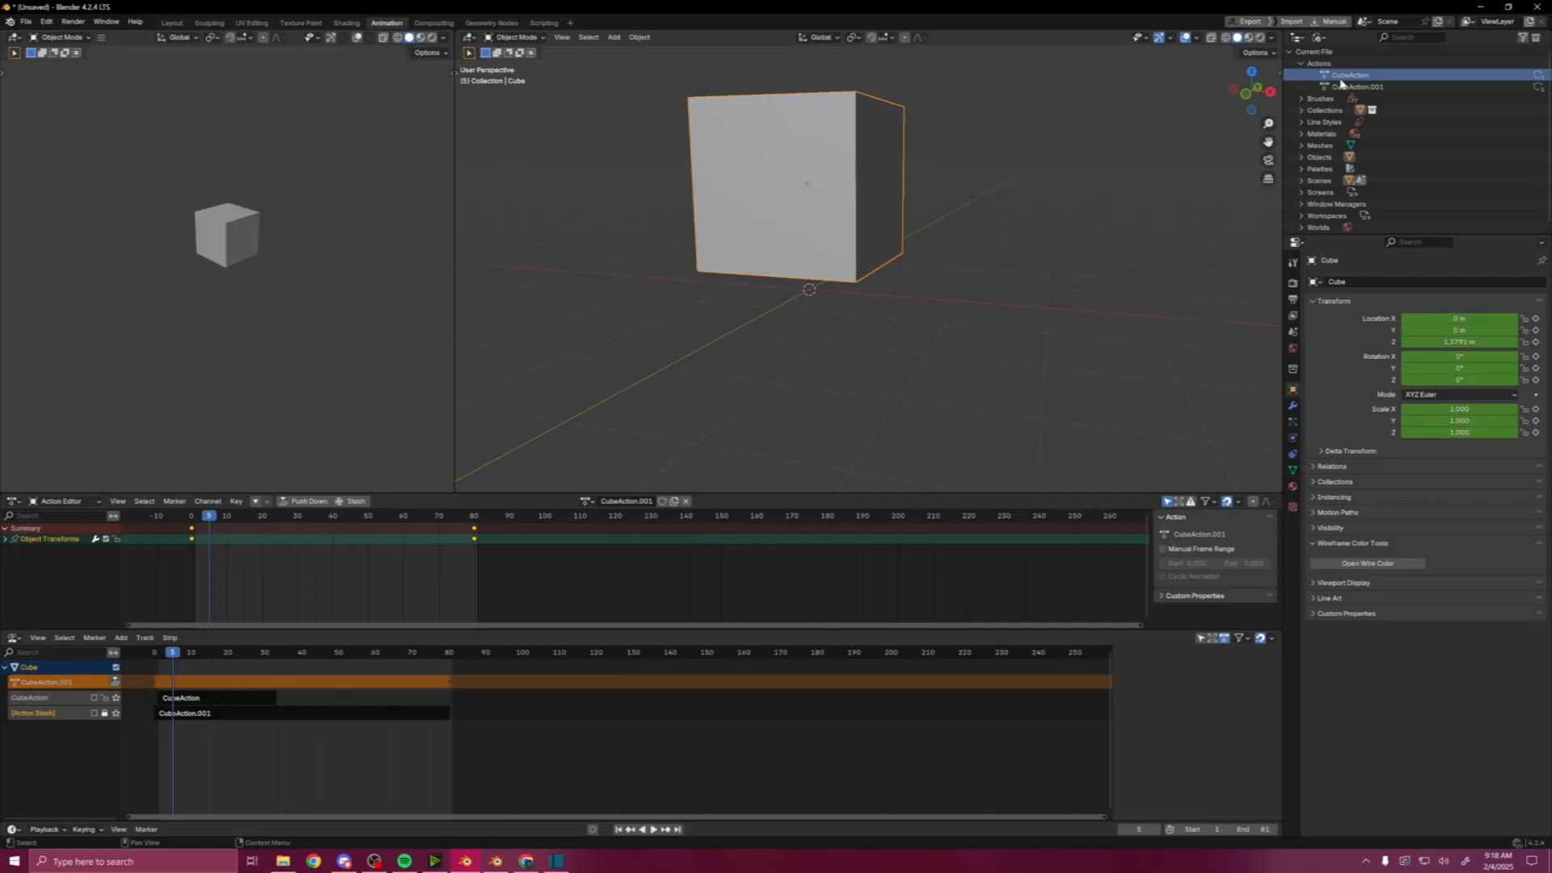
click(1361, 86)
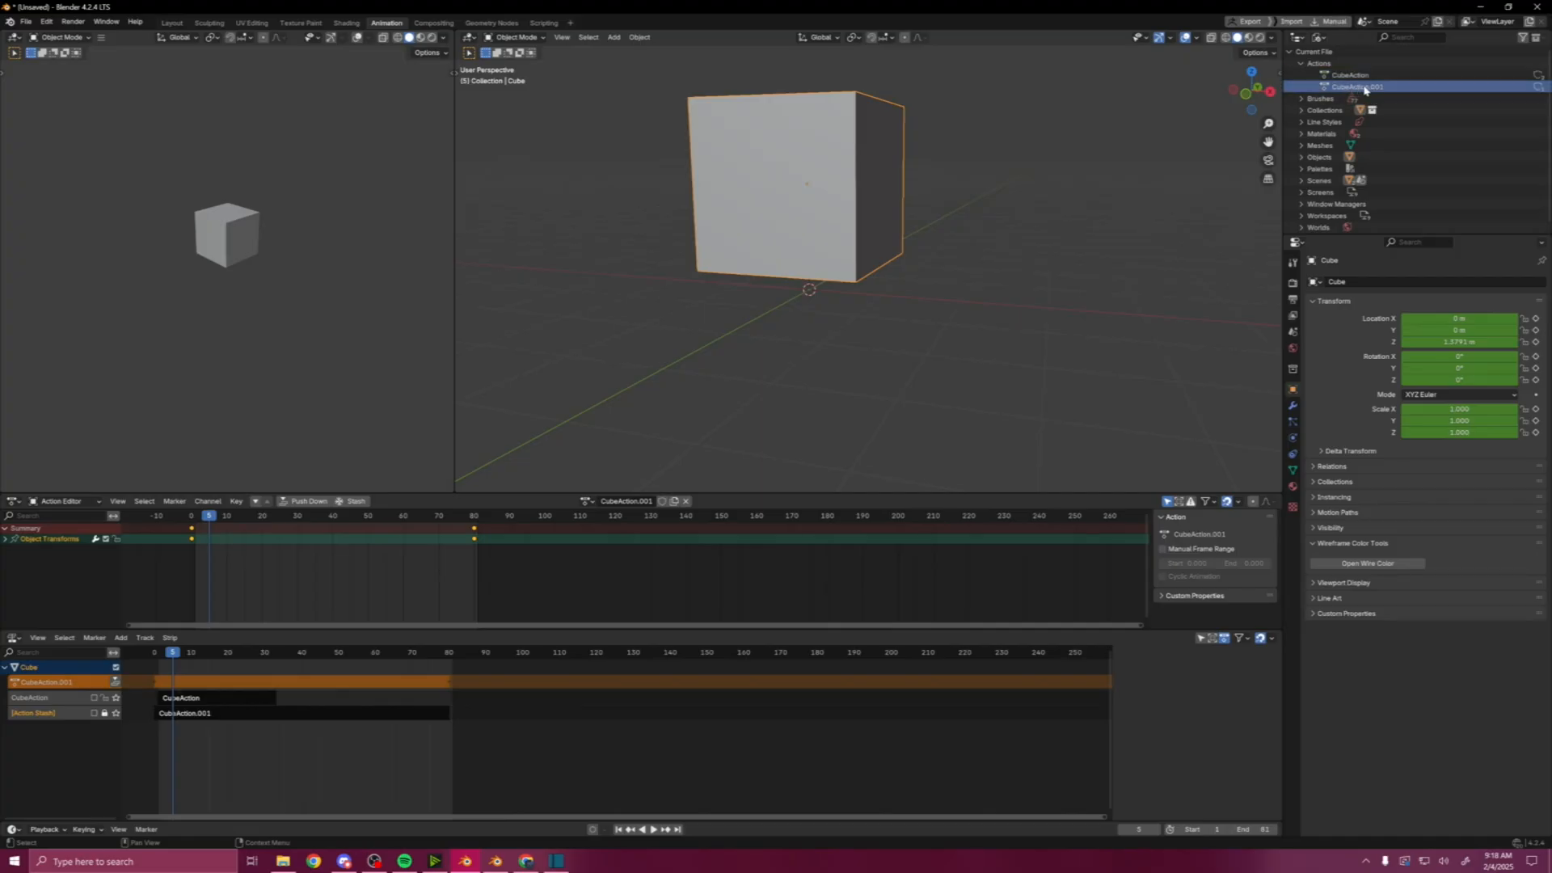
click(1349, 76)
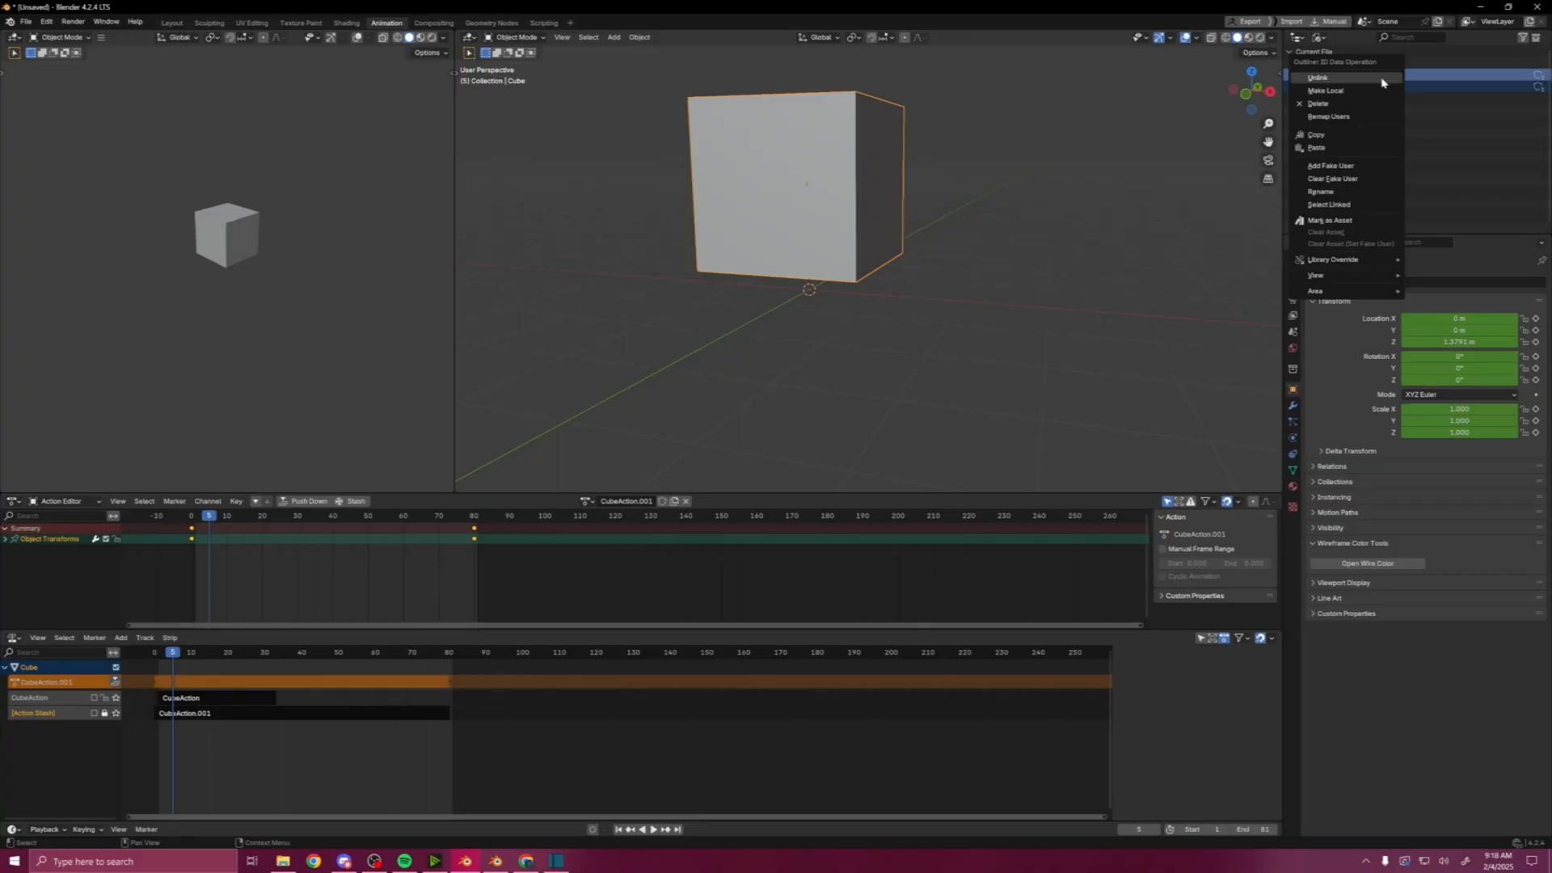
mouse_move(1317, 103)
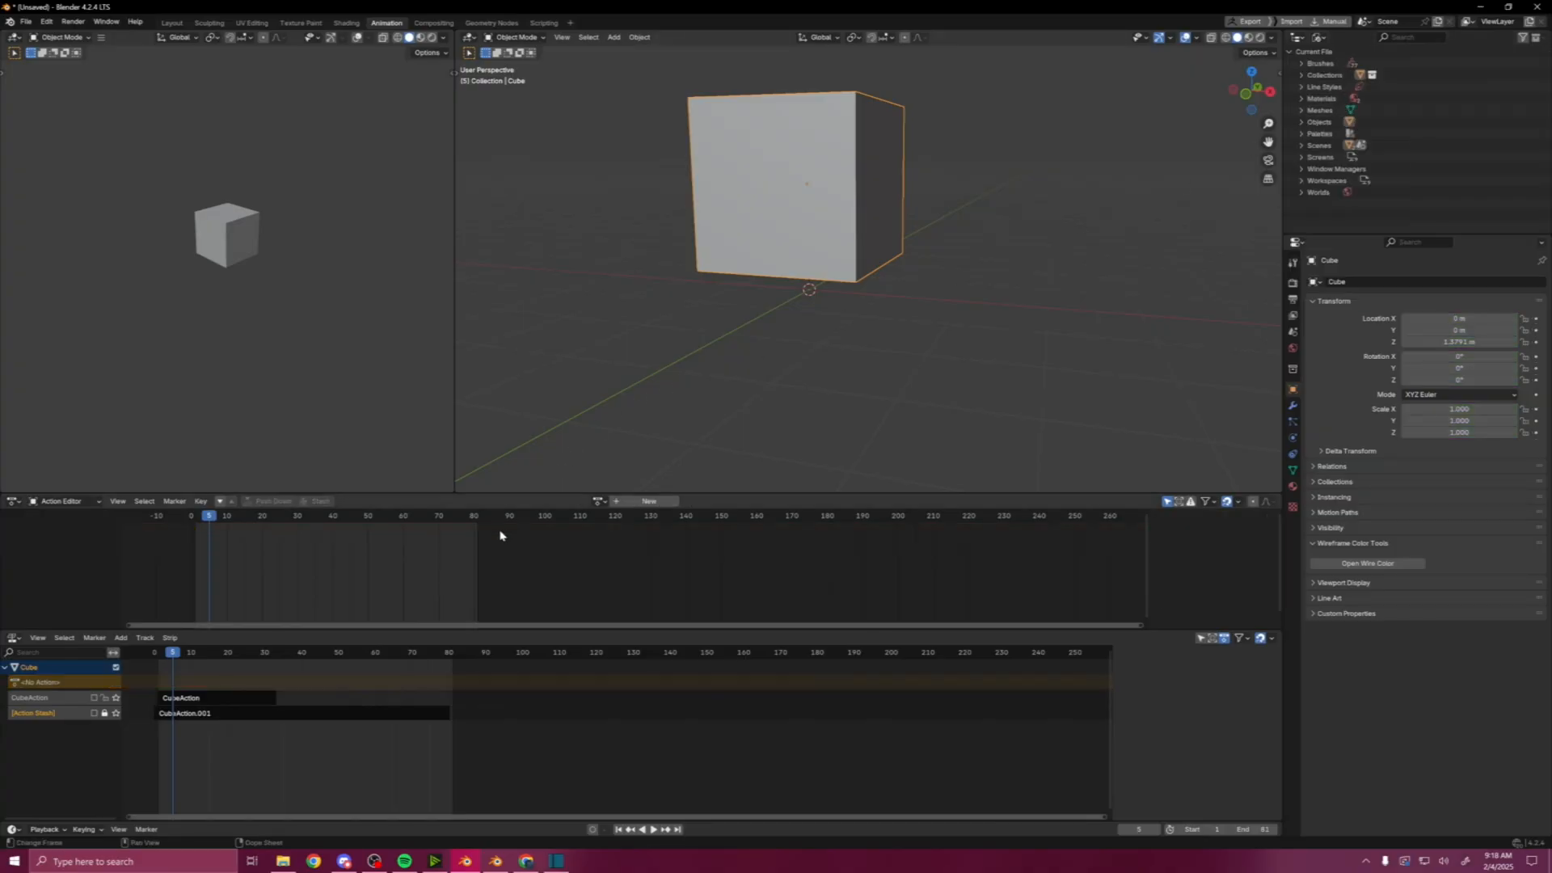
mouse_move(571, 527)
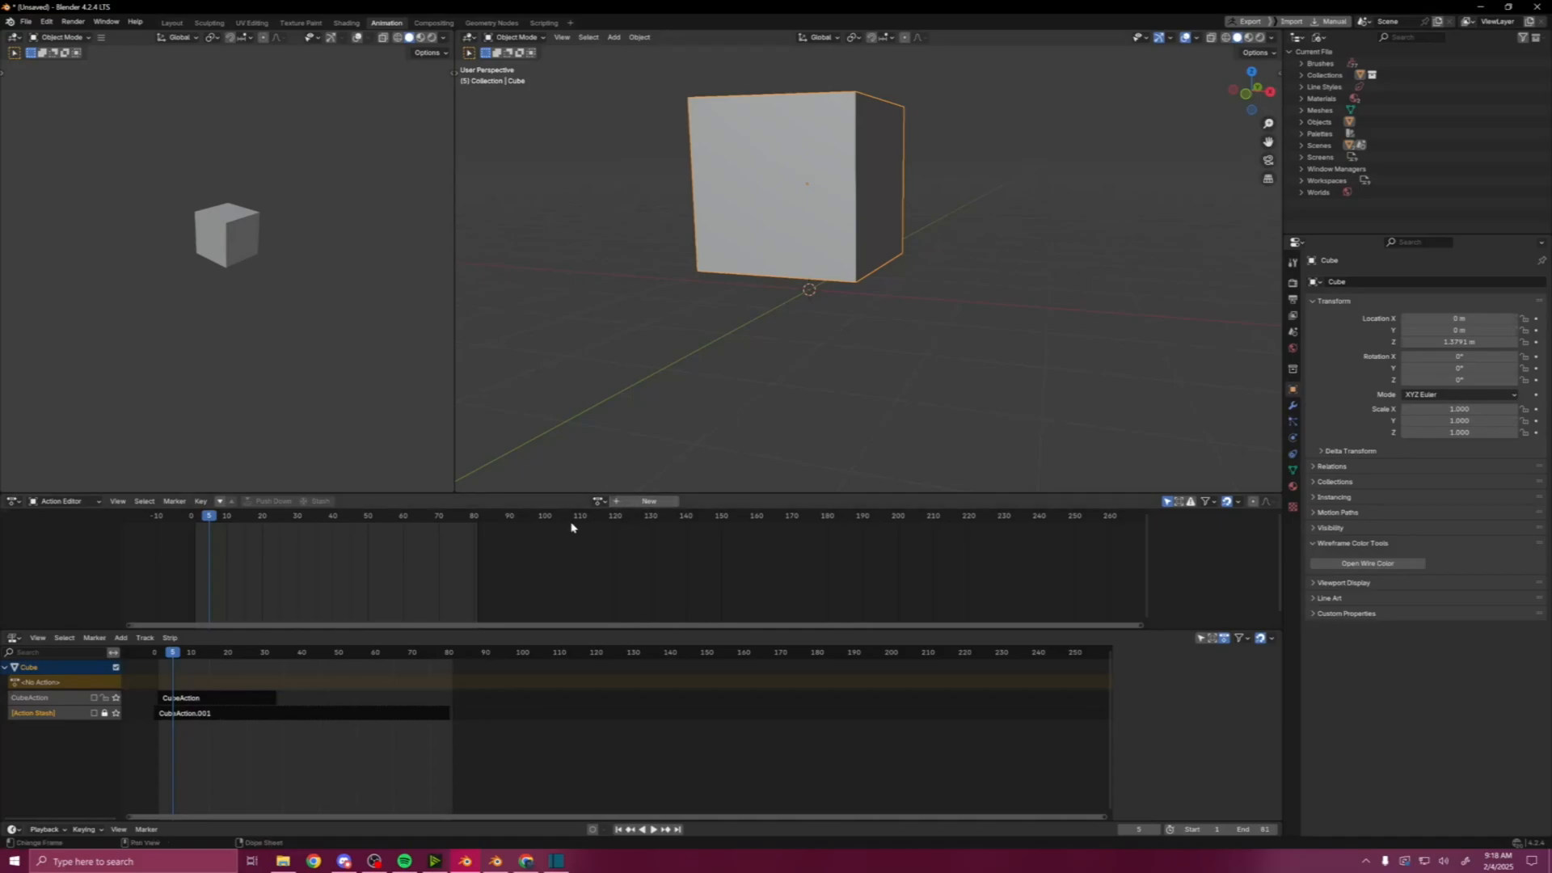
- Inspect the remaining CubeAction strip with no action assignable and select the CubeAction.001 stash strip
click(213, 698)
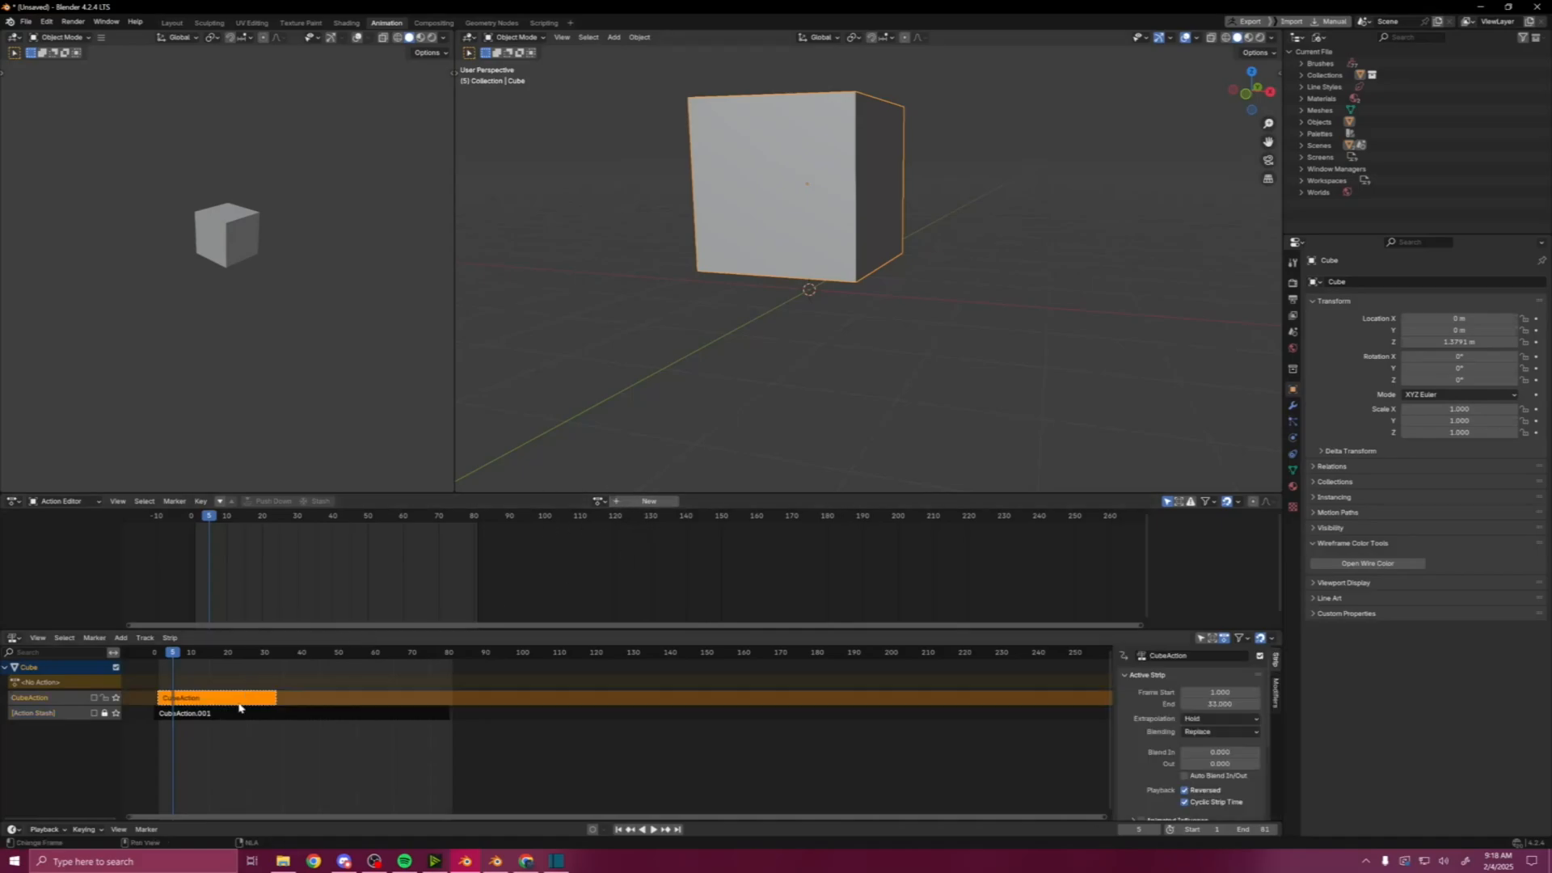
click(615, 501)
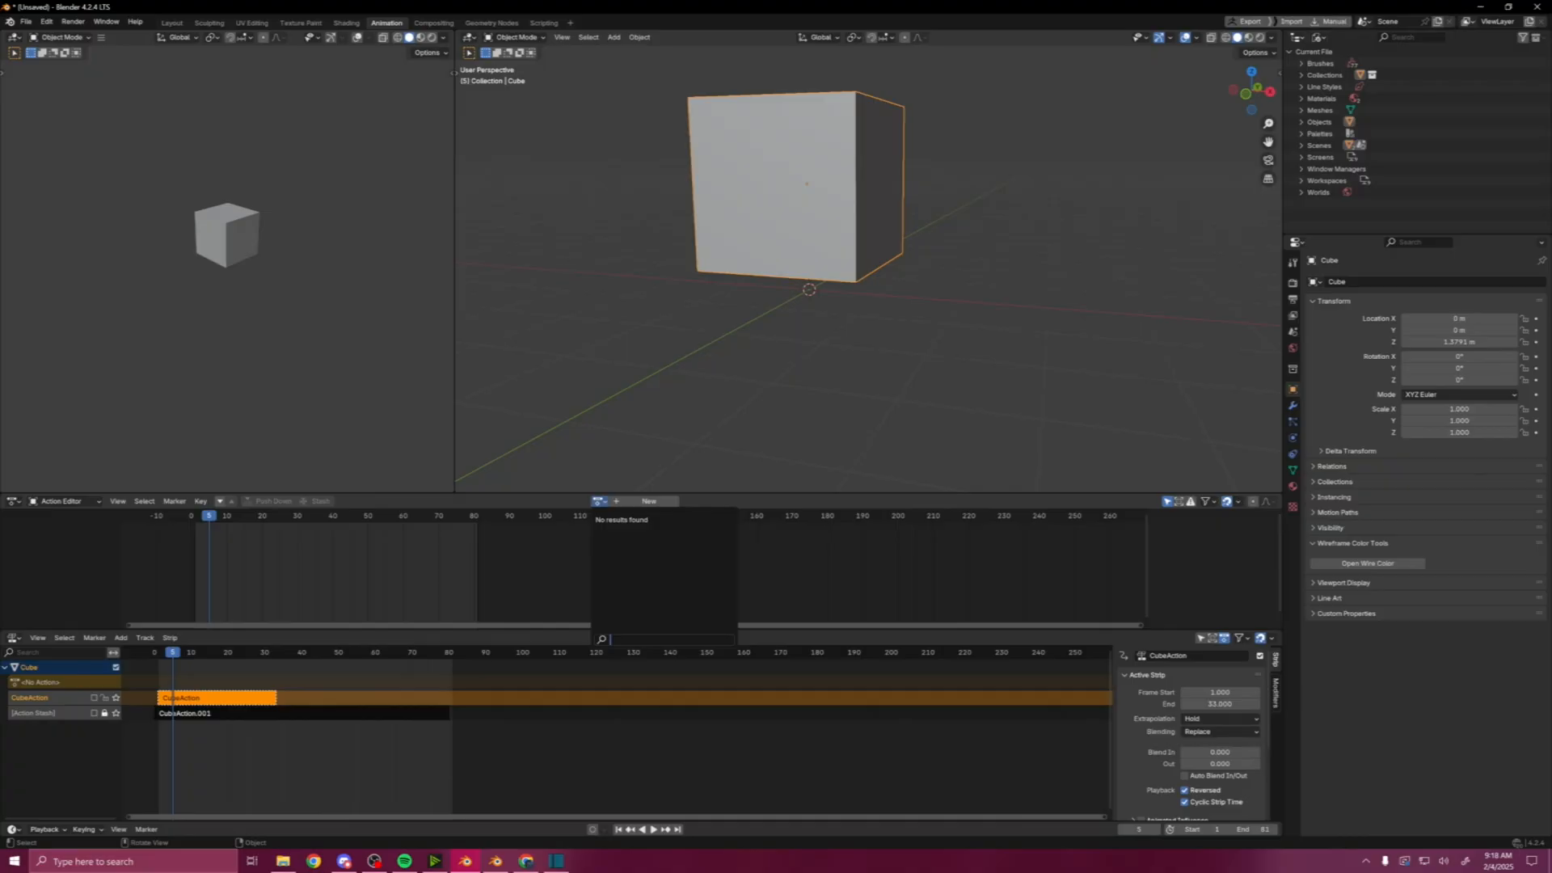
click(232, 725)
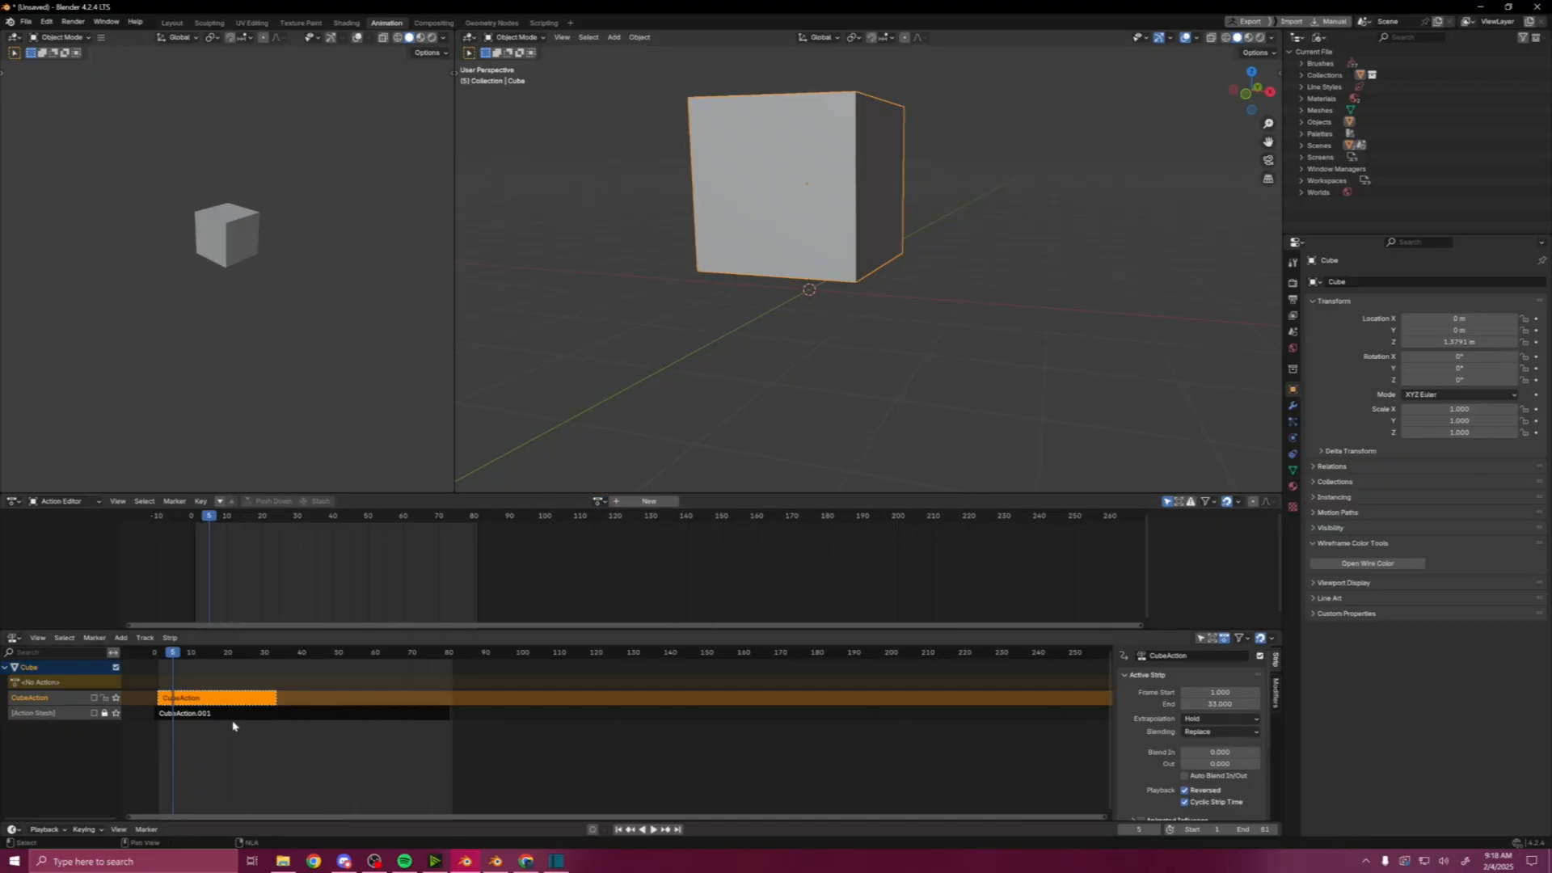
click(197, 713)
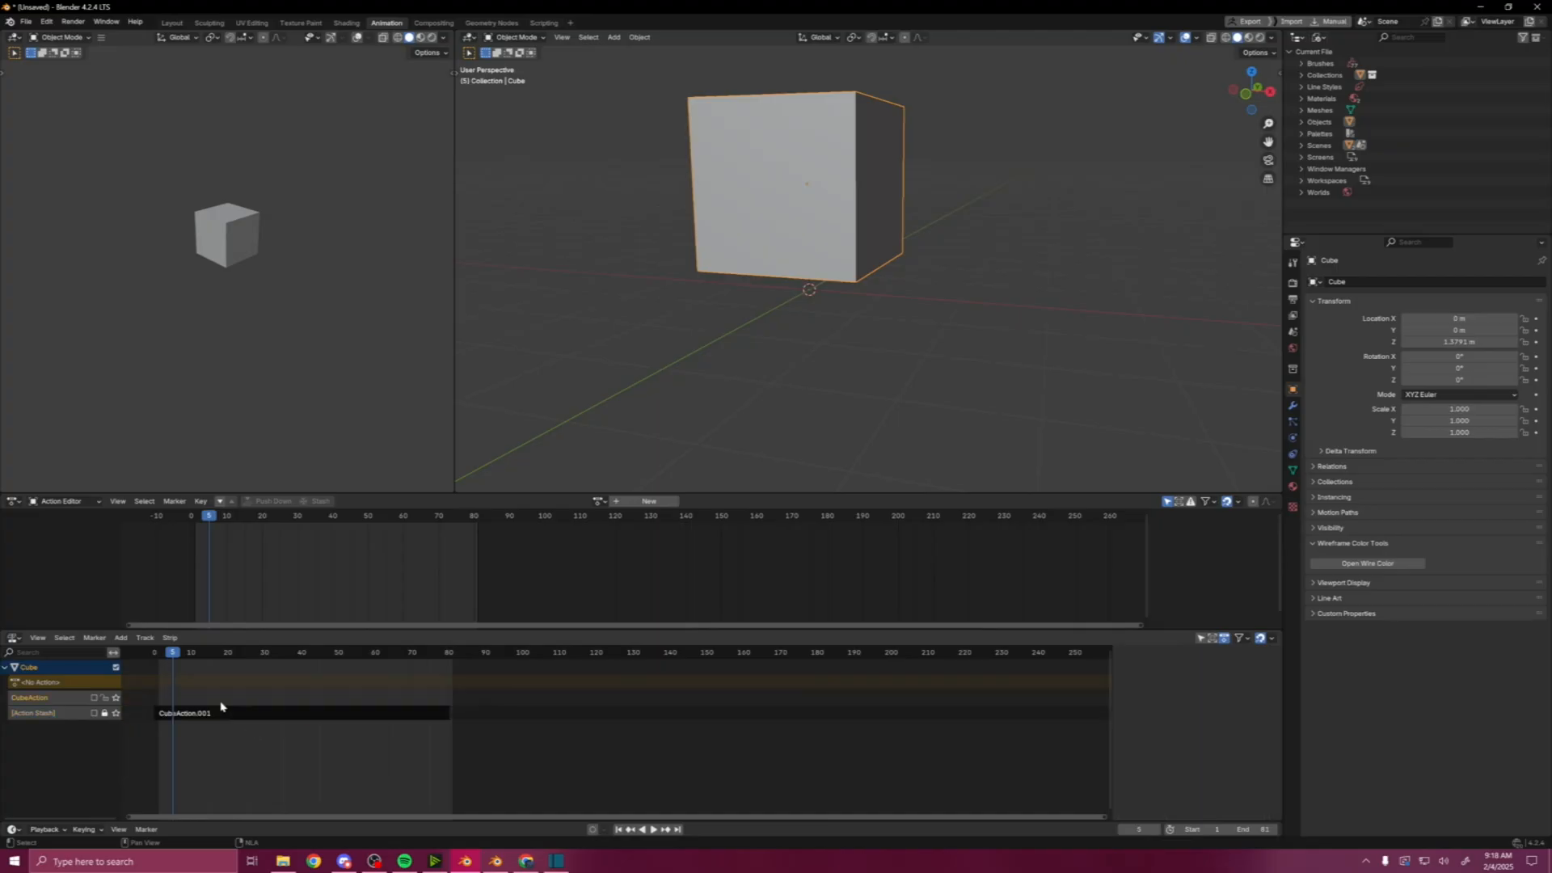
click(297, 713)
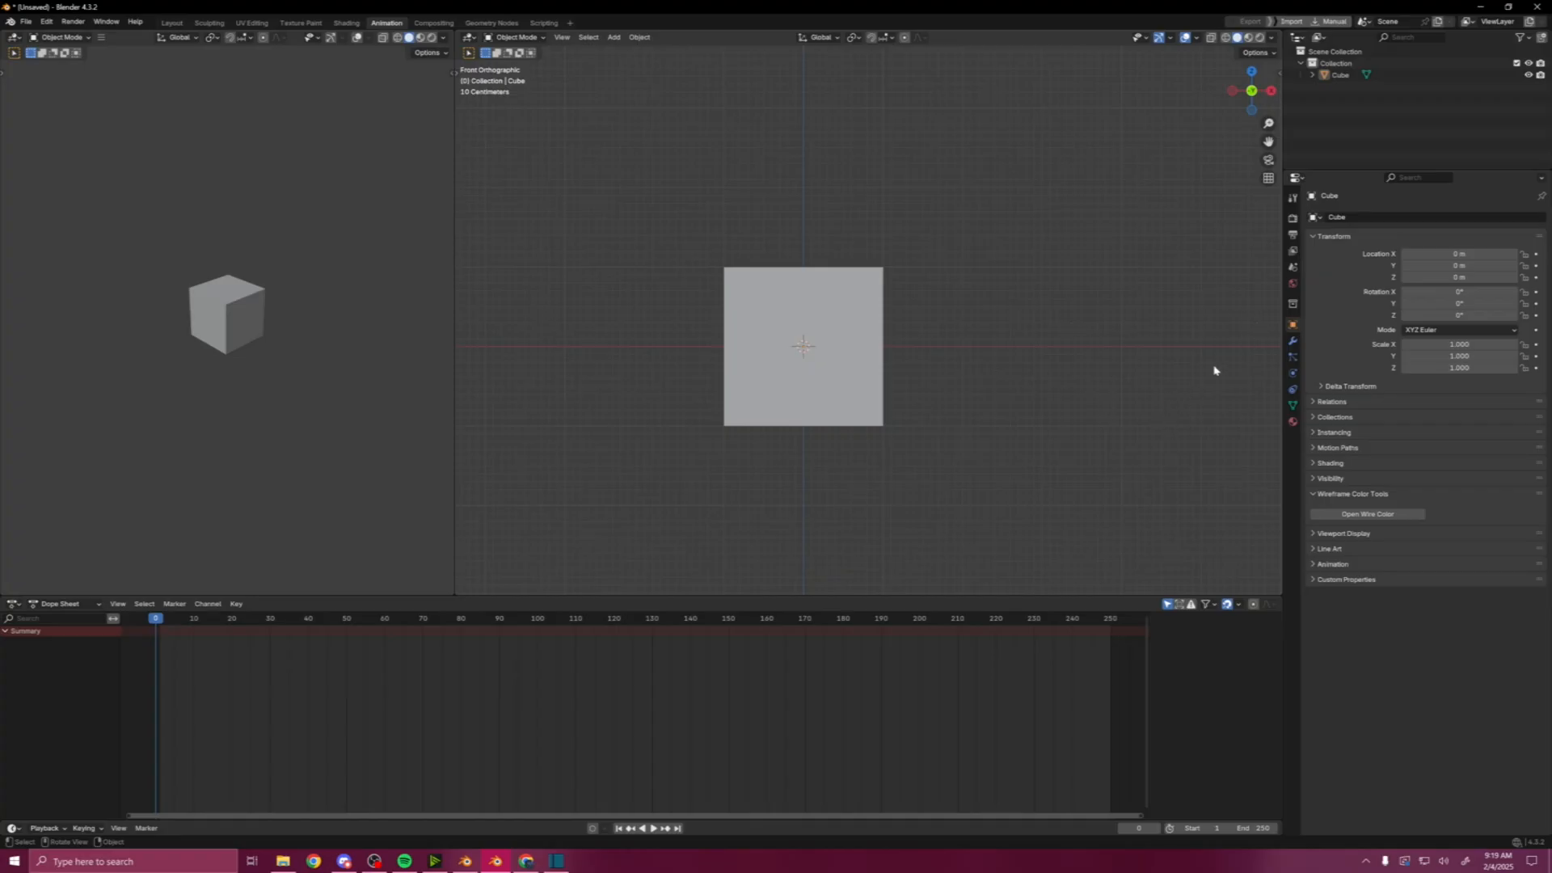
- Select the cube and expand its Animation panel in Object Properties to reveal the empty Action slot
click(802, 346)
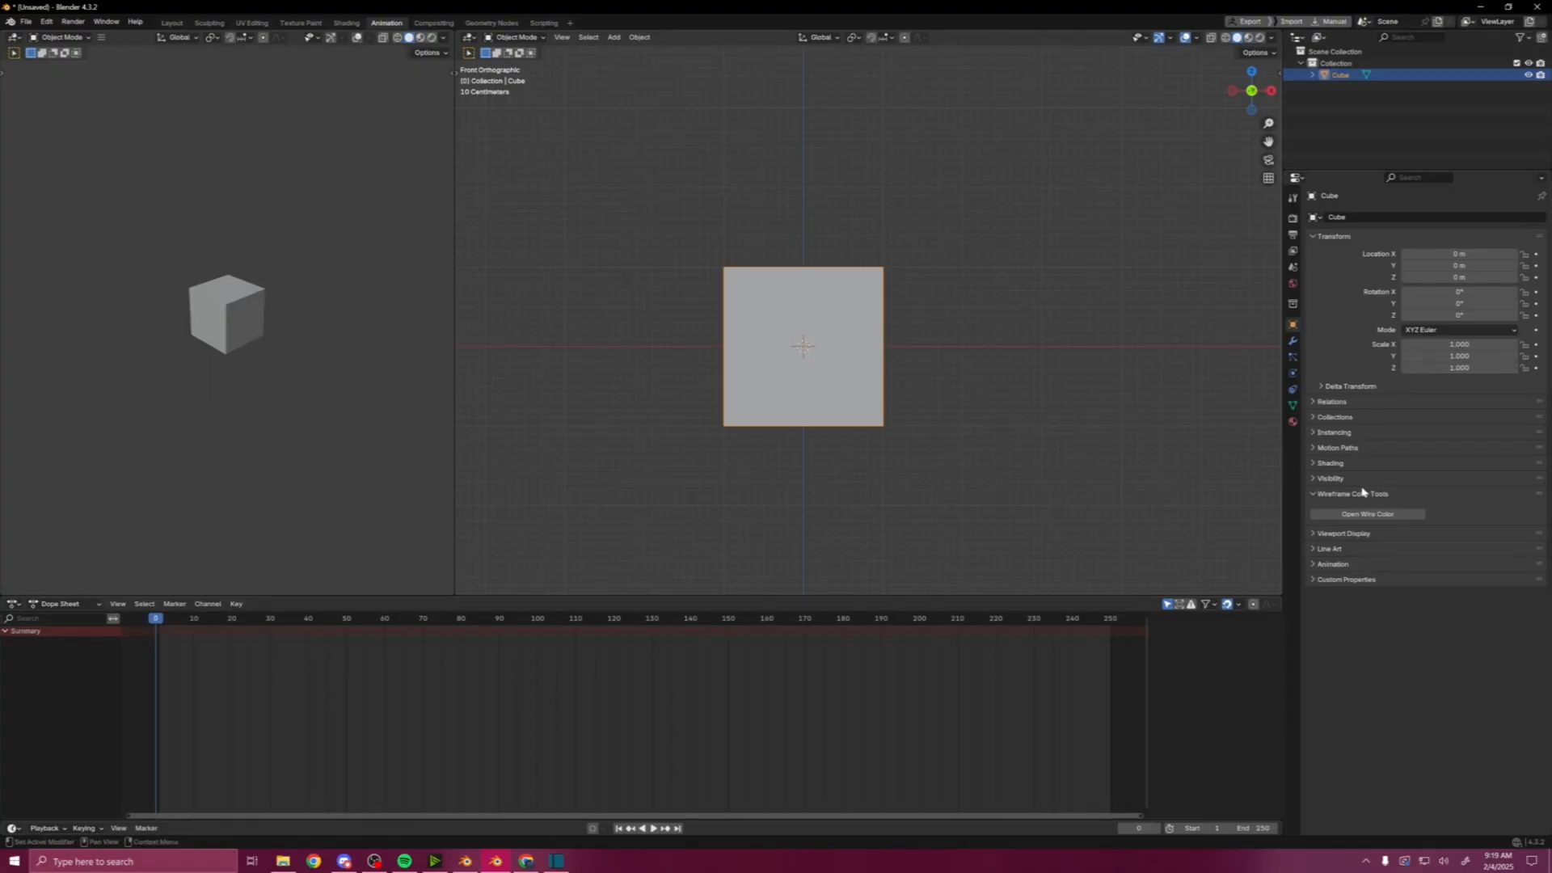
mouse_move(1339, 566)
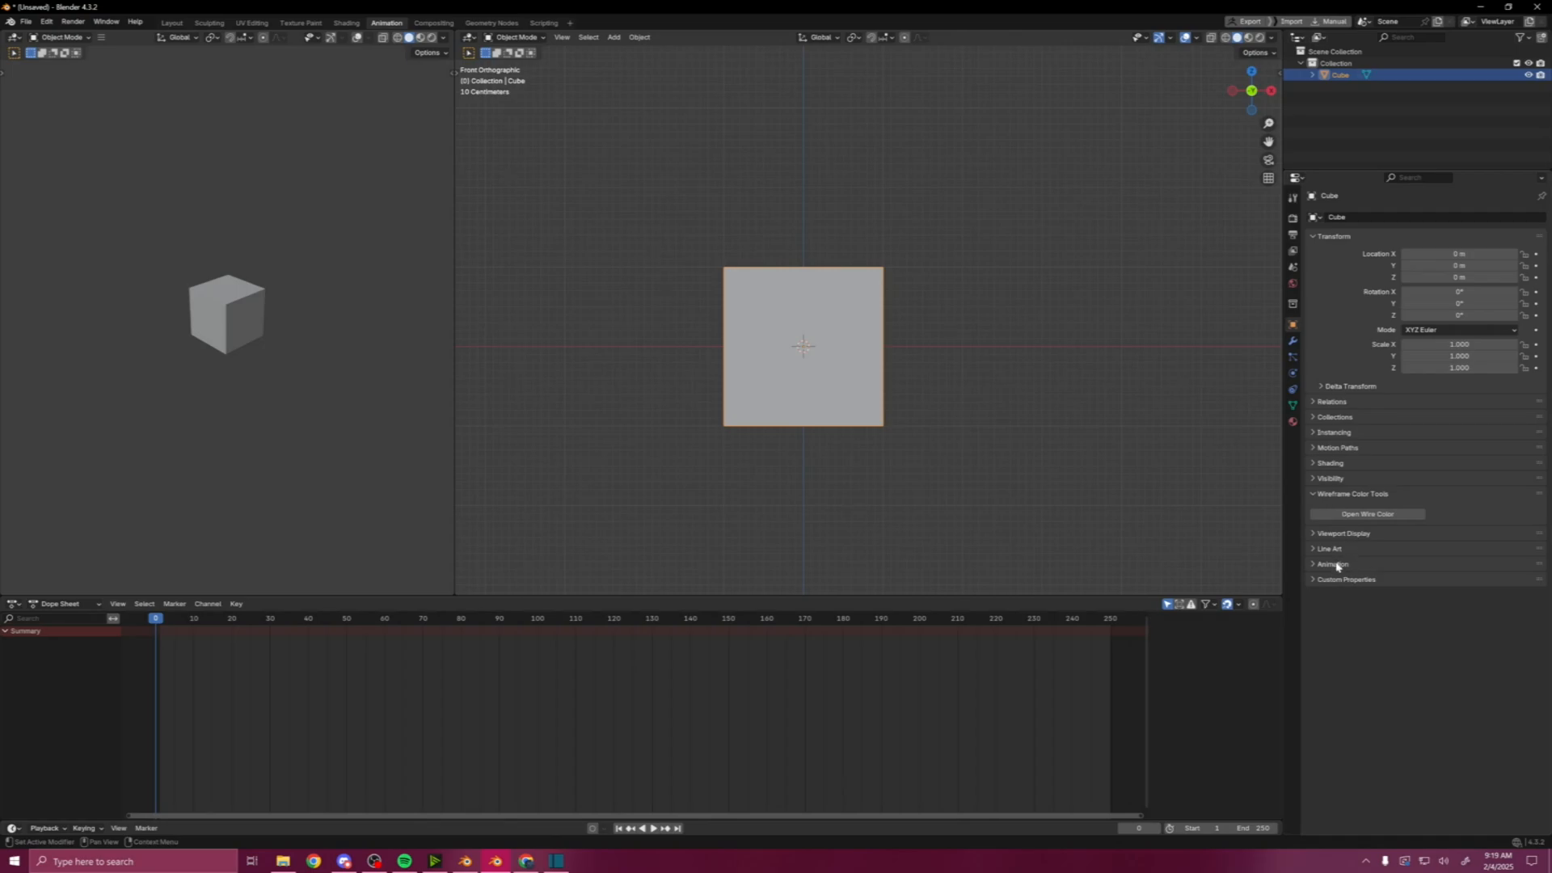
click(1334, 564)
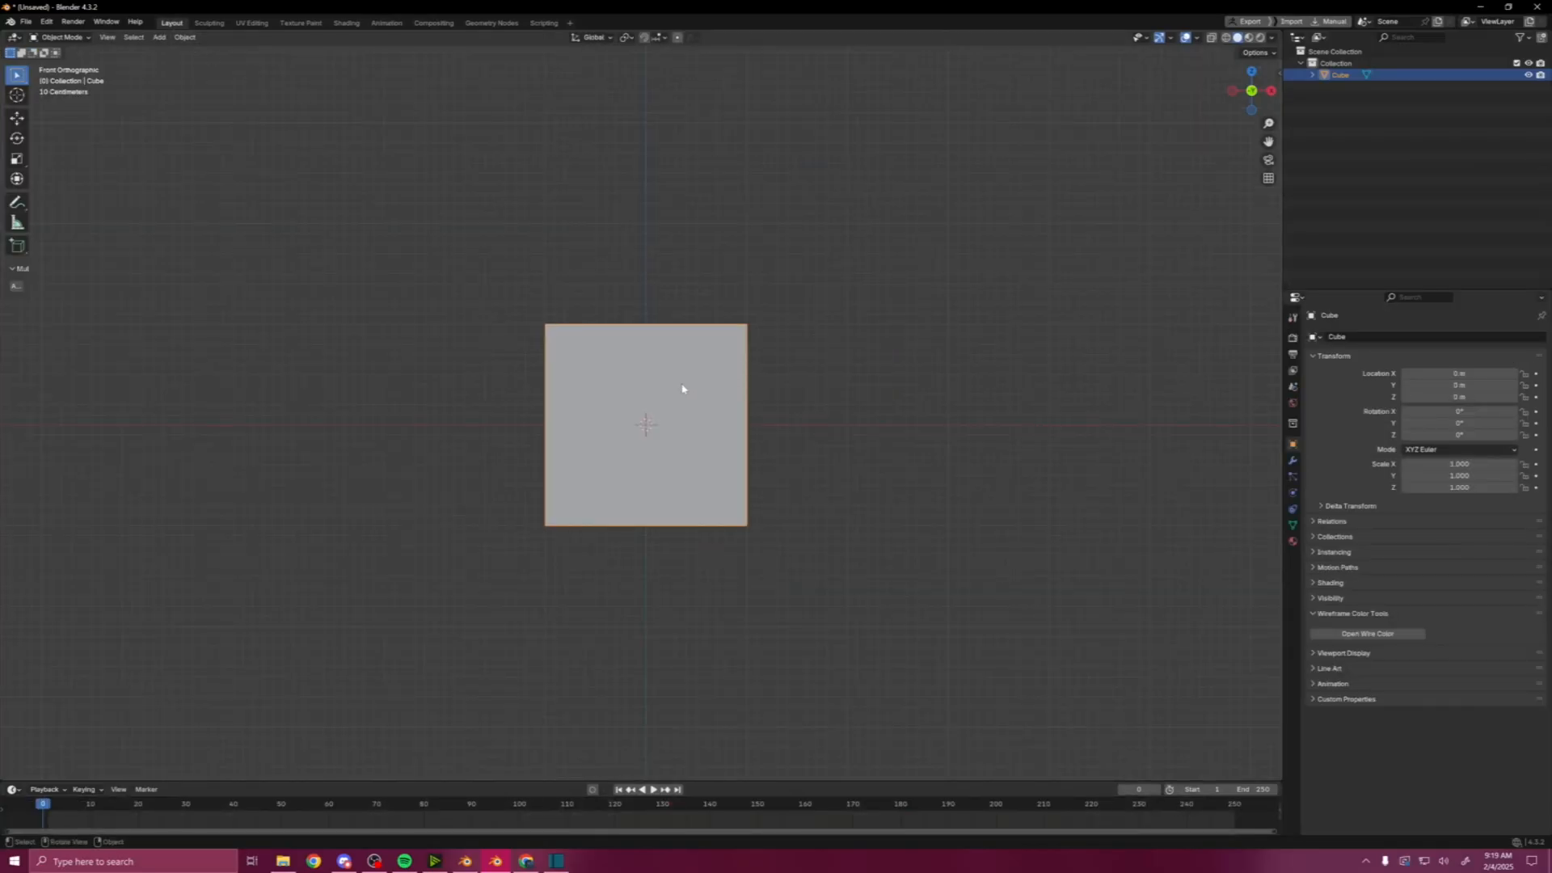
click(1332, 682)
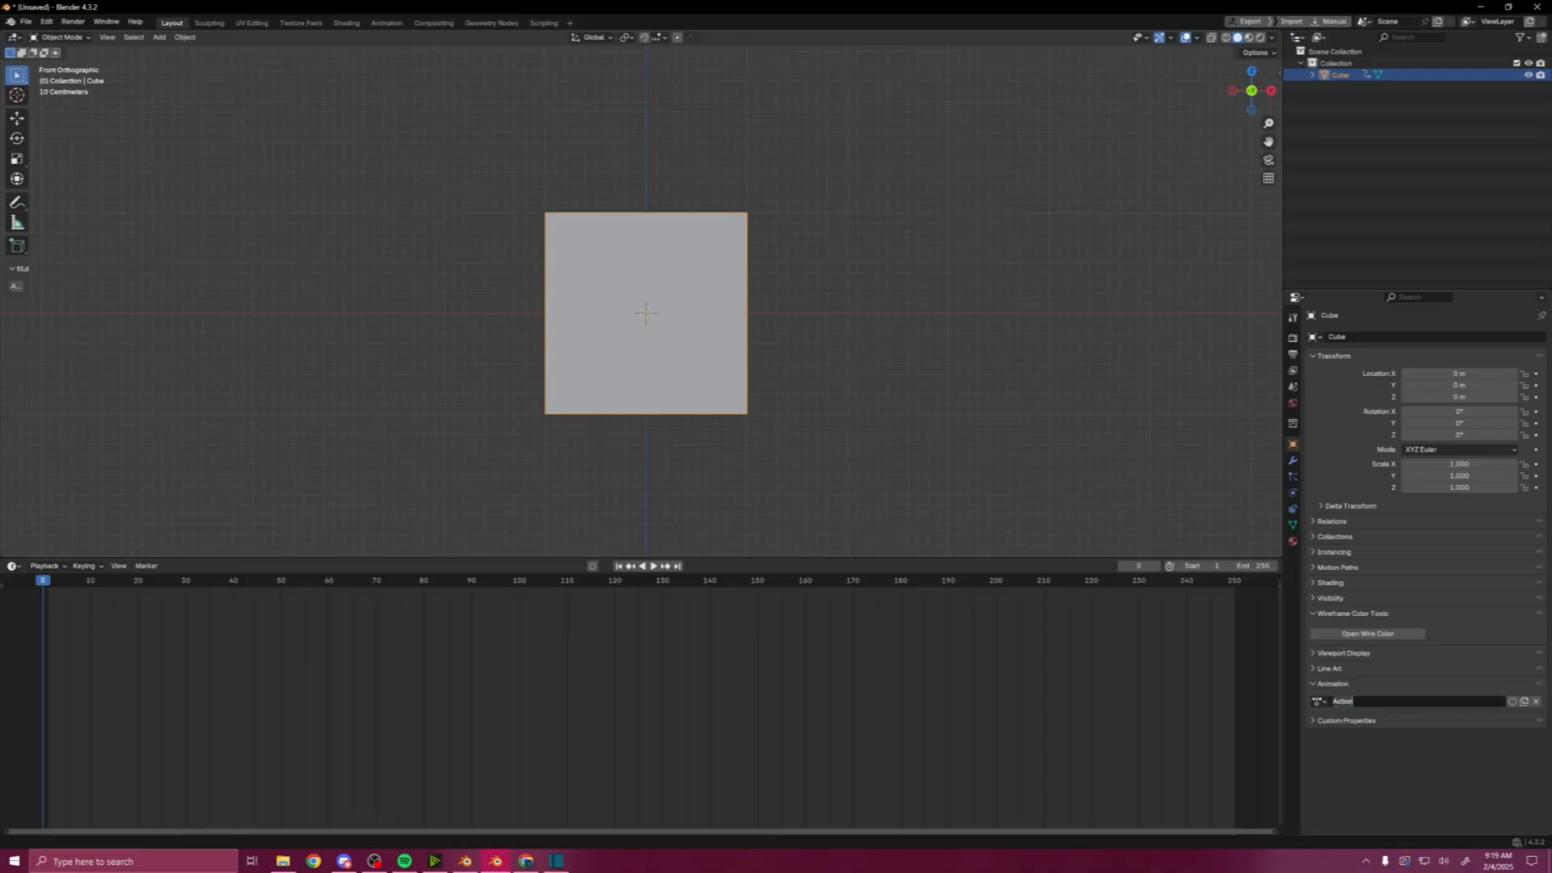
click(386, 21)
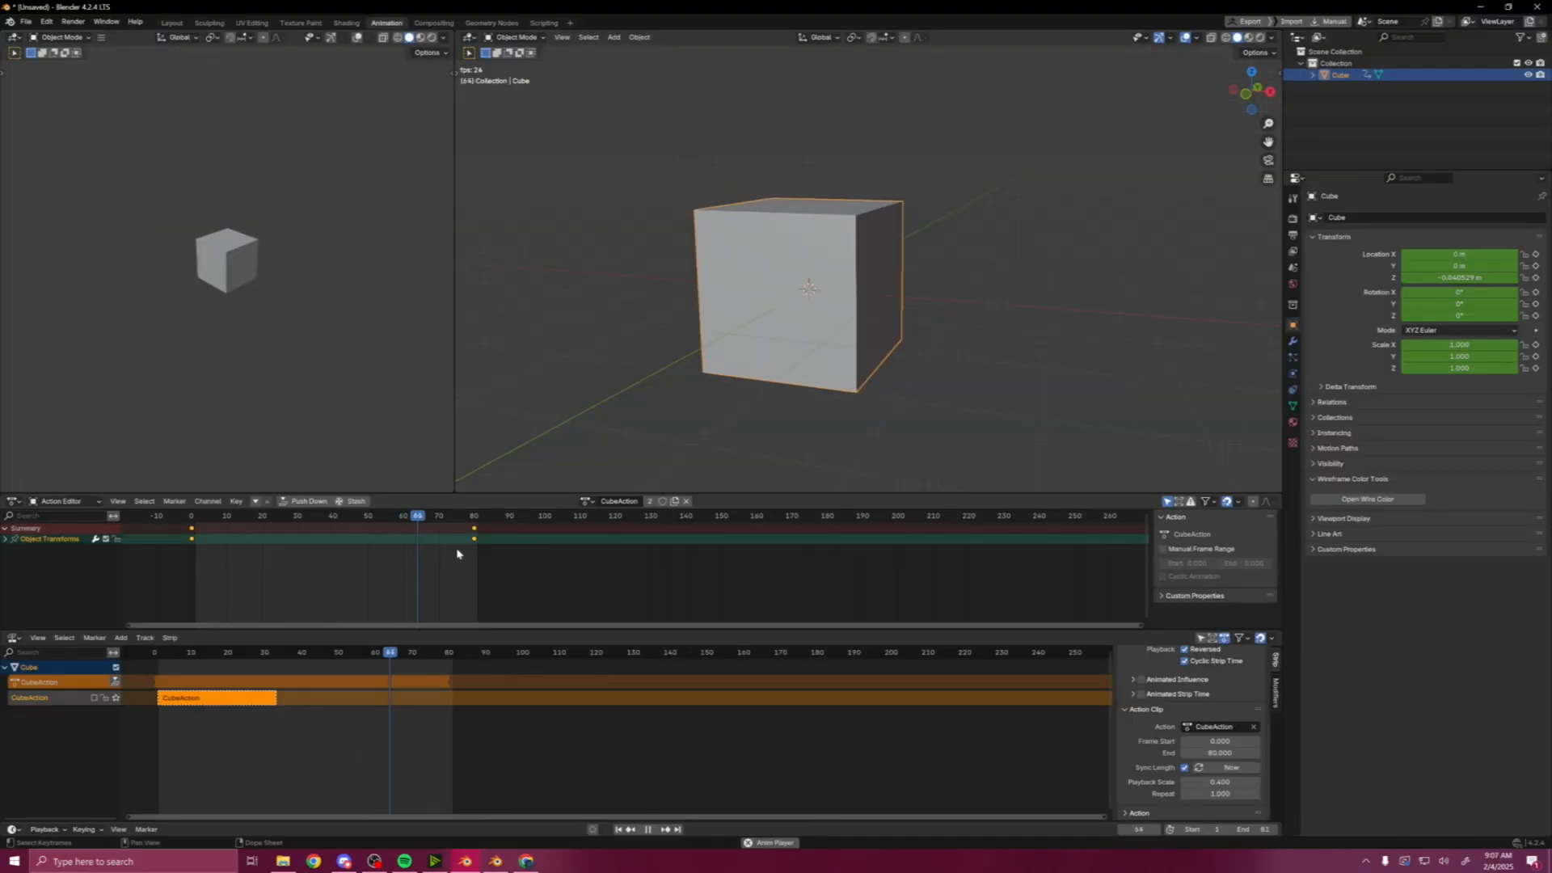